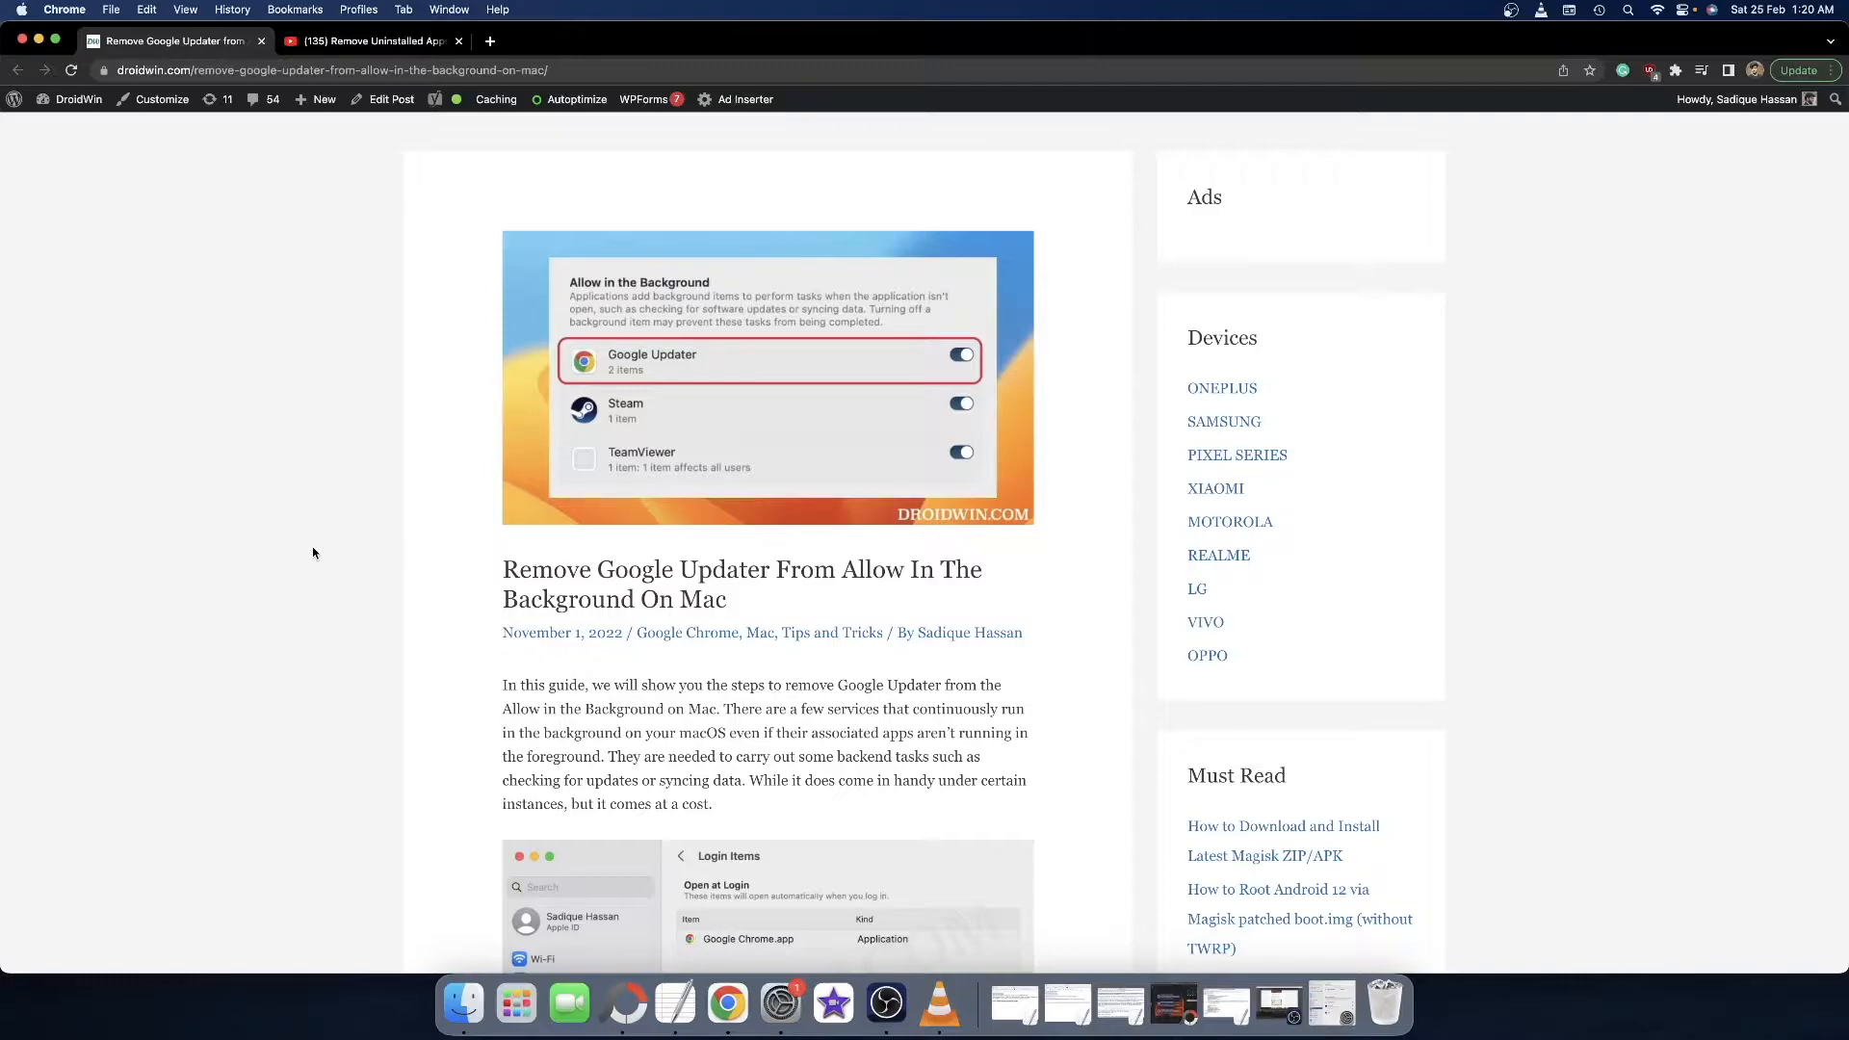
# Check the Login Items background settings while reading the article, then put Settings away
pyautogui.scroll(-3)
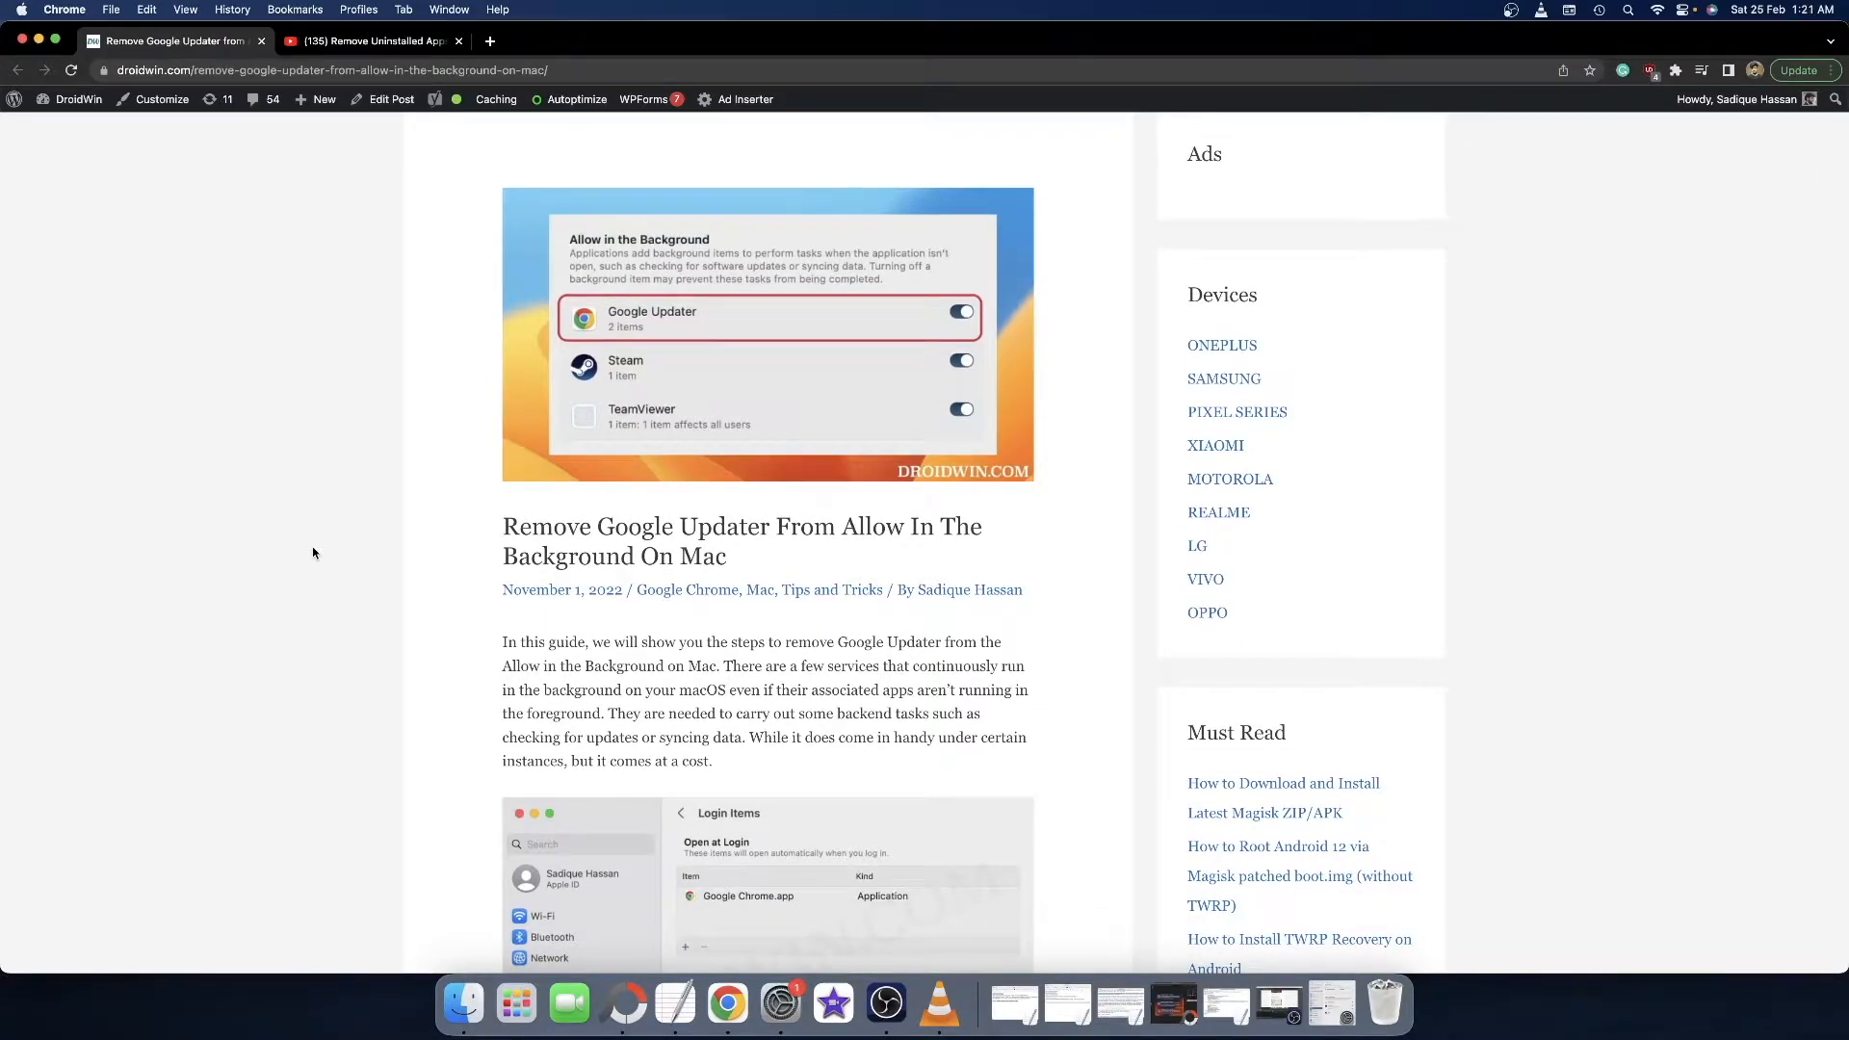
pyautogui.scroll(-3)
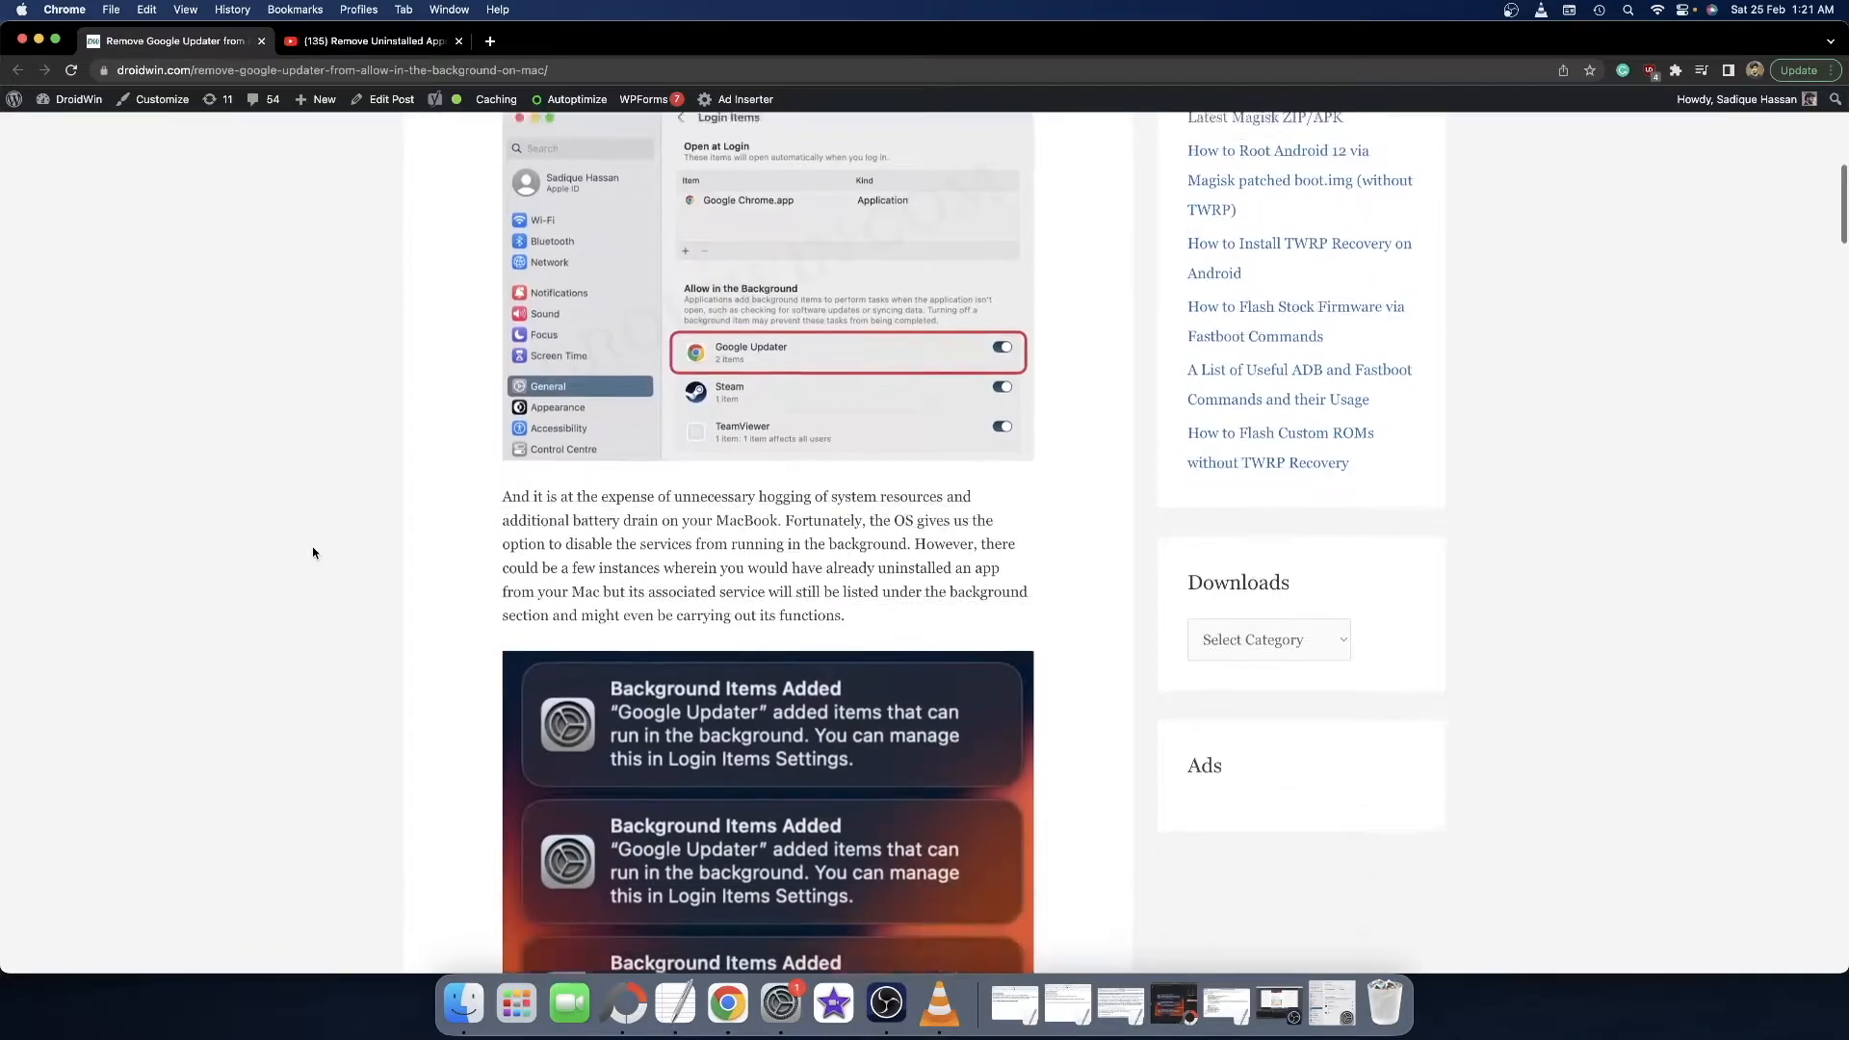
pyautogui.scroll(-3)
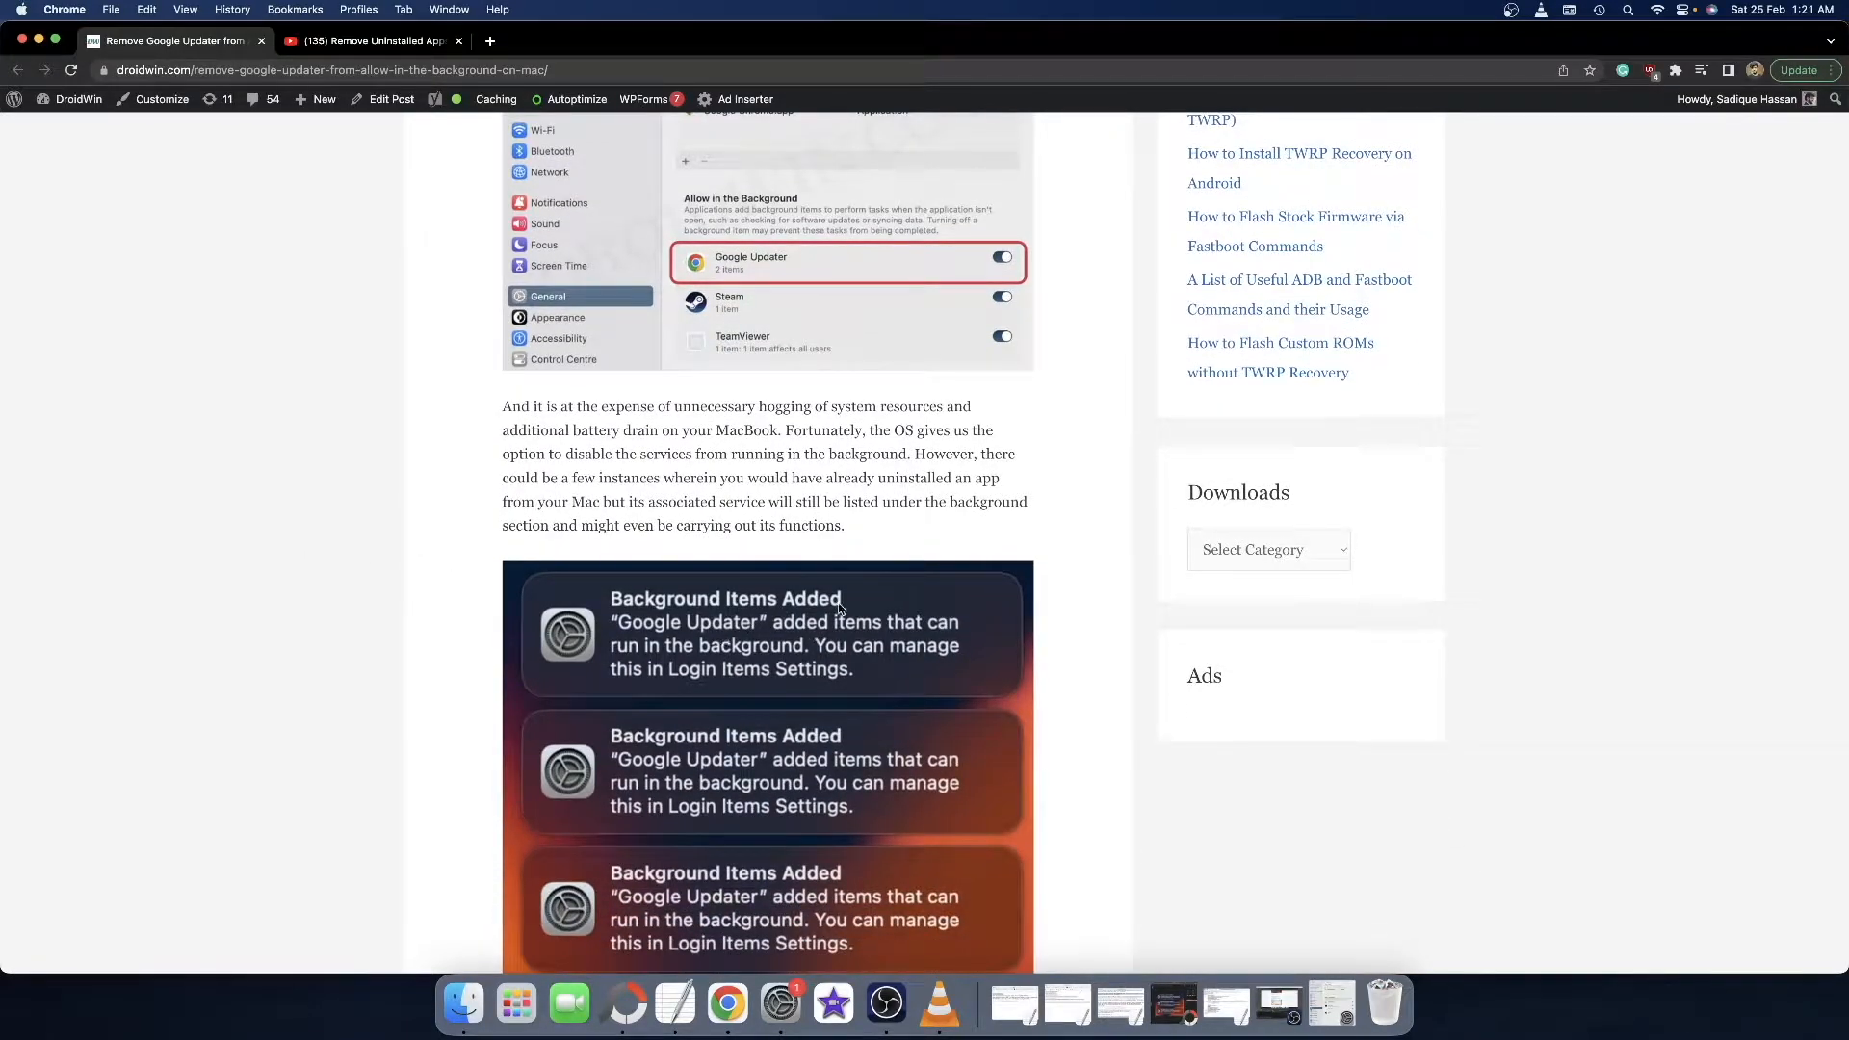
pyautogui.scroll(-3)
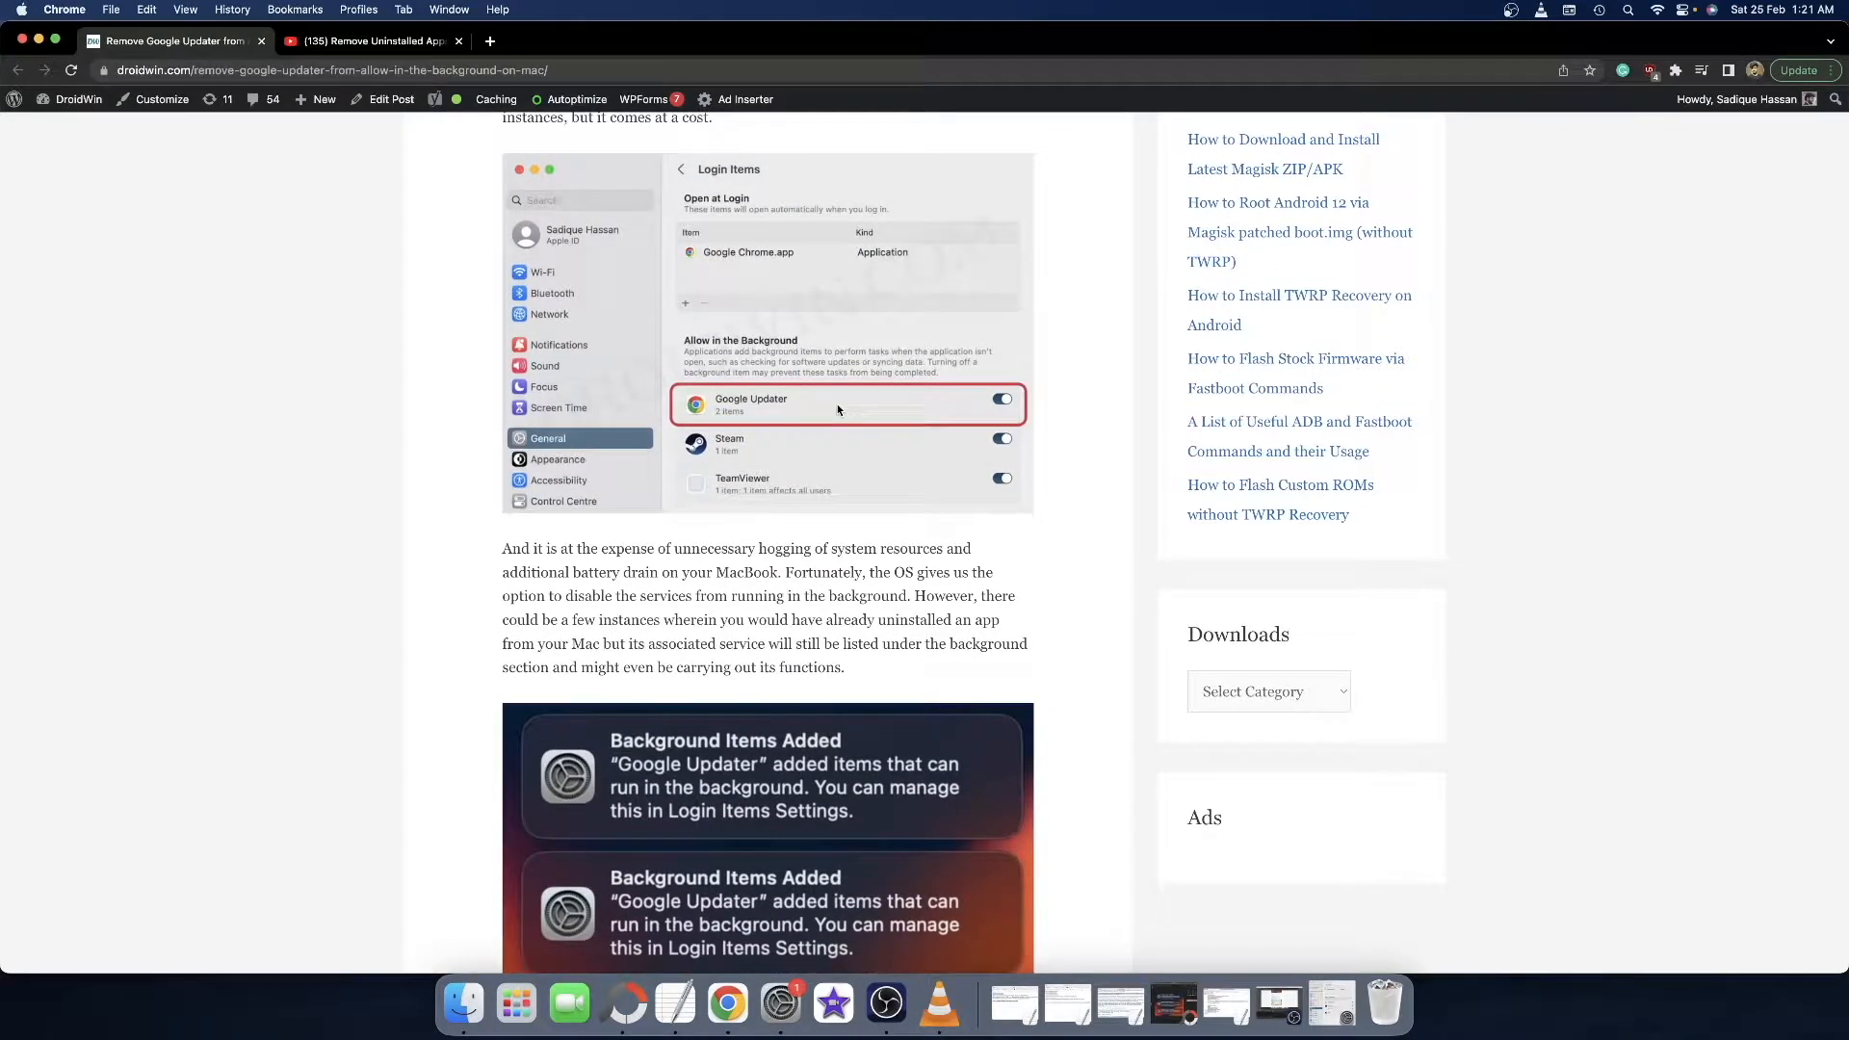
pyautogui.scroll(-3)
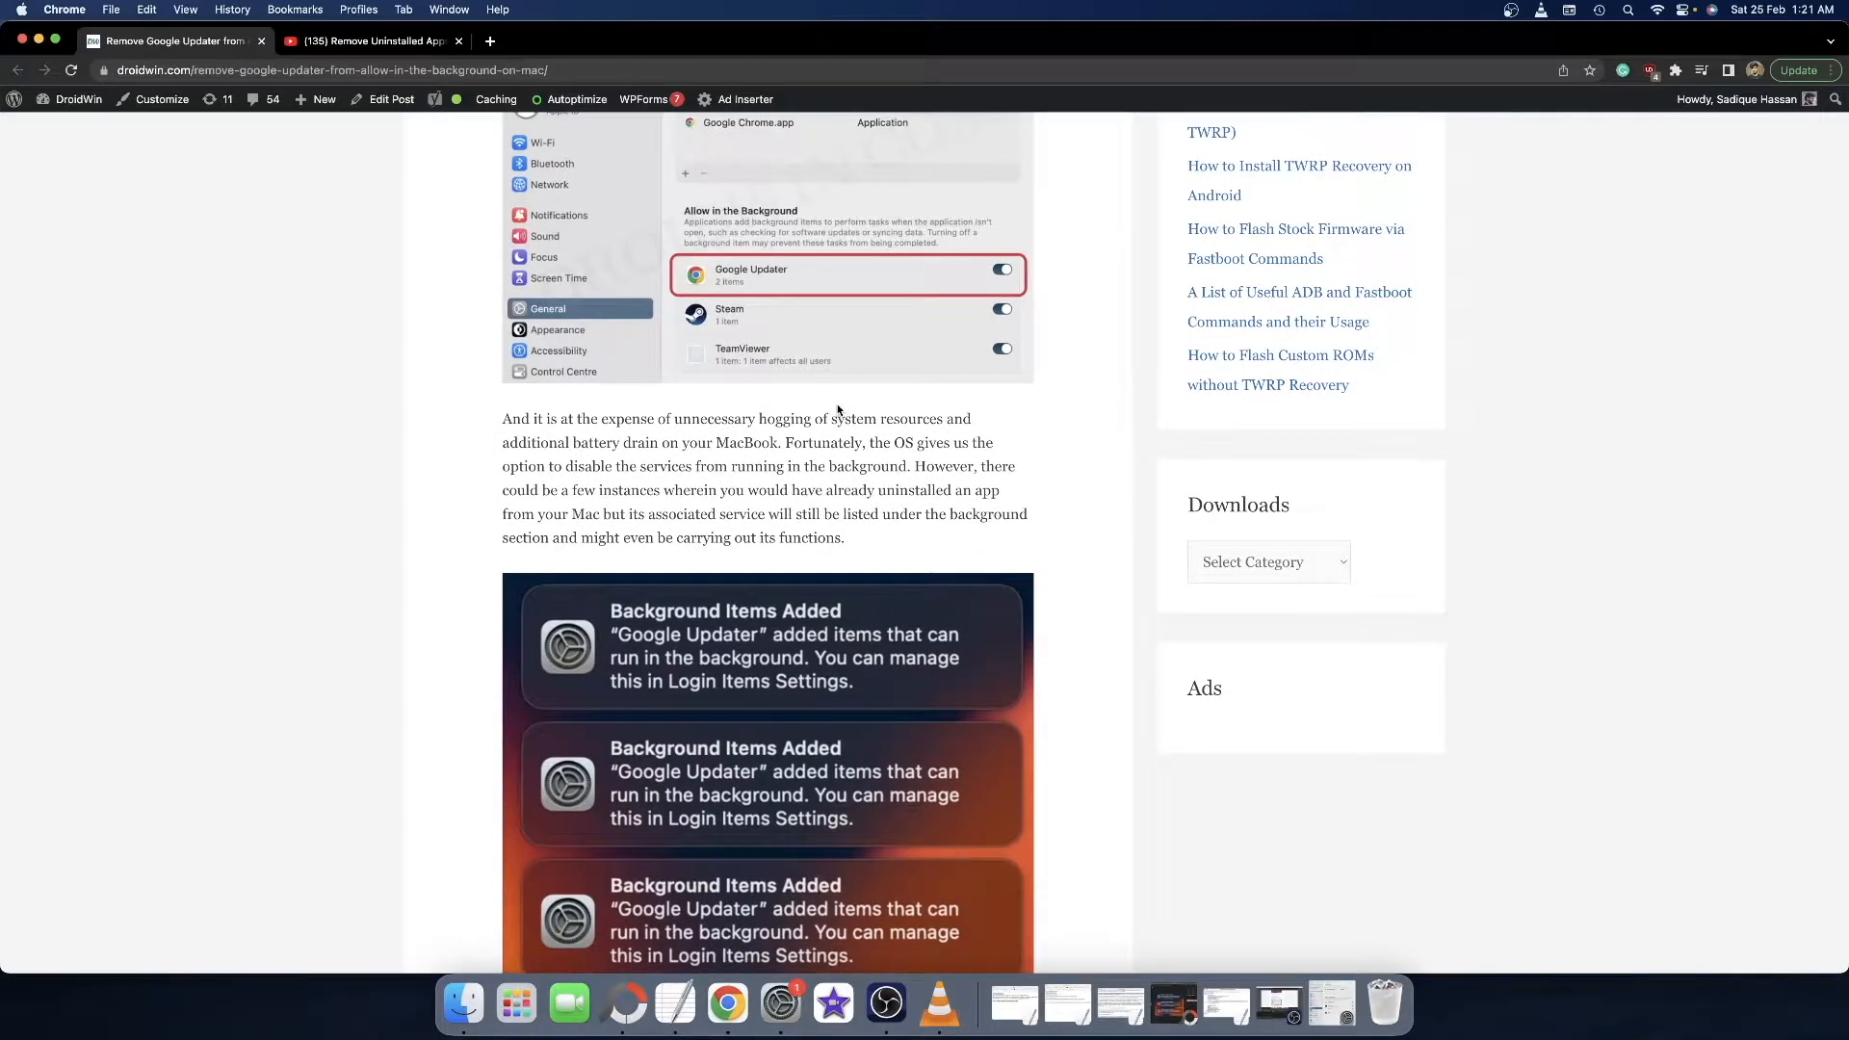
pyautogui.scroll(-3)
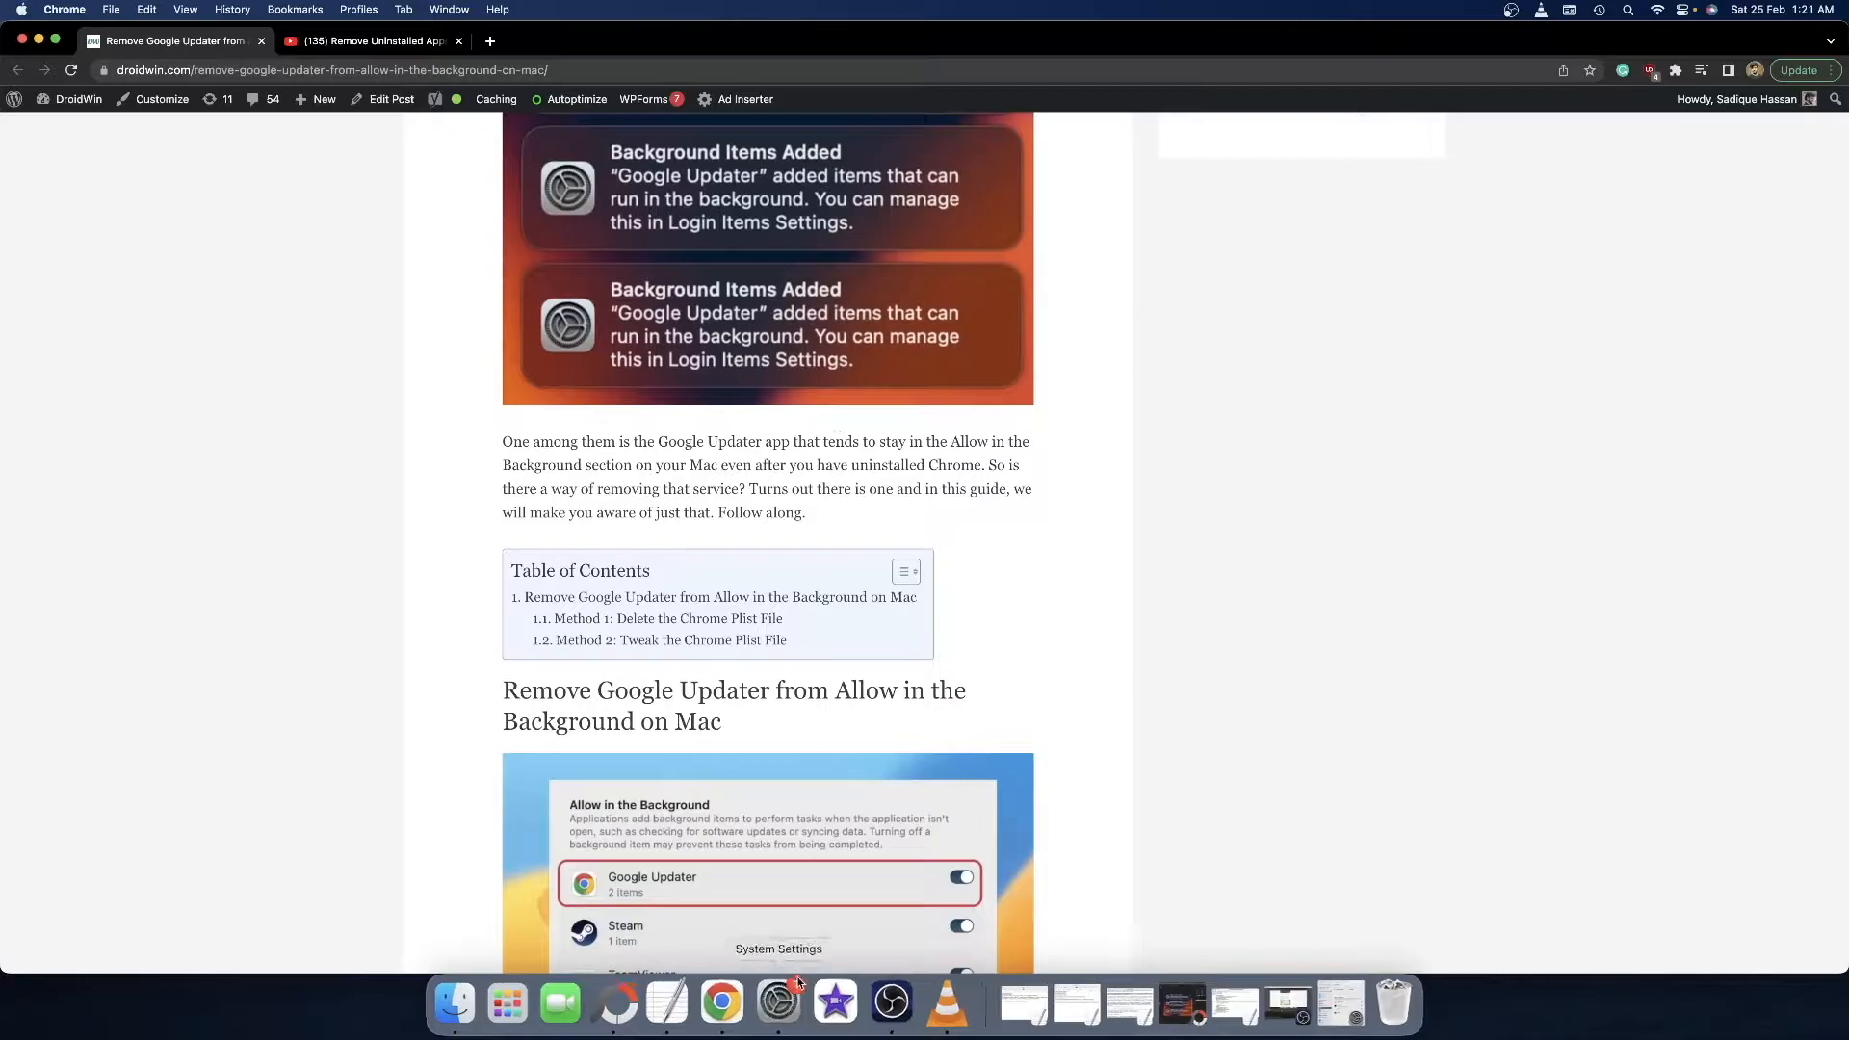
pyautogui.click(778, 1003)
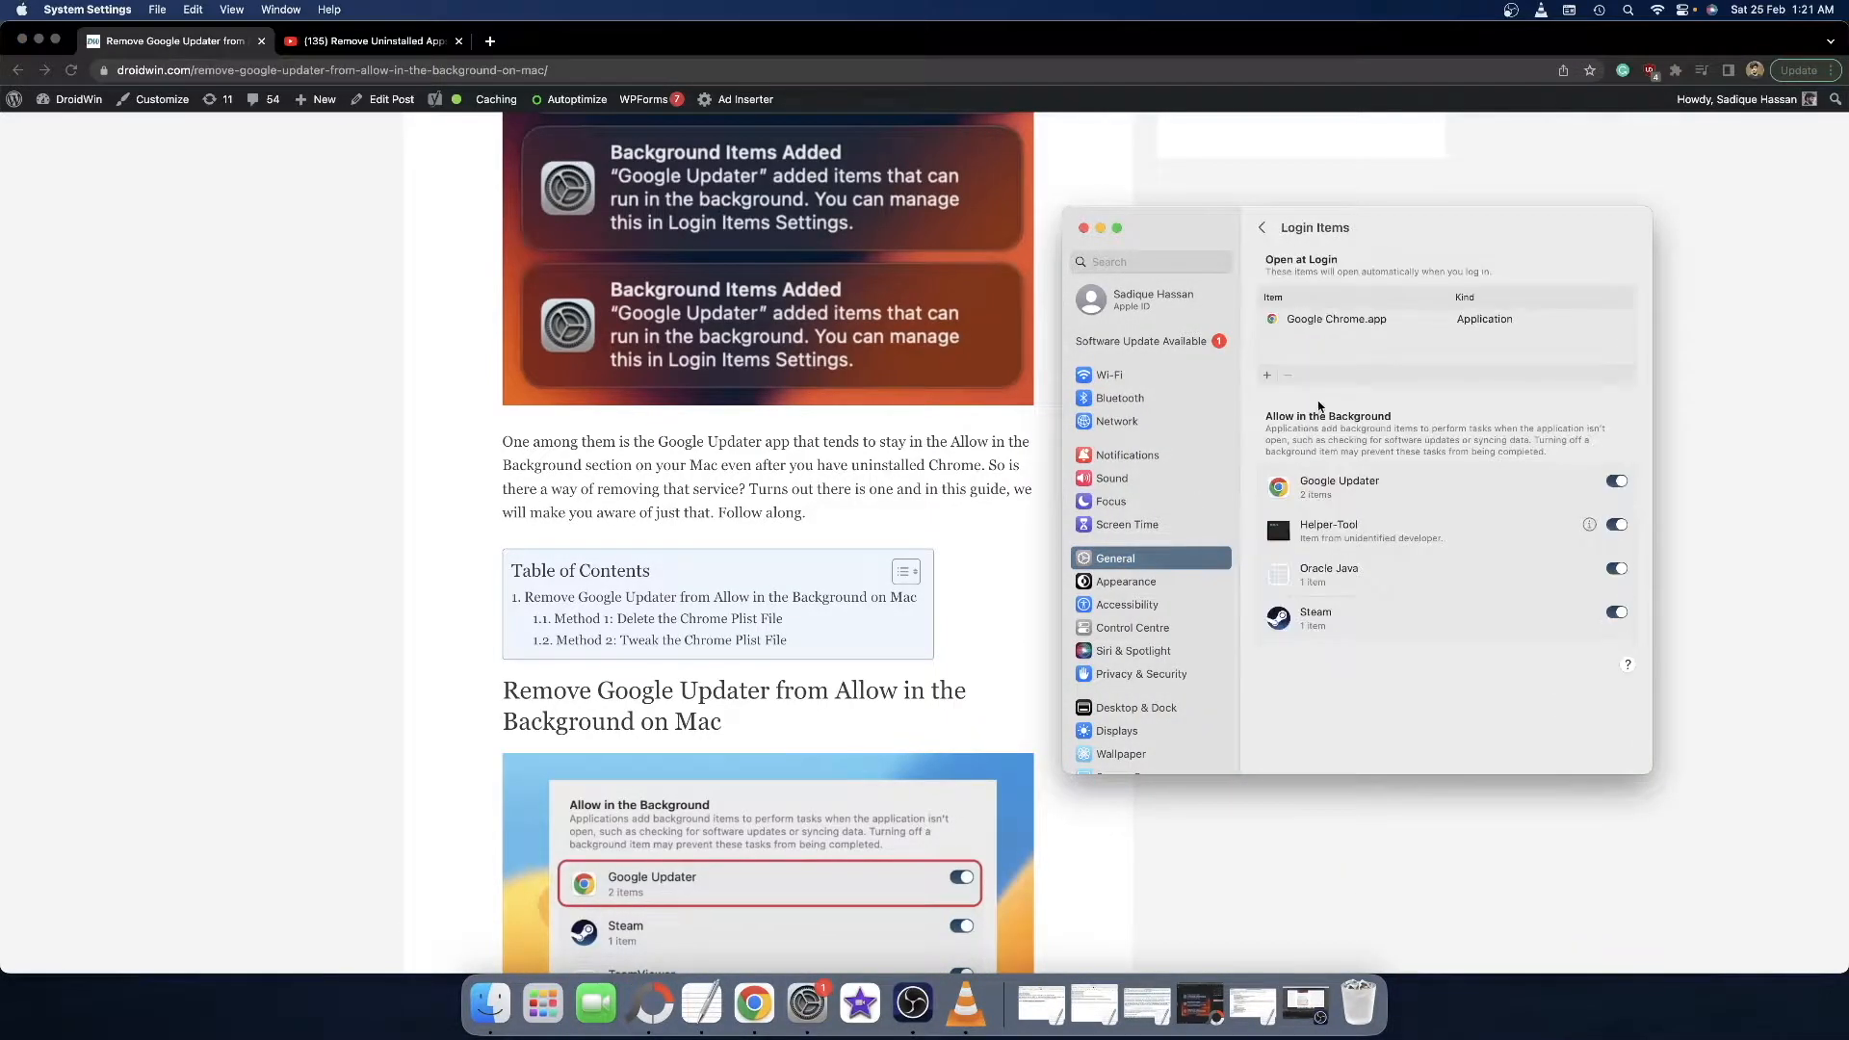
pyautogui.click(1617, 482)
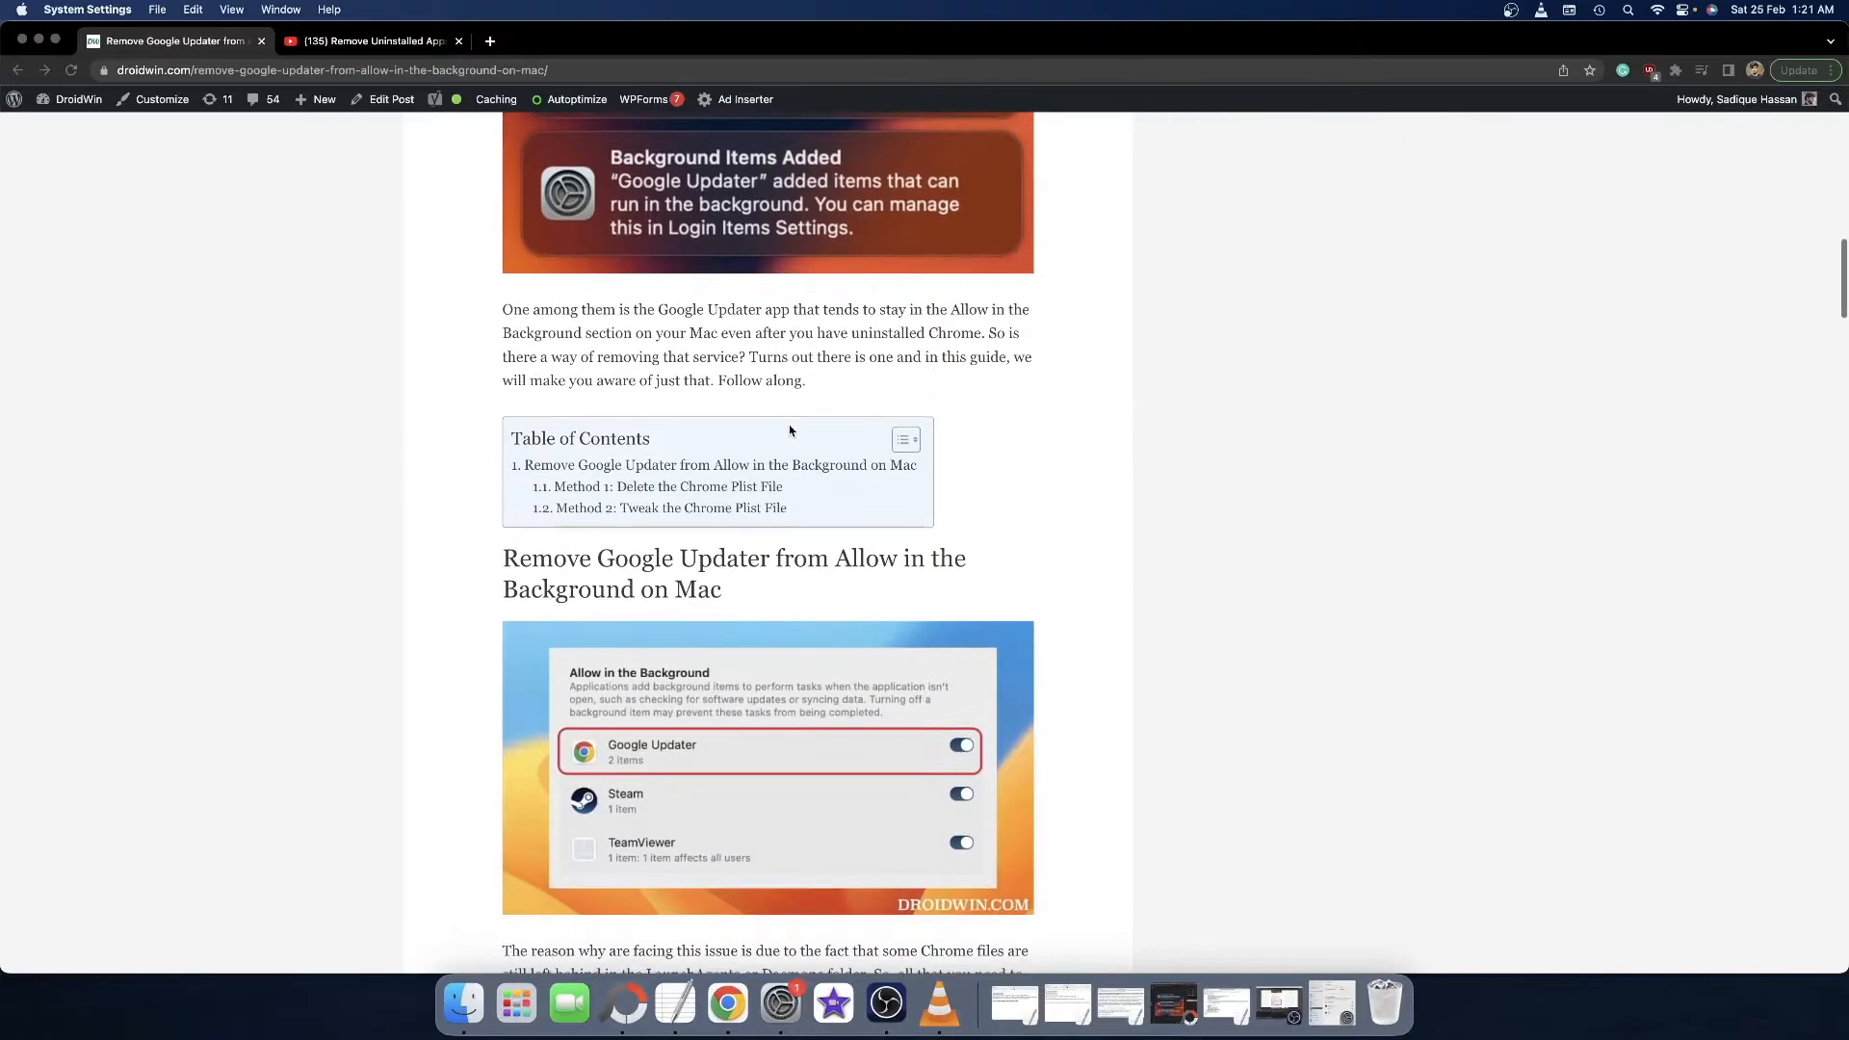
# In the user LaunchAgents folder, select both Google keystone plist files
pyautogui.scroll(-3)
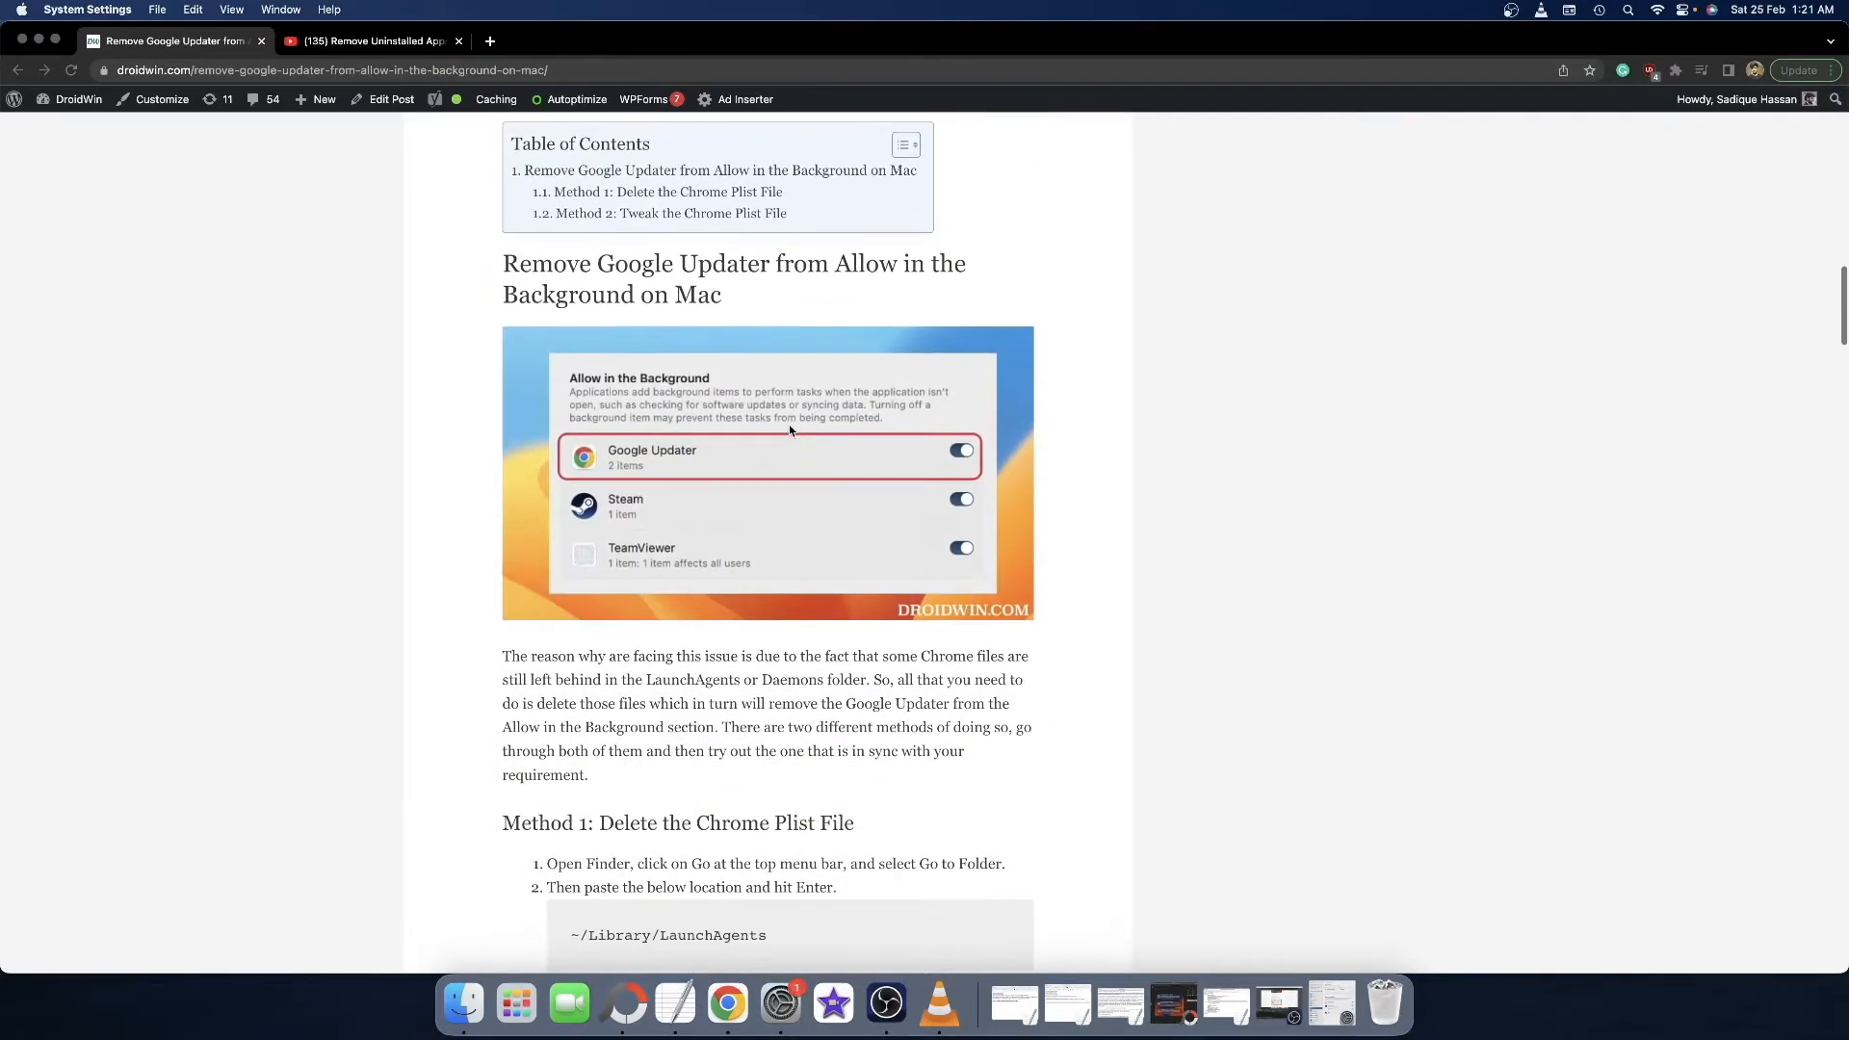
pyautogui.scroll(-3)
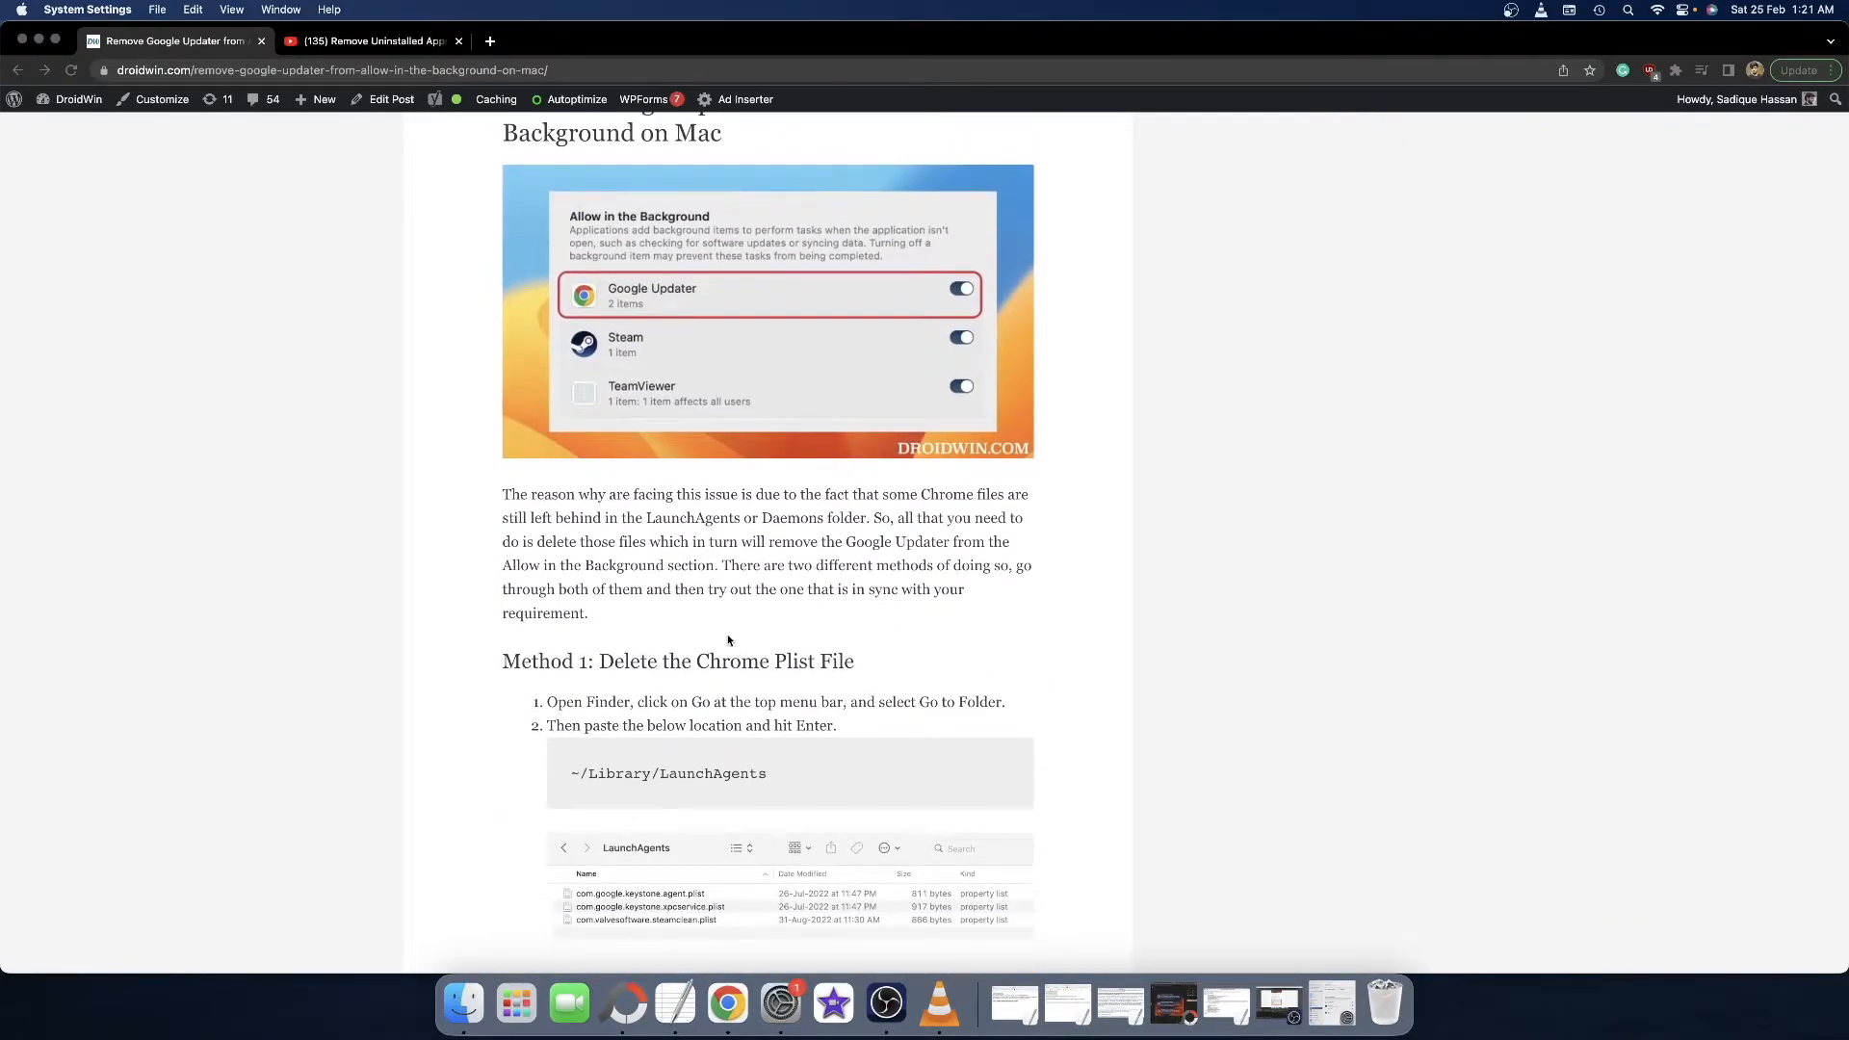
pyautogui.scroll(3)
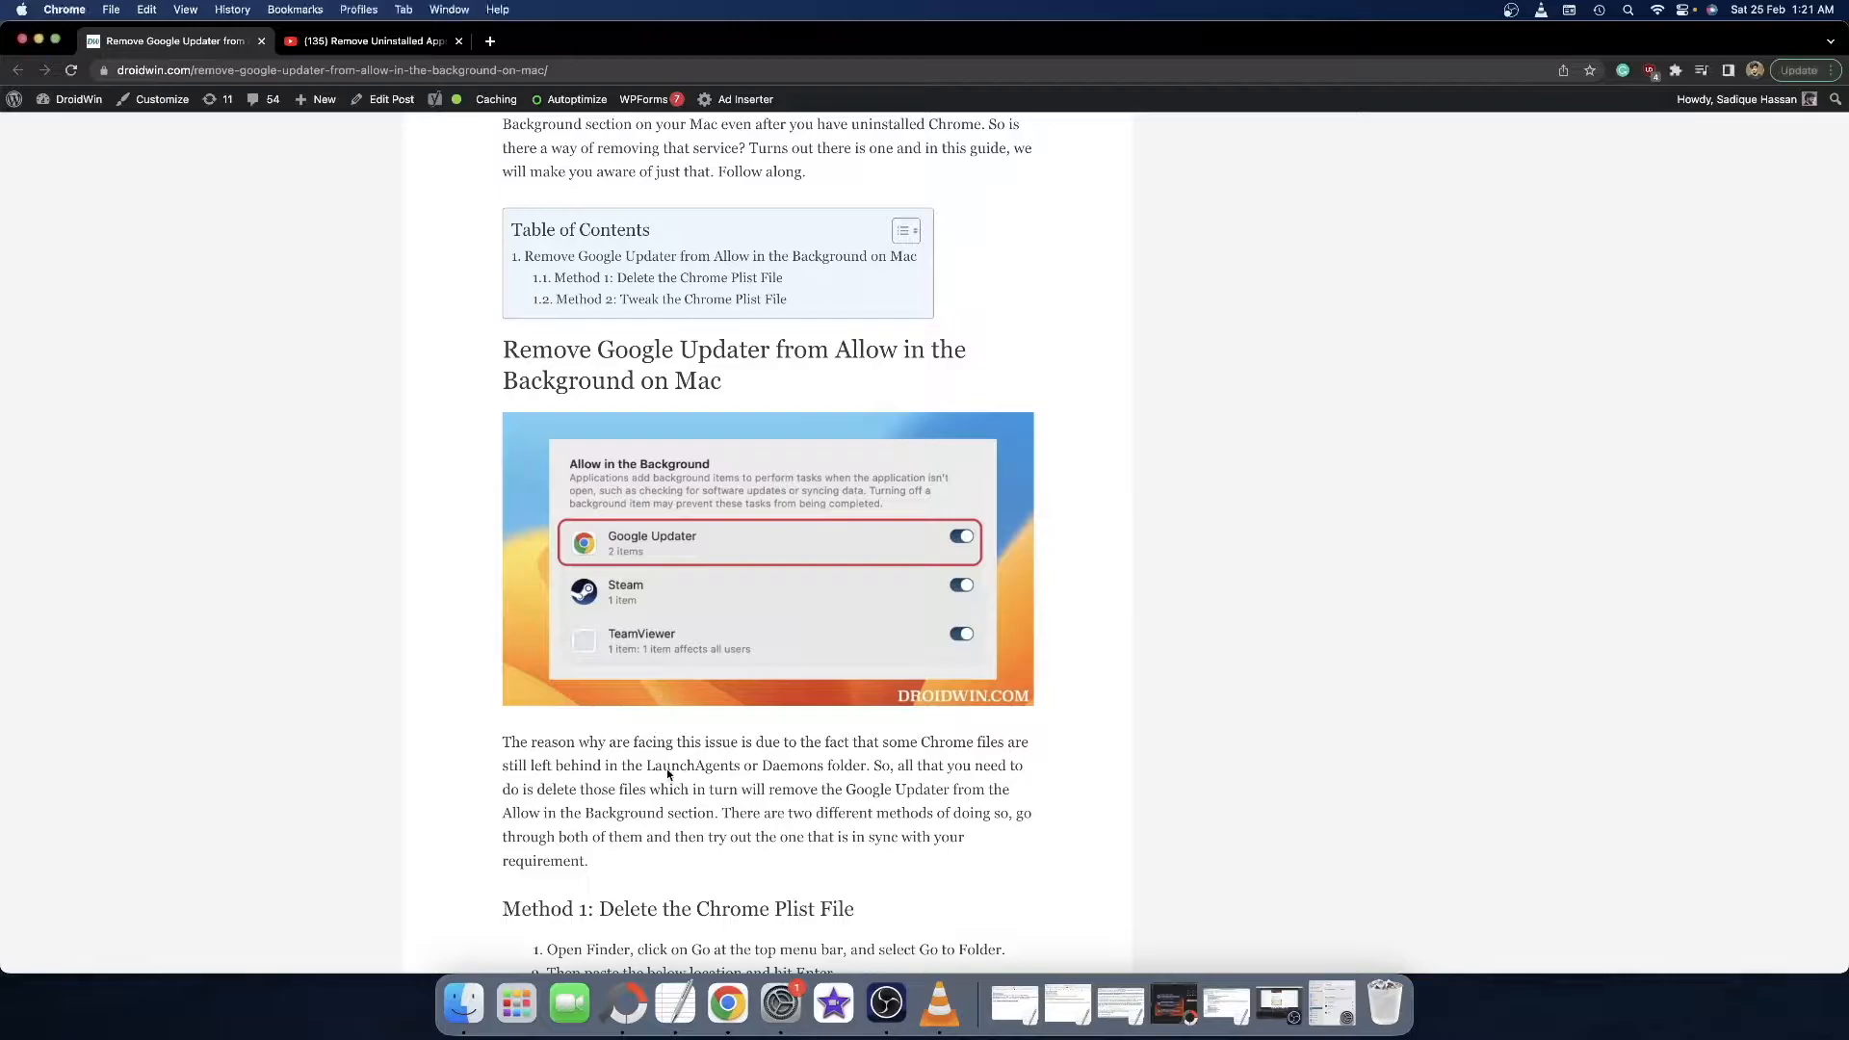
pyautogui.scroll(-3)
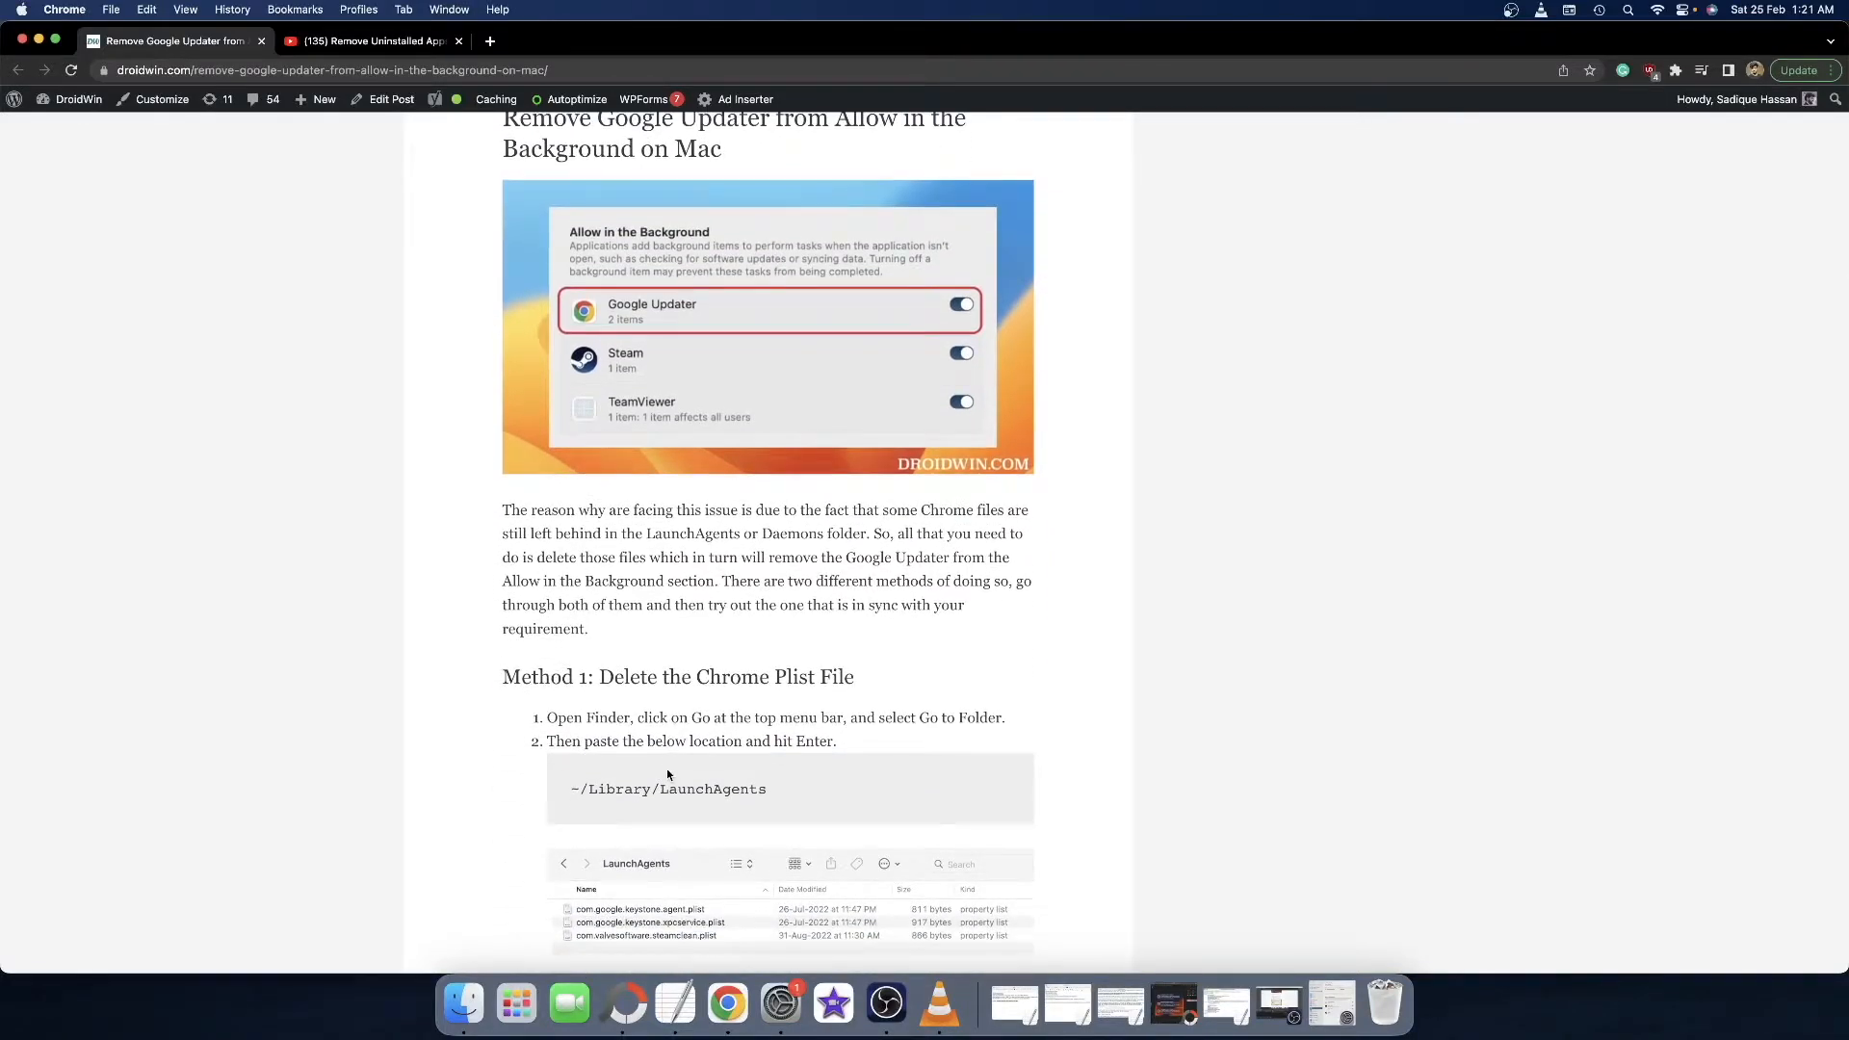
pyautogui.scroll(-3)
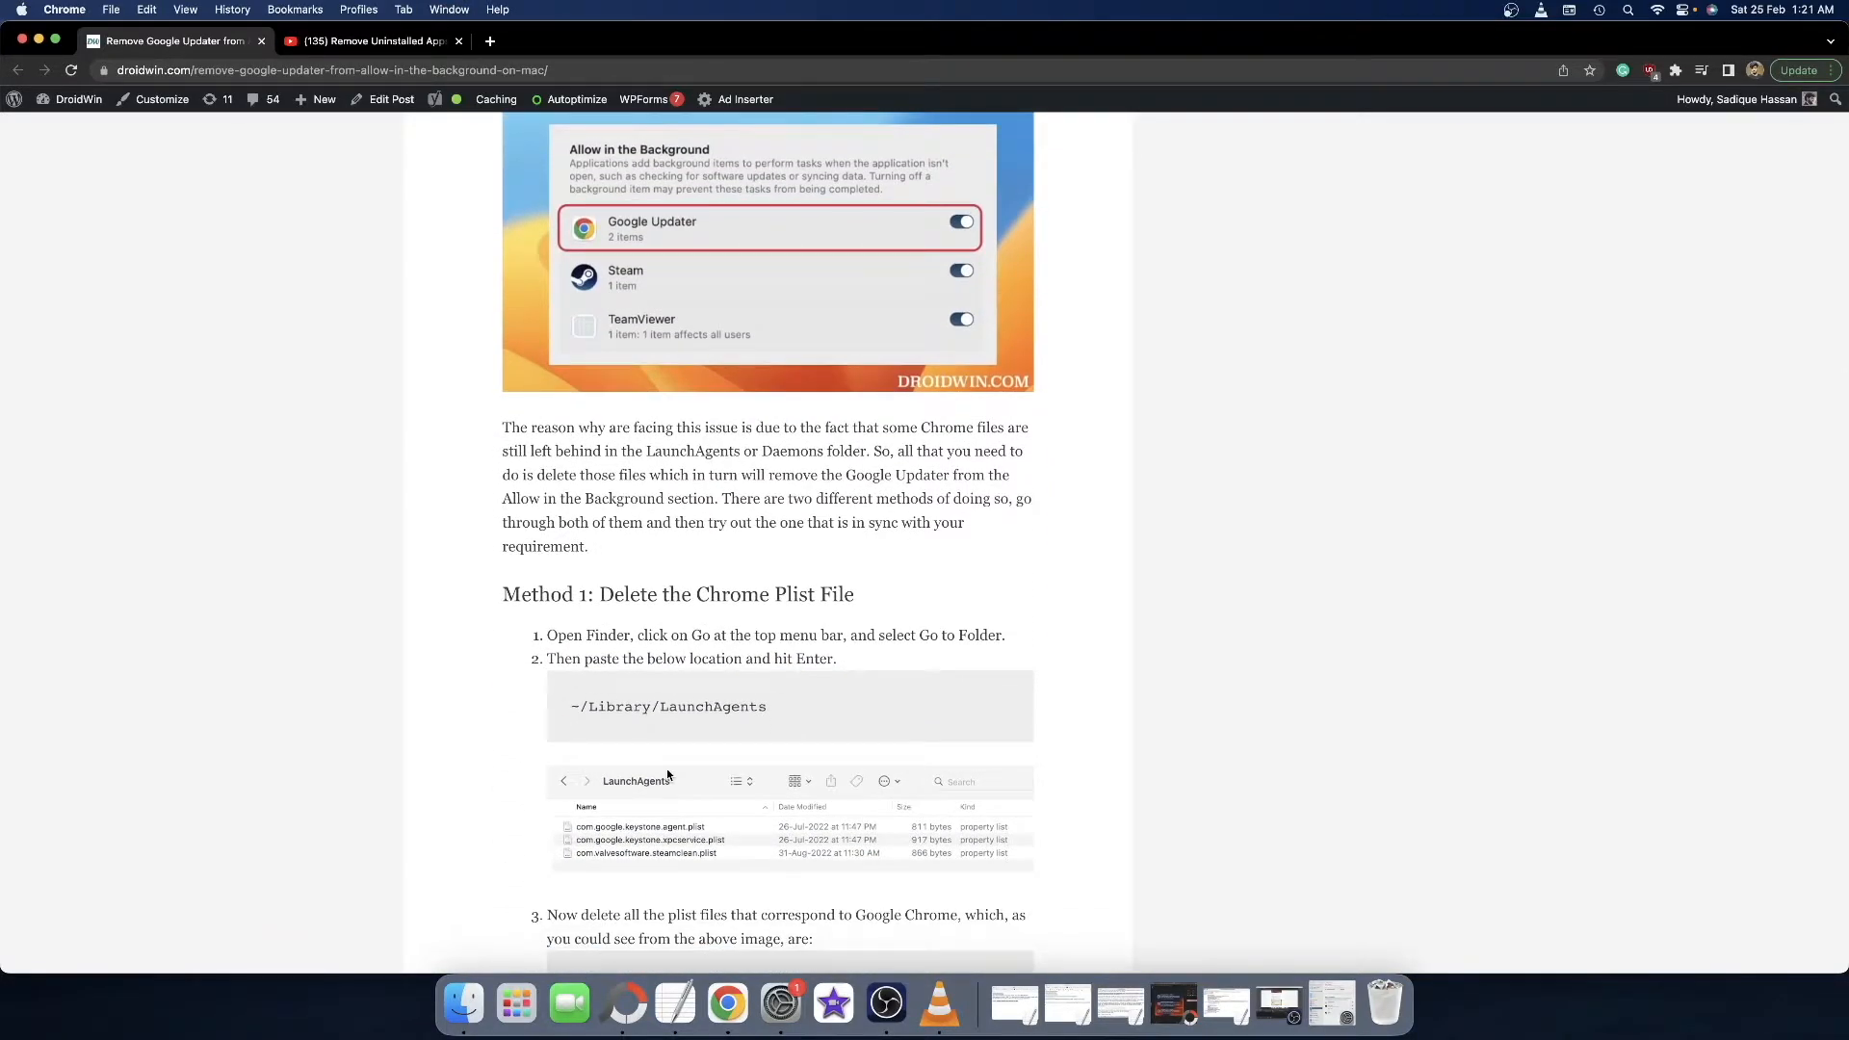
pyautogui.click(460, 1004)
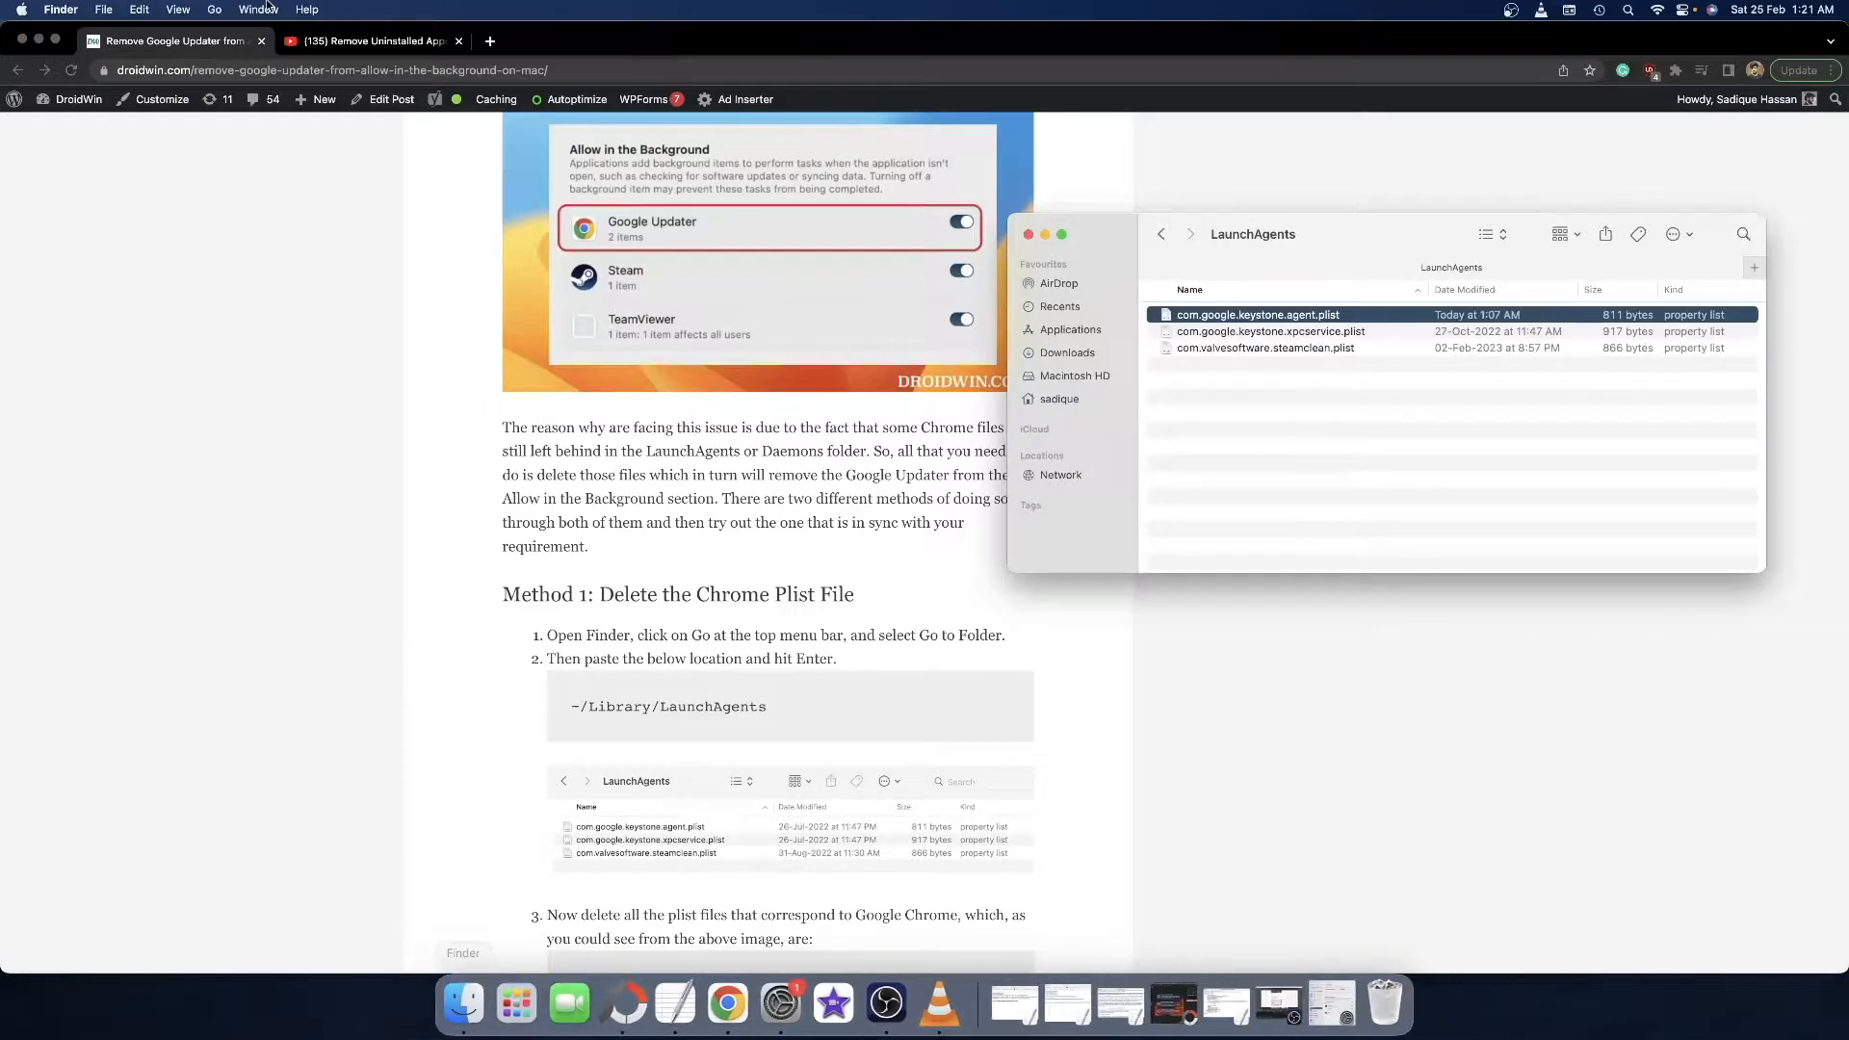
pyautogui.click(214, 10)
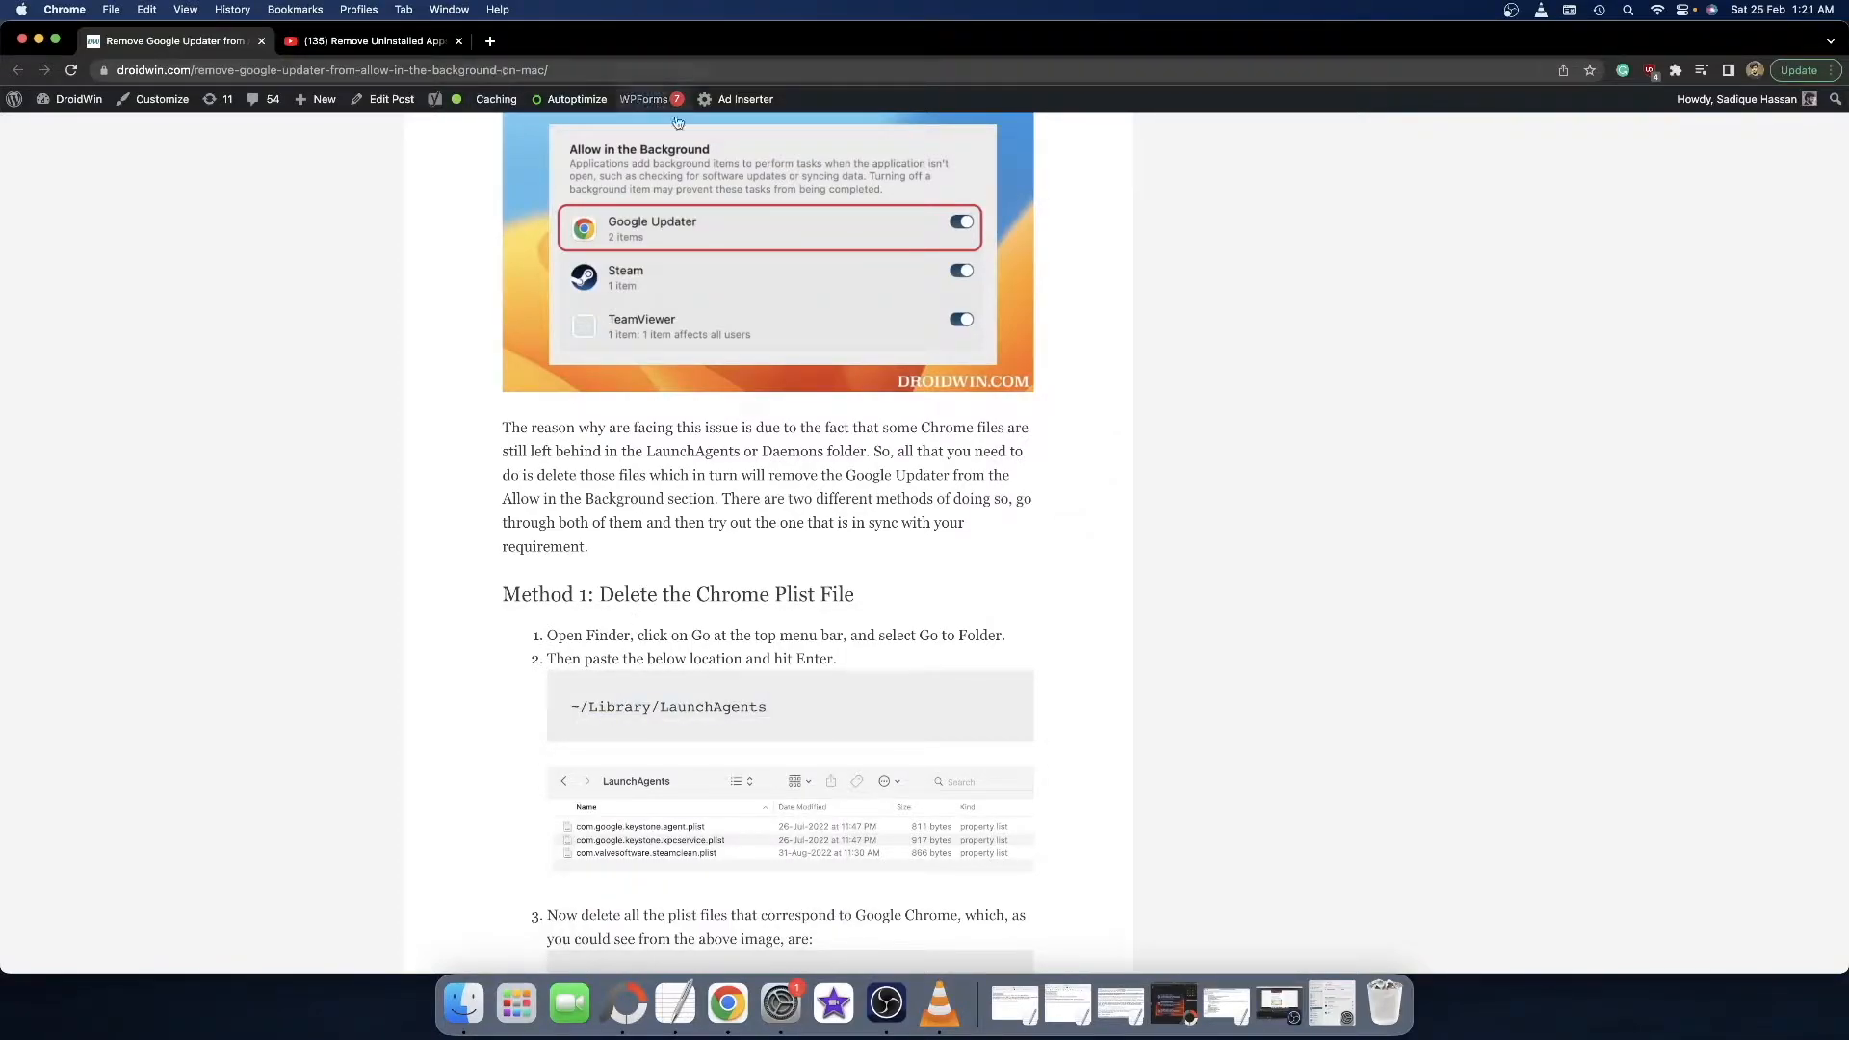
pyautogui.moveTo(861, 878)
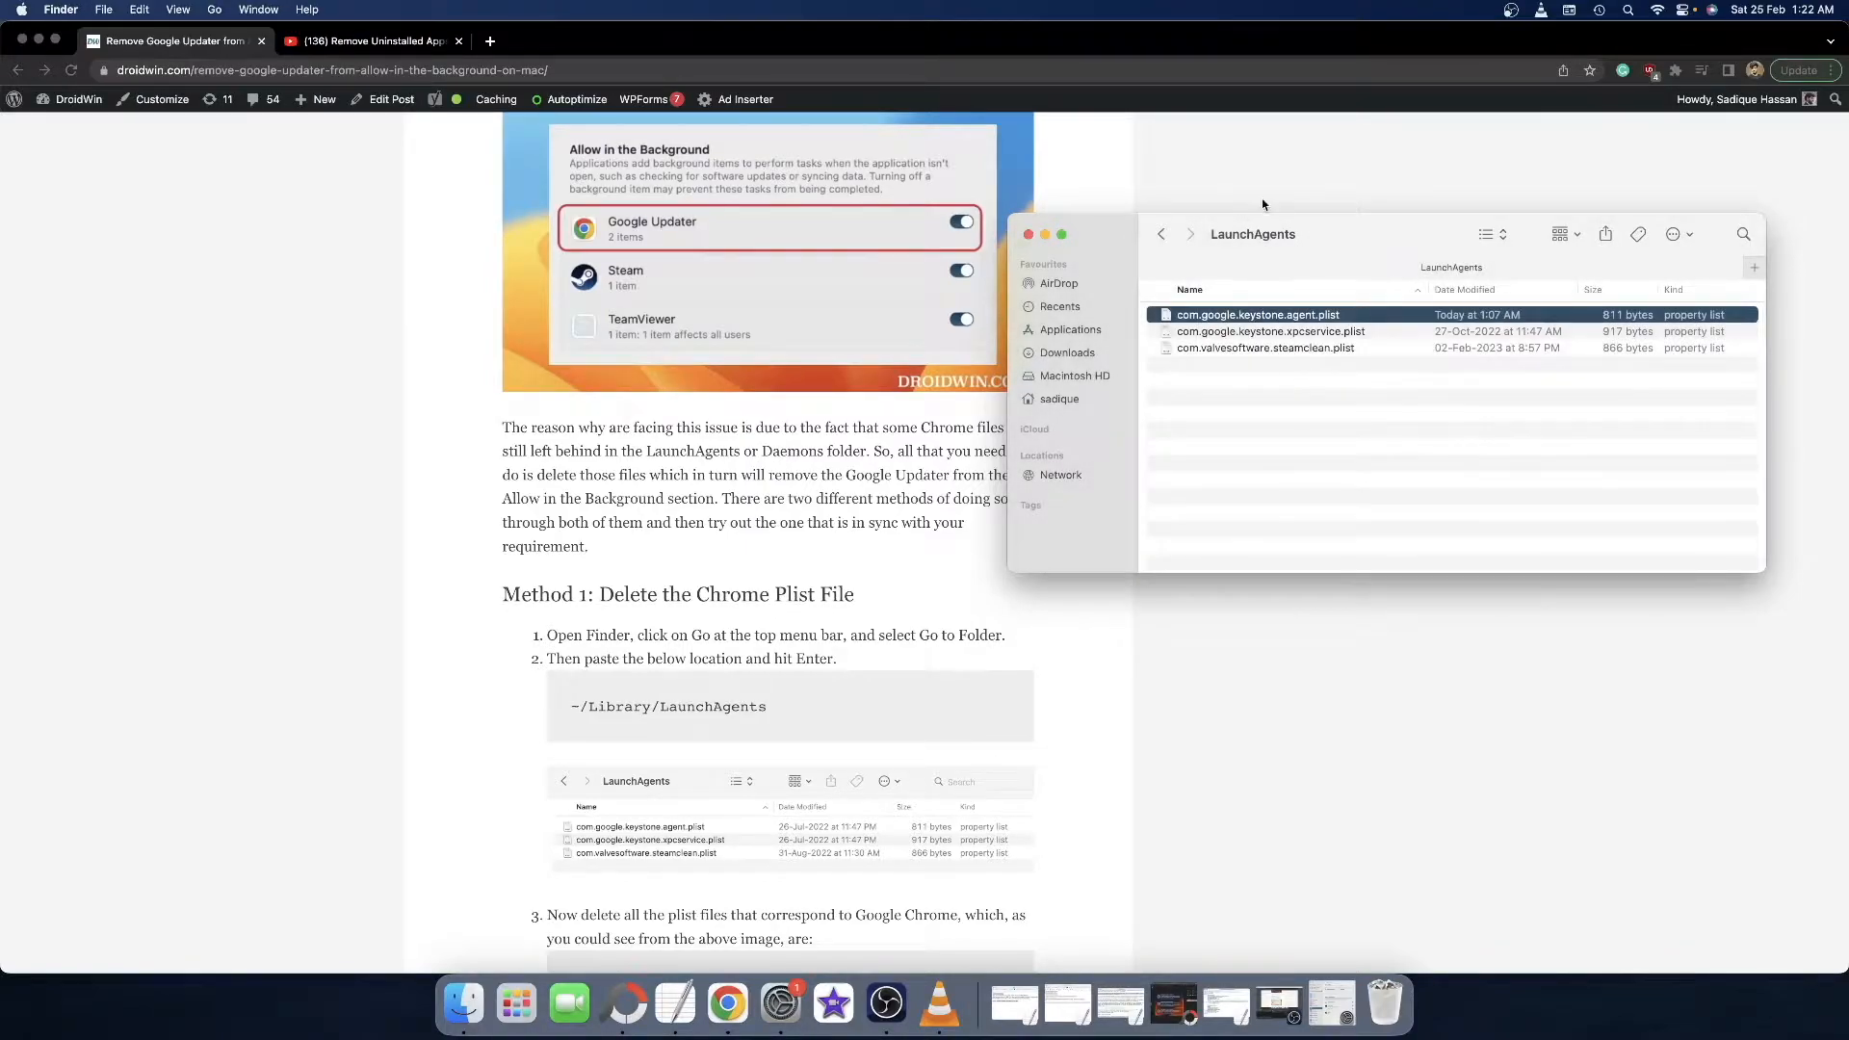
pyautogui.moveTo(1243, 407)
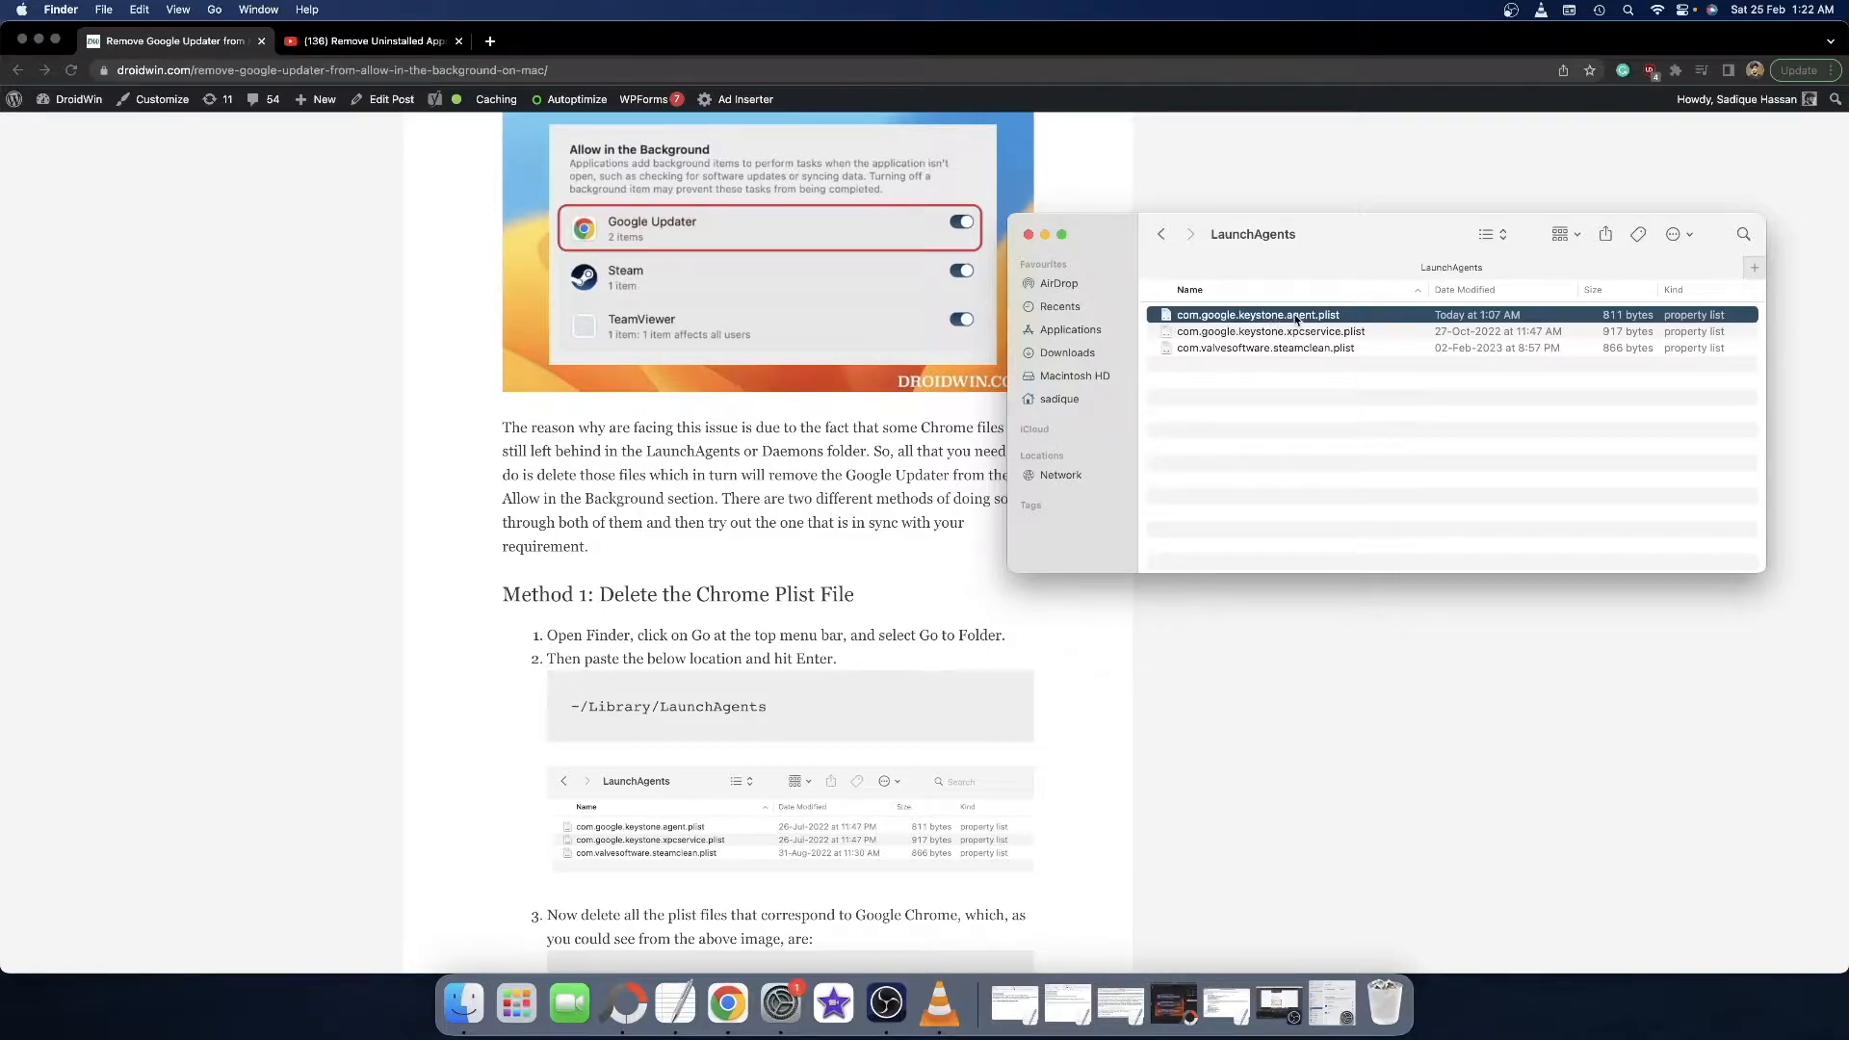
pyautogui.click(1270, 331)
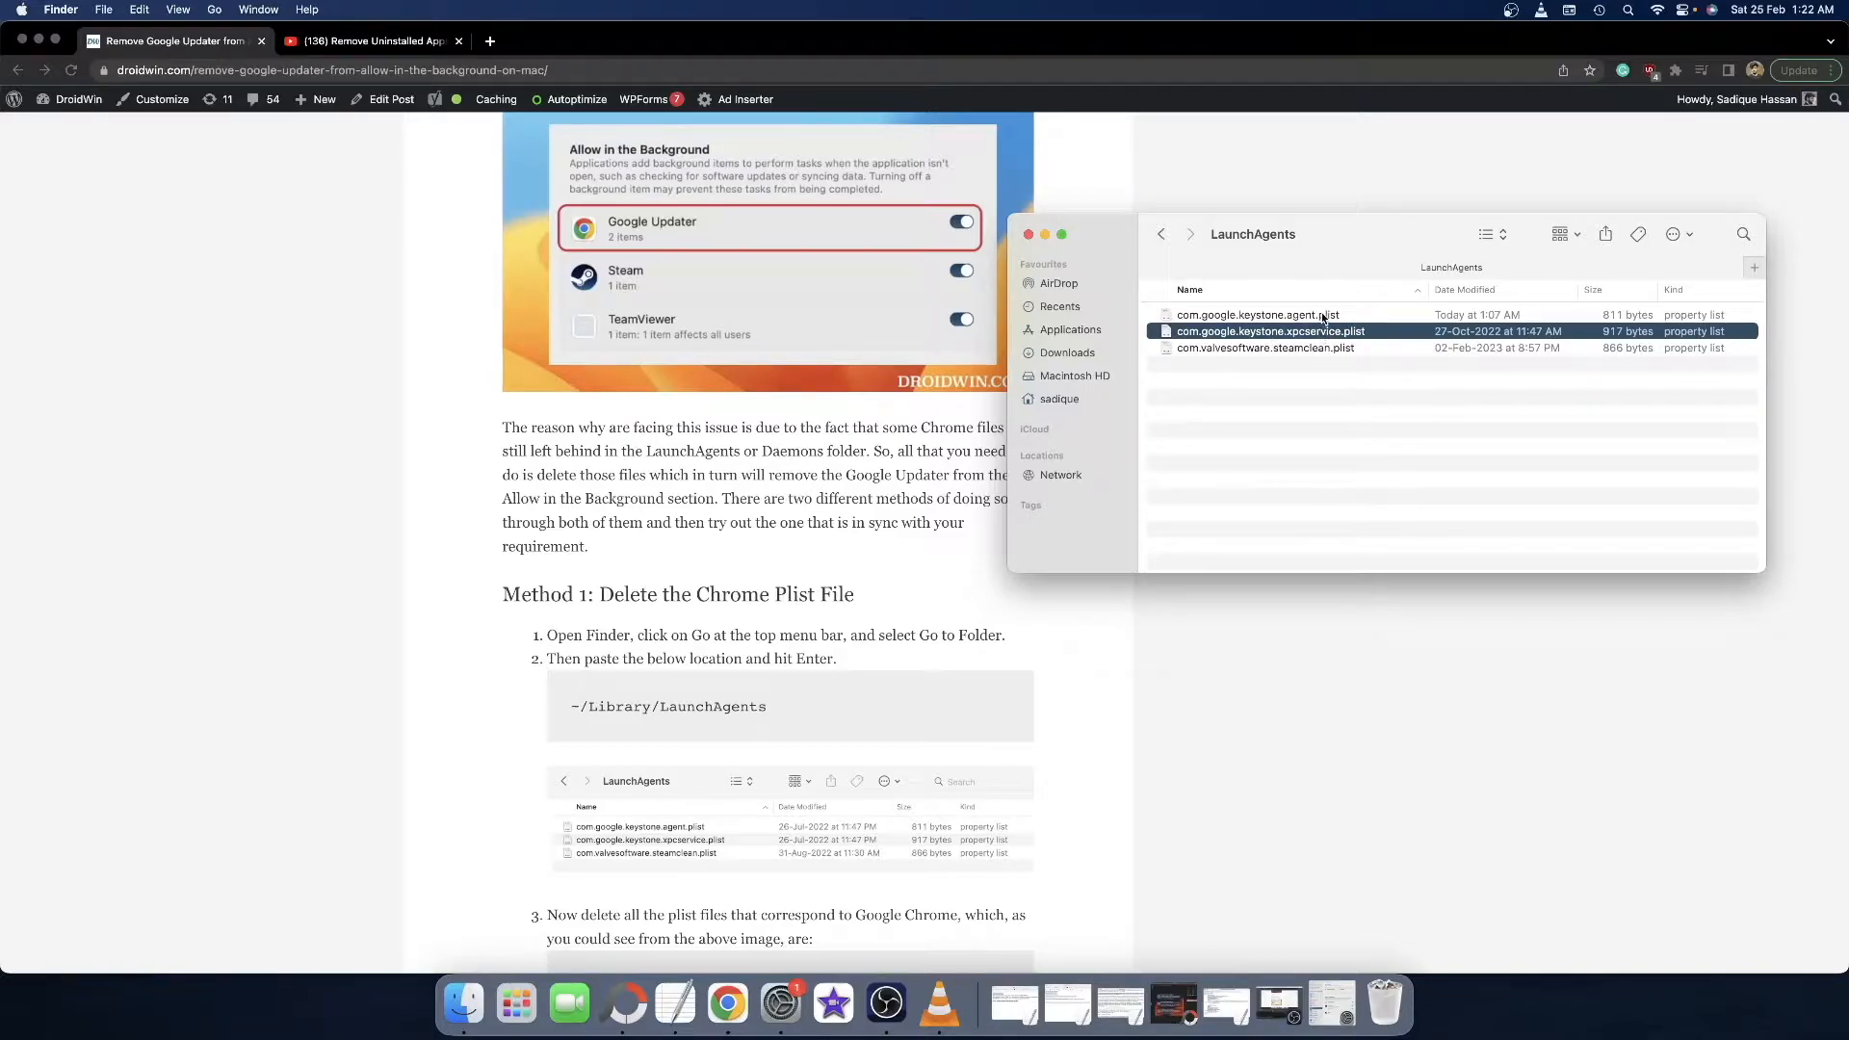
pyautogui.click(1258, 314)
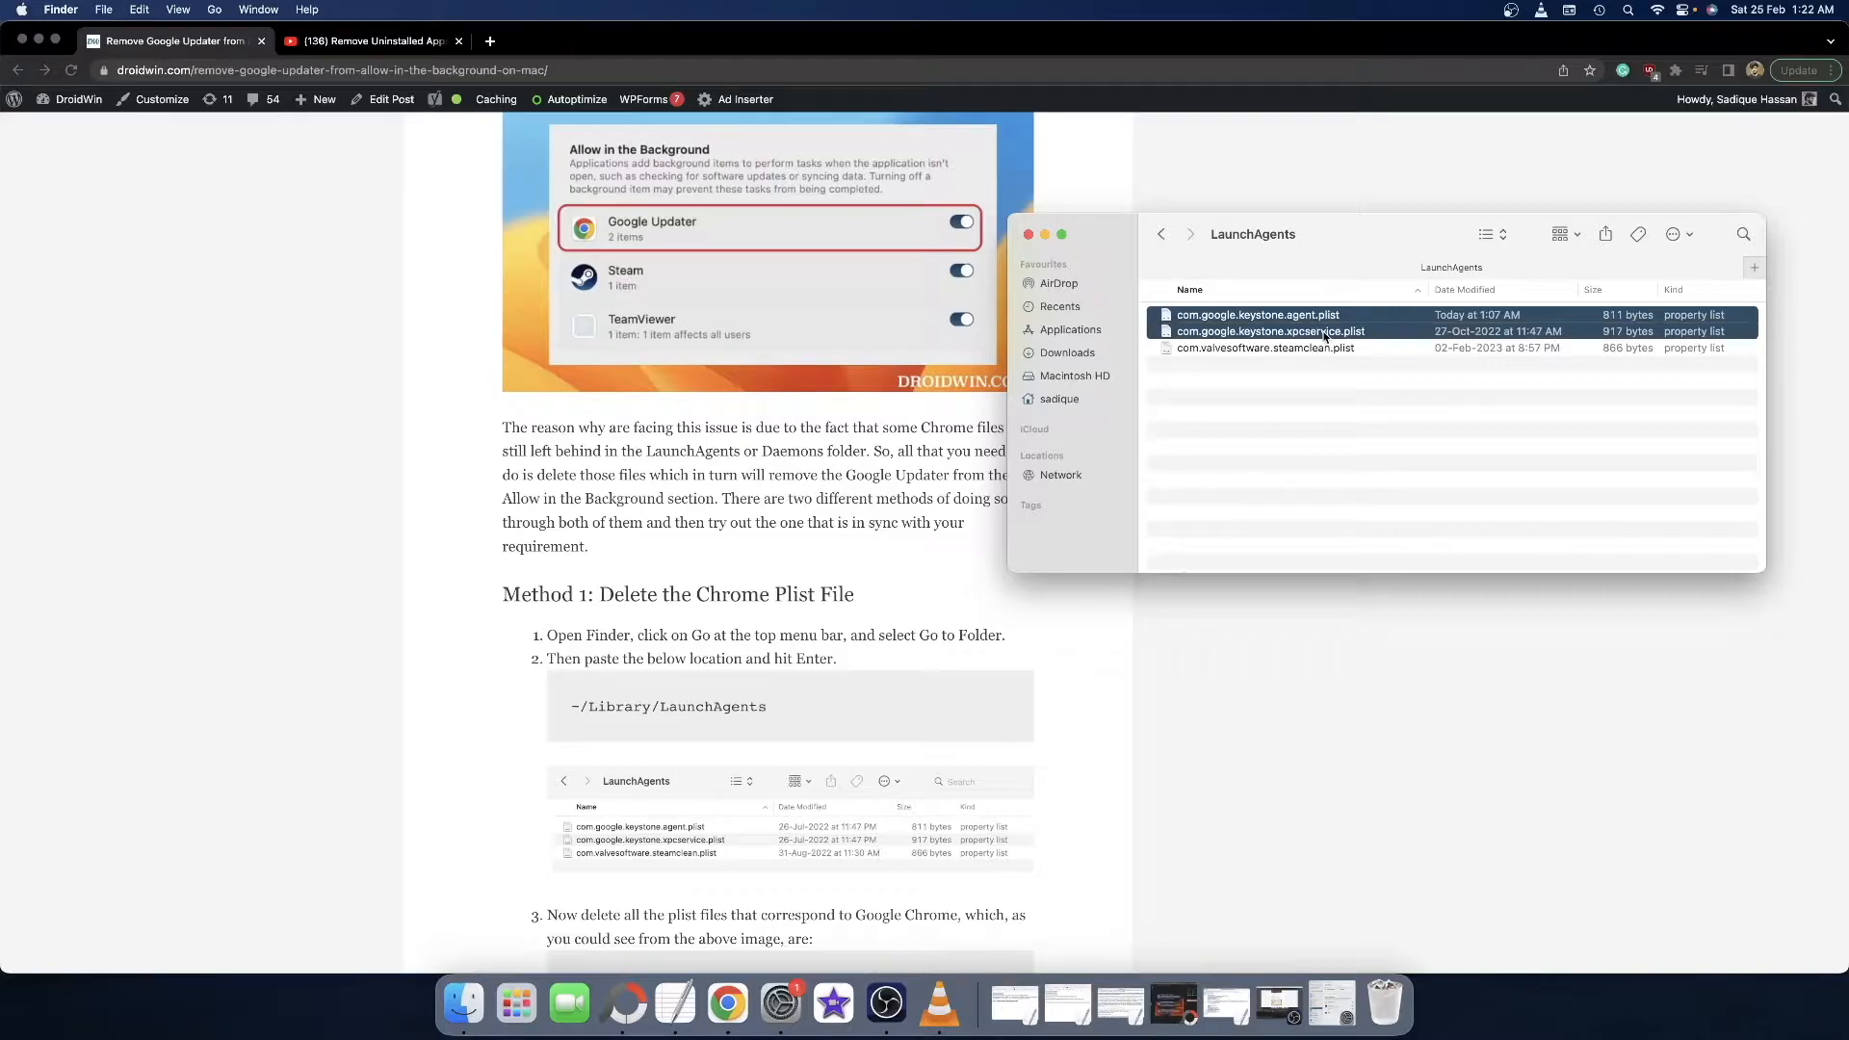
pyautogui.moveTo(1345, 391)
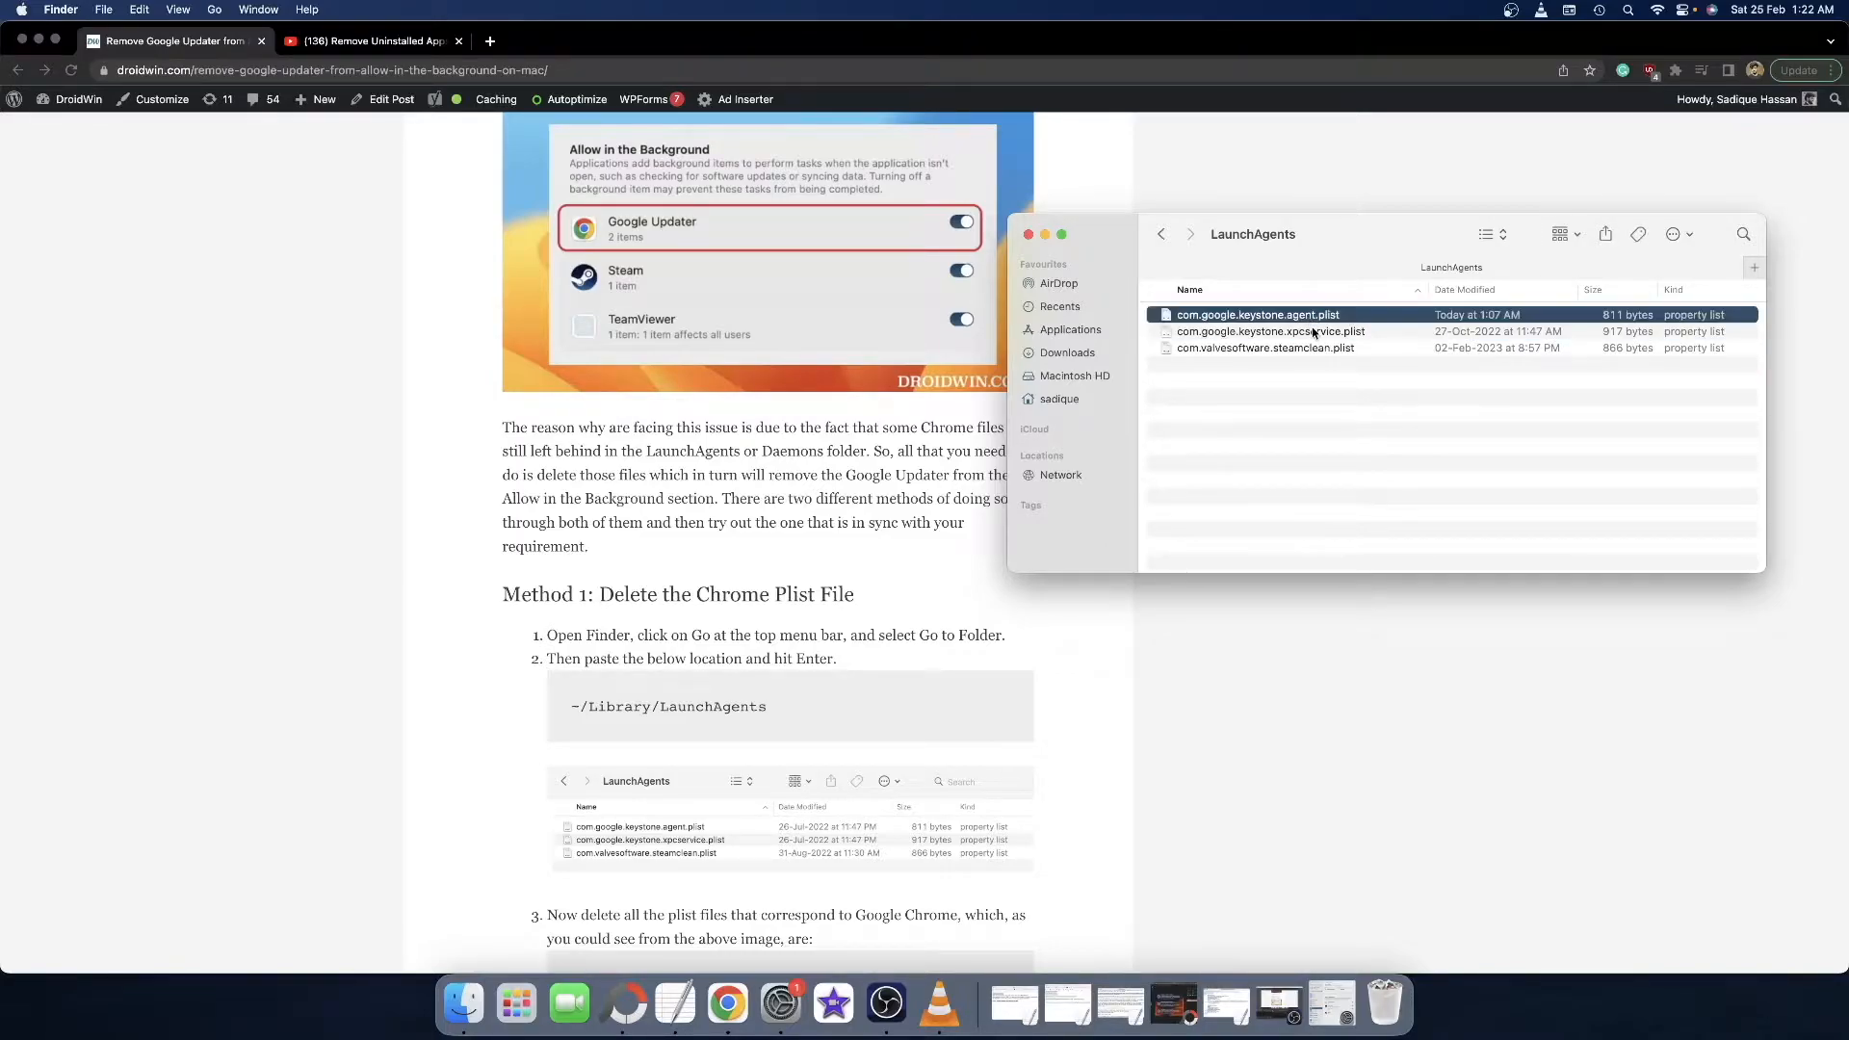
# Copy /Library/LaunchAgents from the article and paste it into Finder's Go to Folder prompt
pyautogui.scroll(-3)
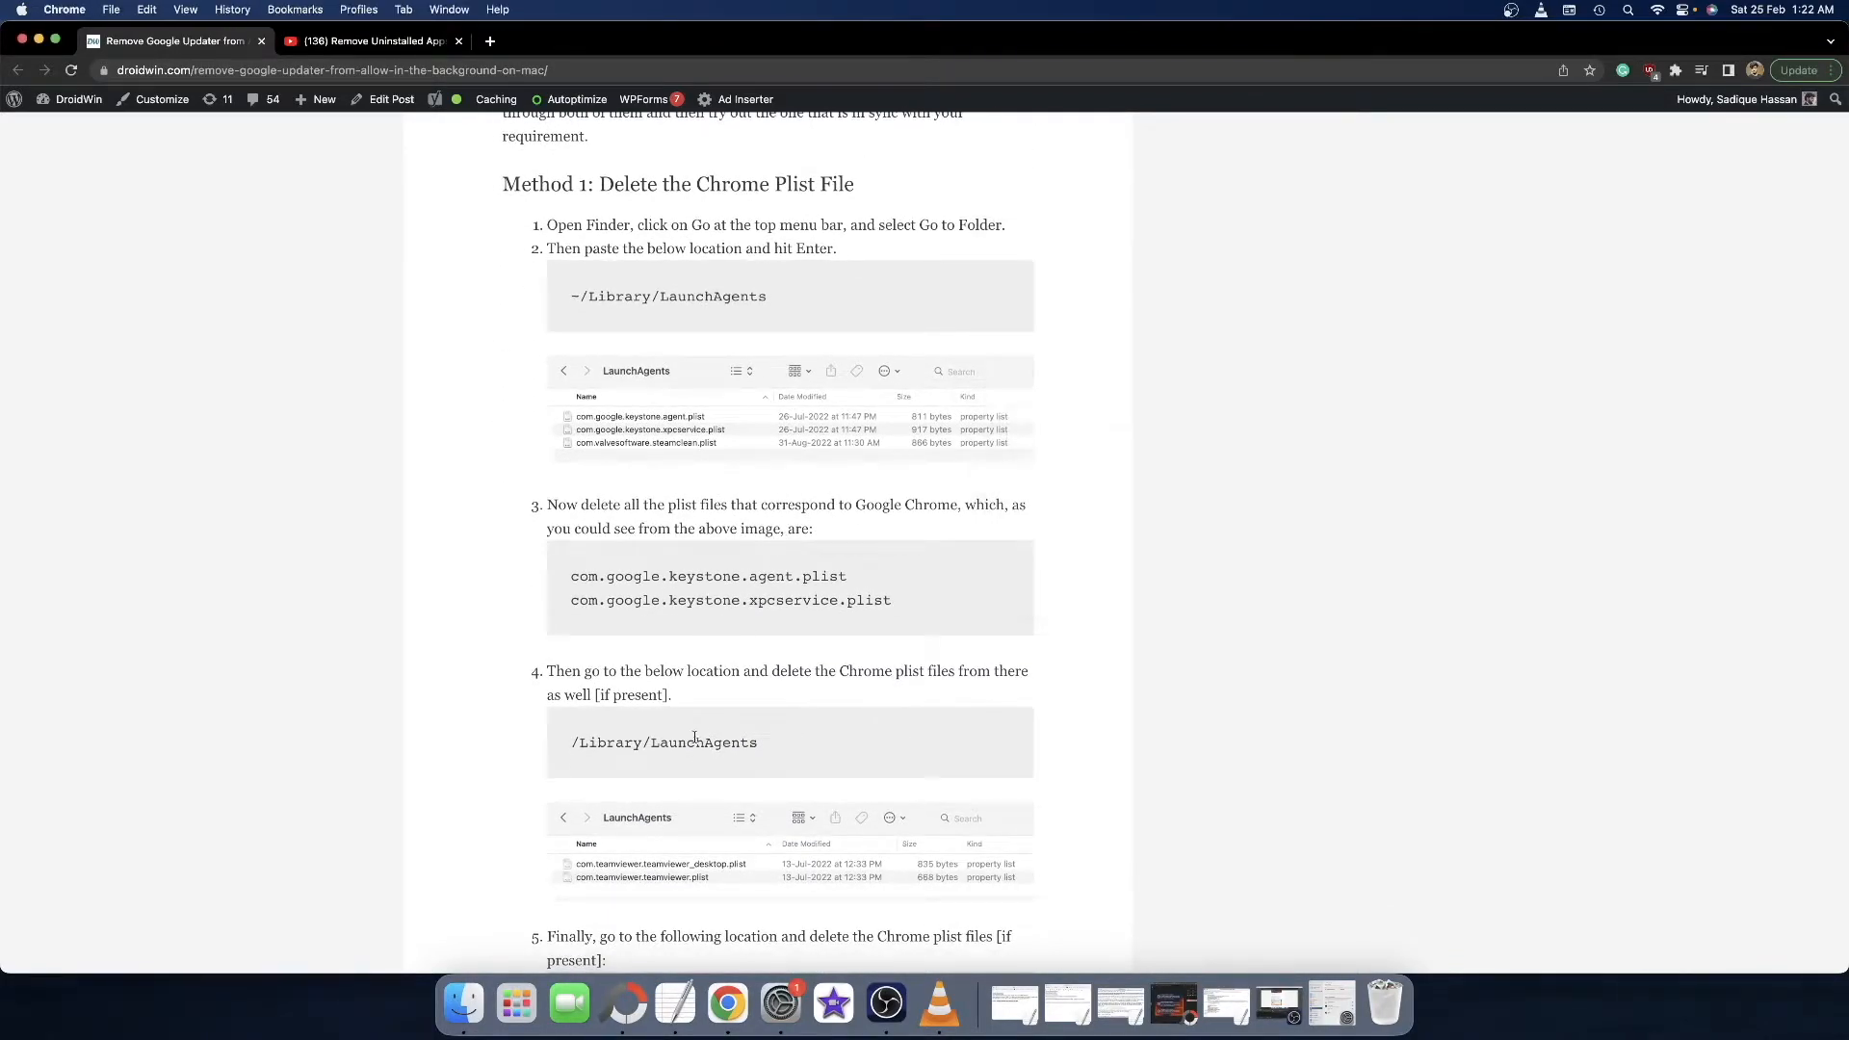
pyautogui.doubleClick(664, 742)
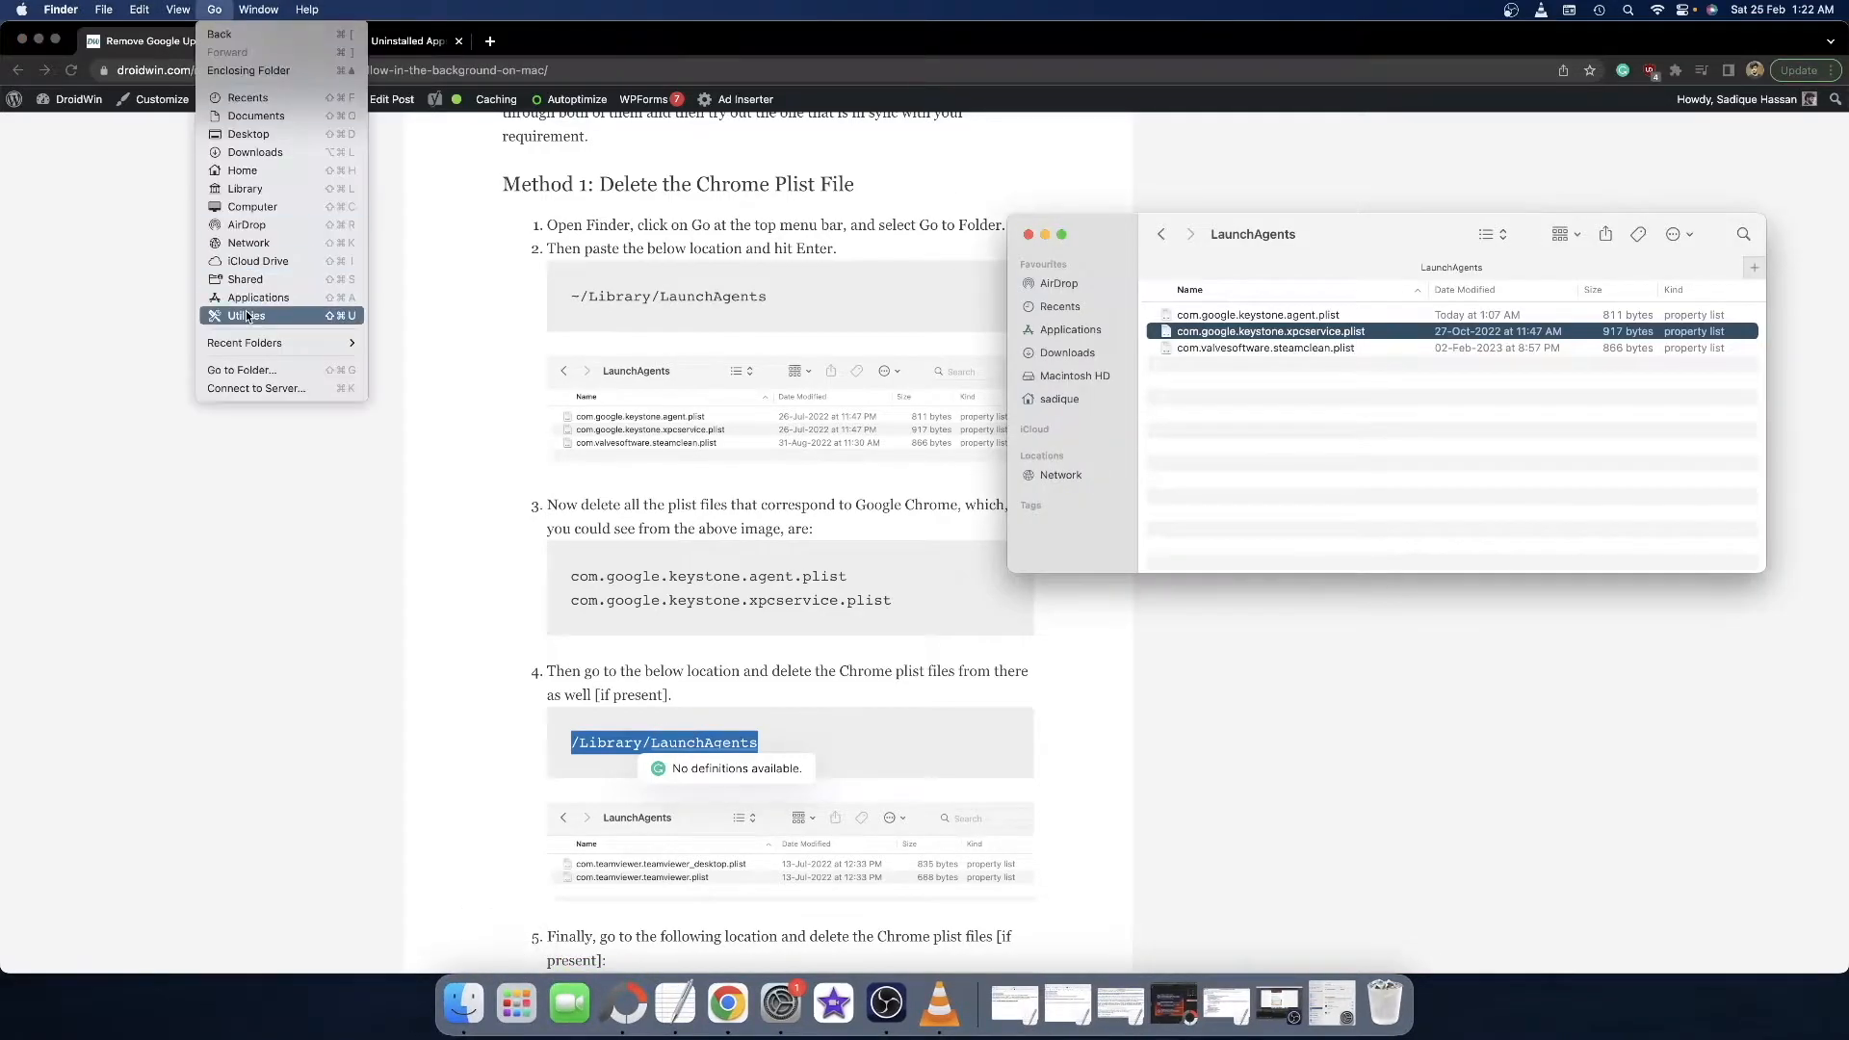
pyautogui.rightClick(1237, 351)
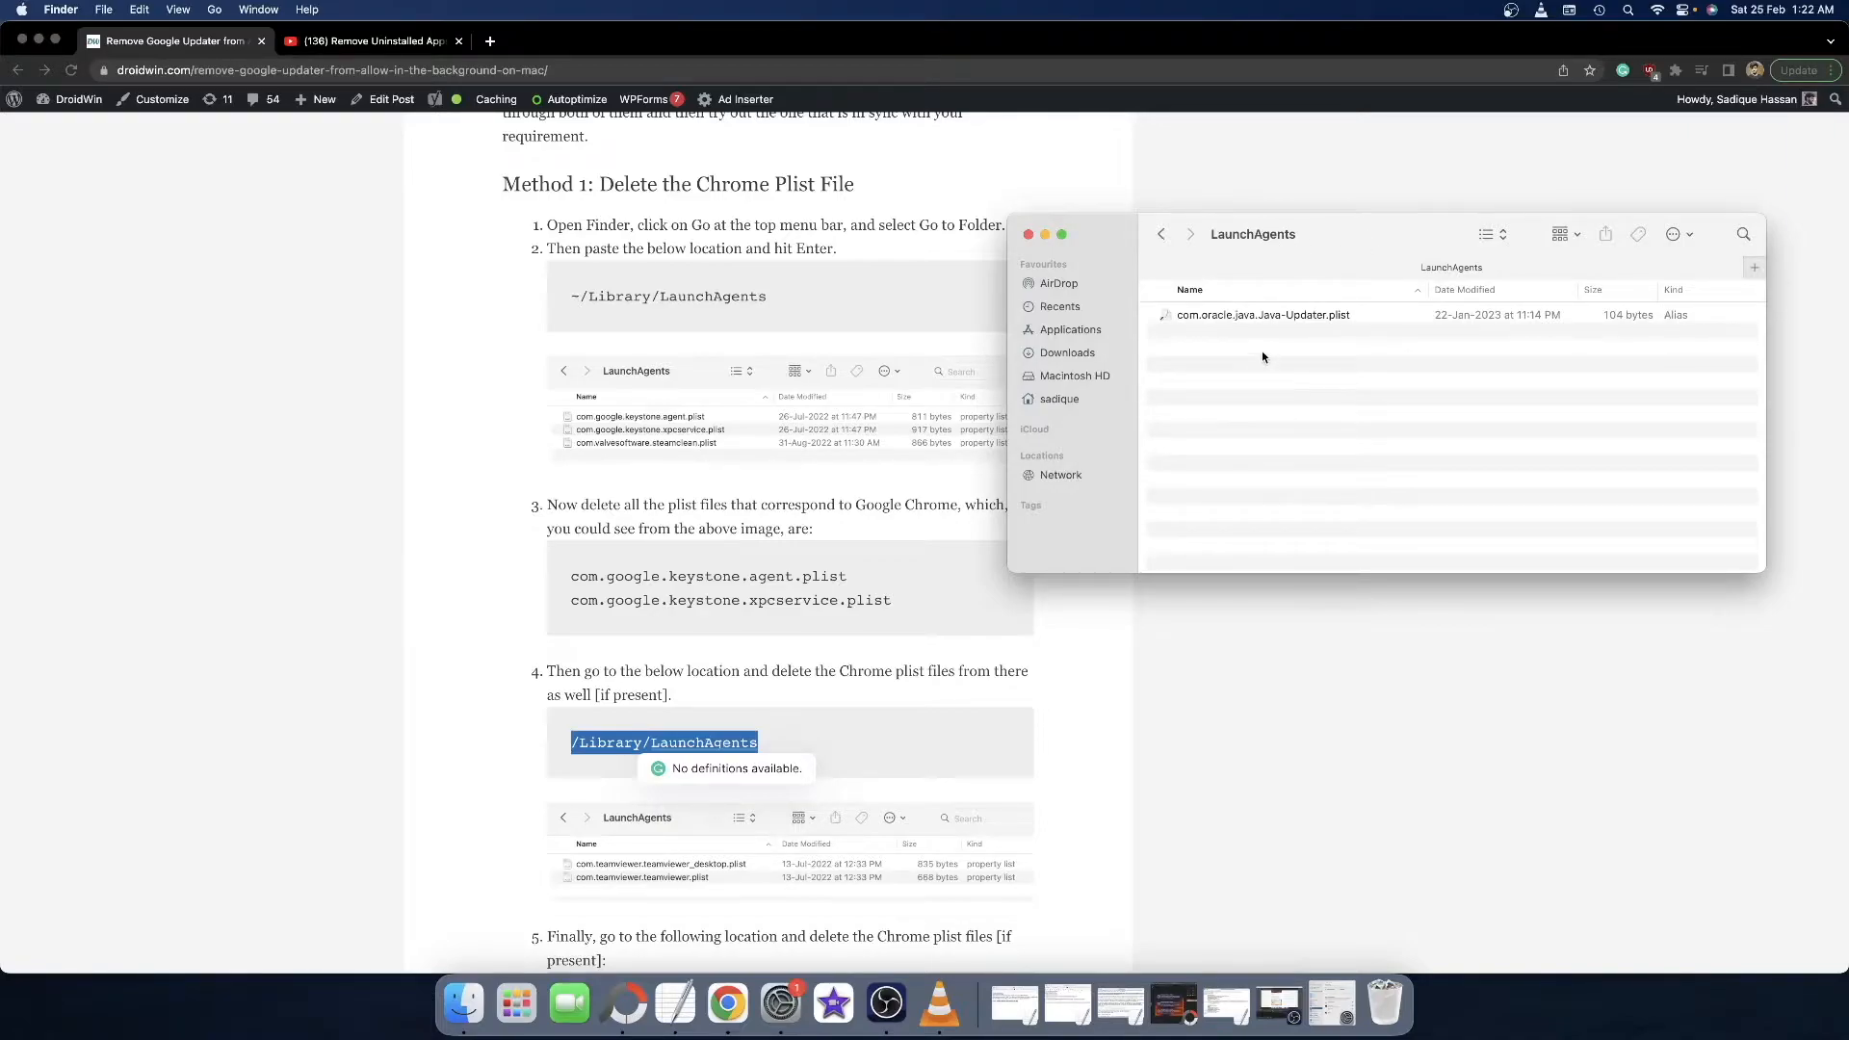
pyautogui.moveTo(955, 468)
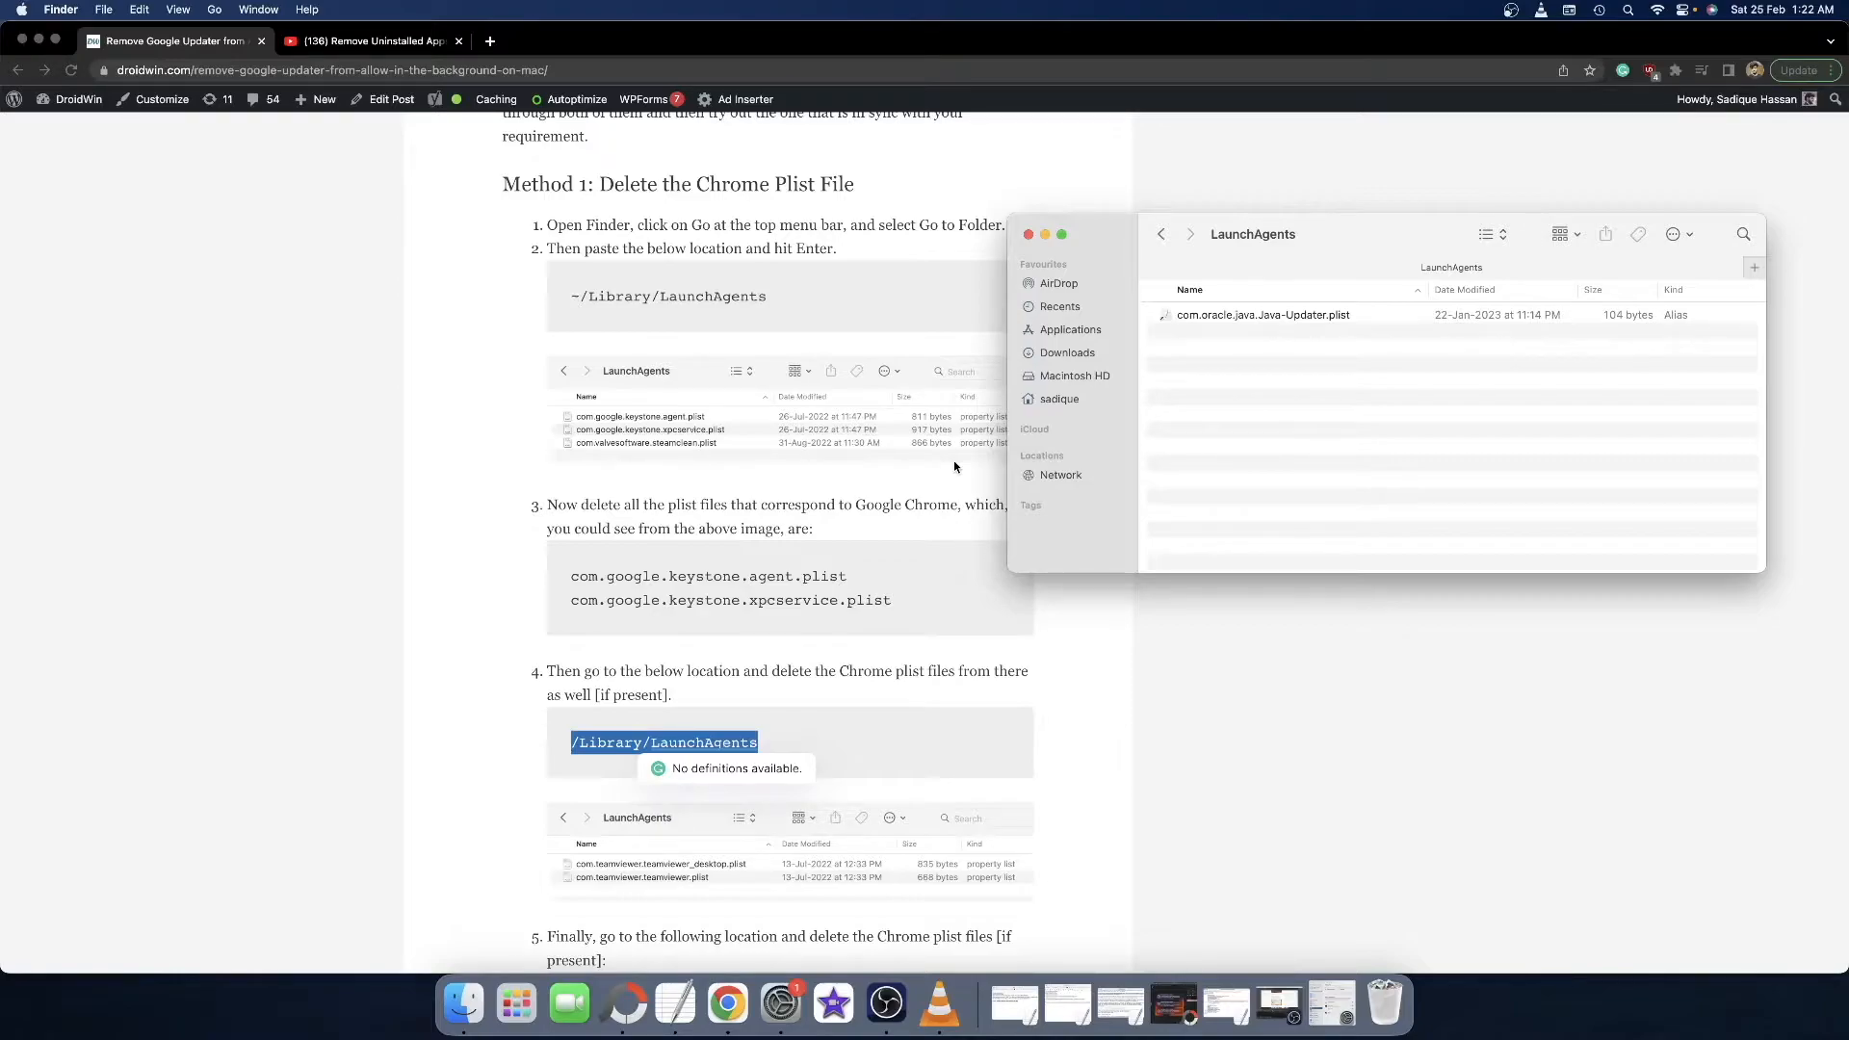
pyautogui.scroll(-3)
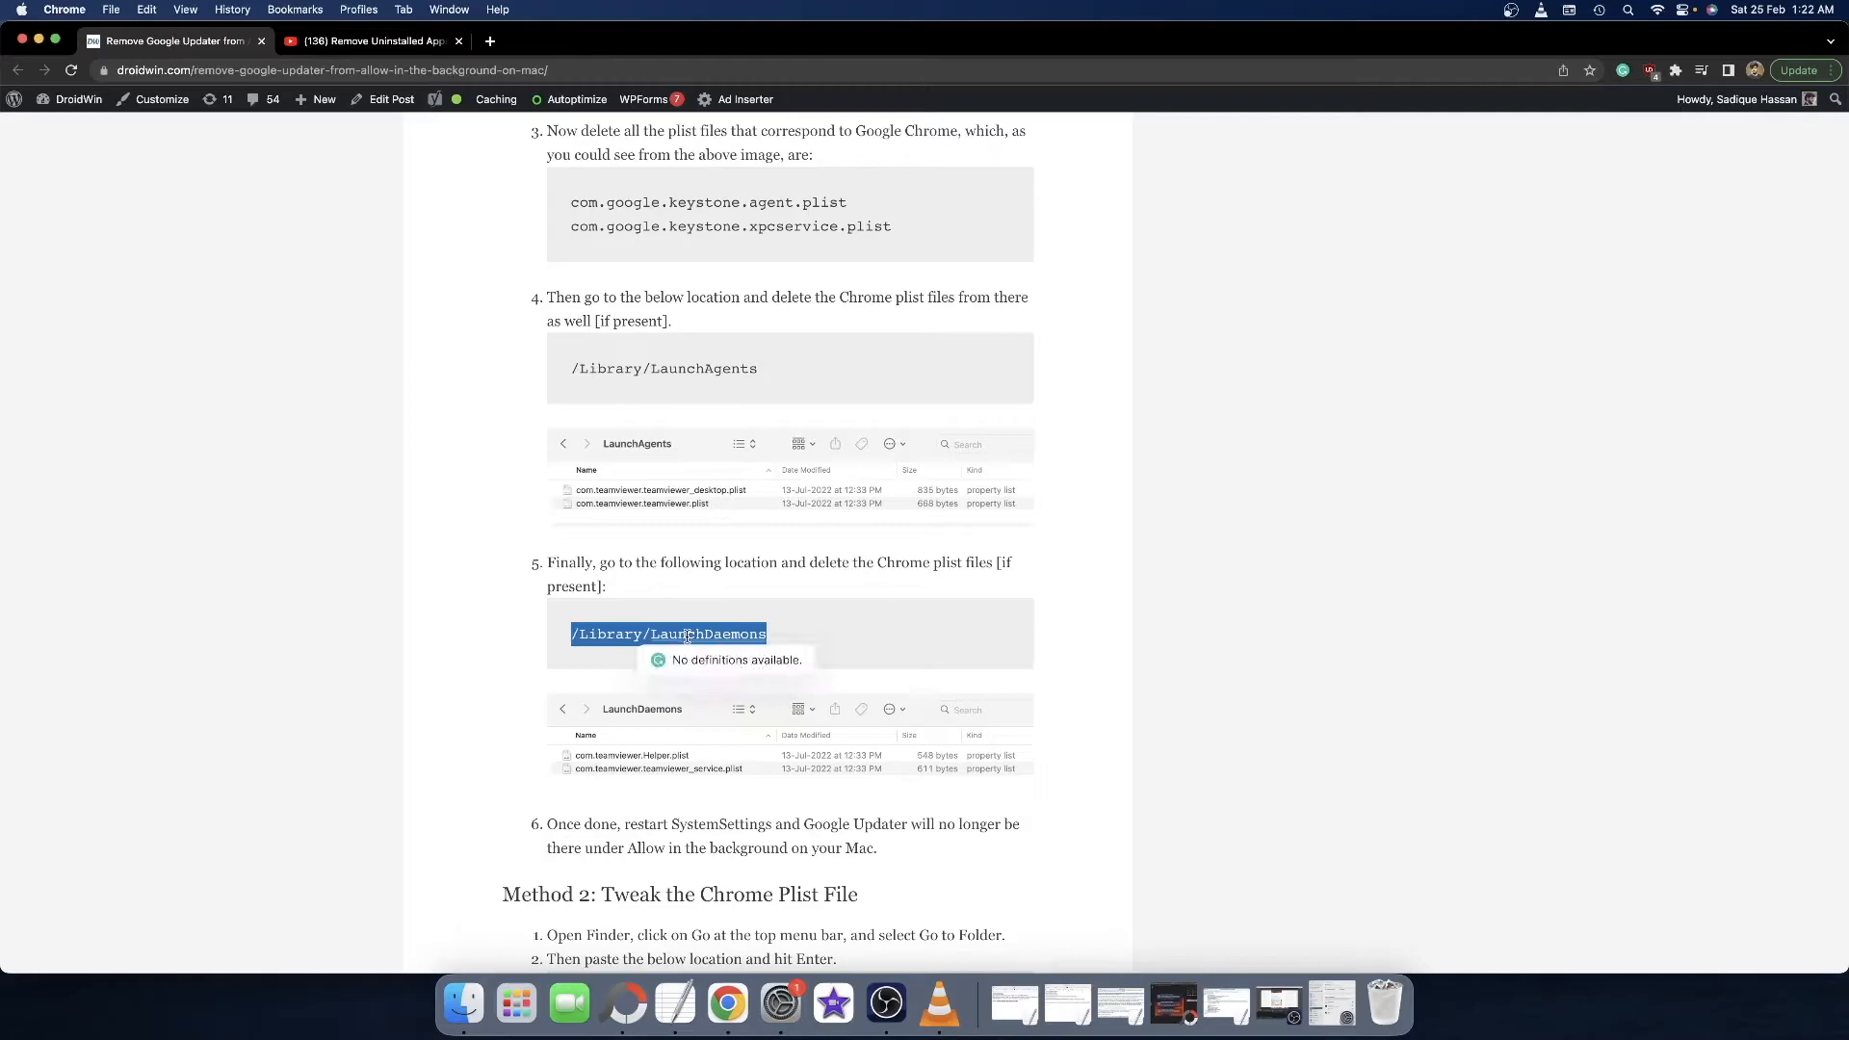
# Paste the /Library/LaunchDaemons path into Finder's Go to Folder prompt
pyautogui.click(460, 1004)
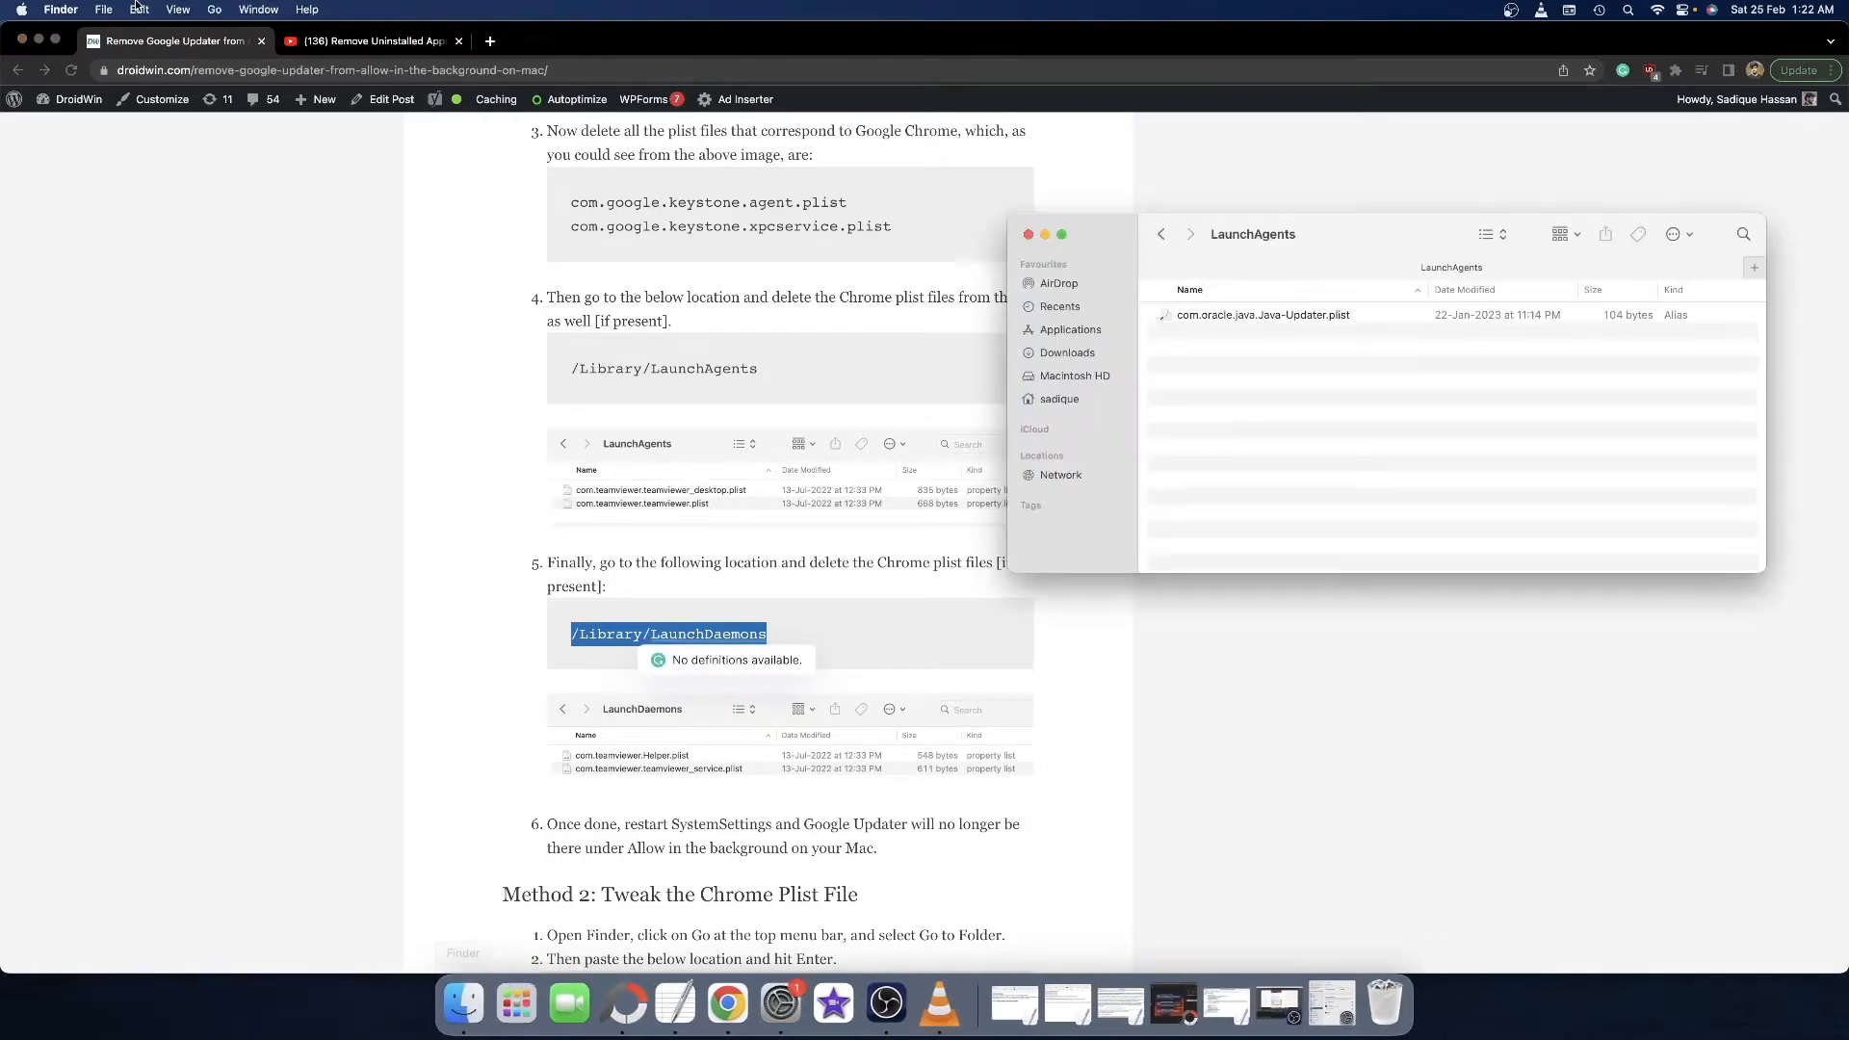
pyautogui.click(214, 10)
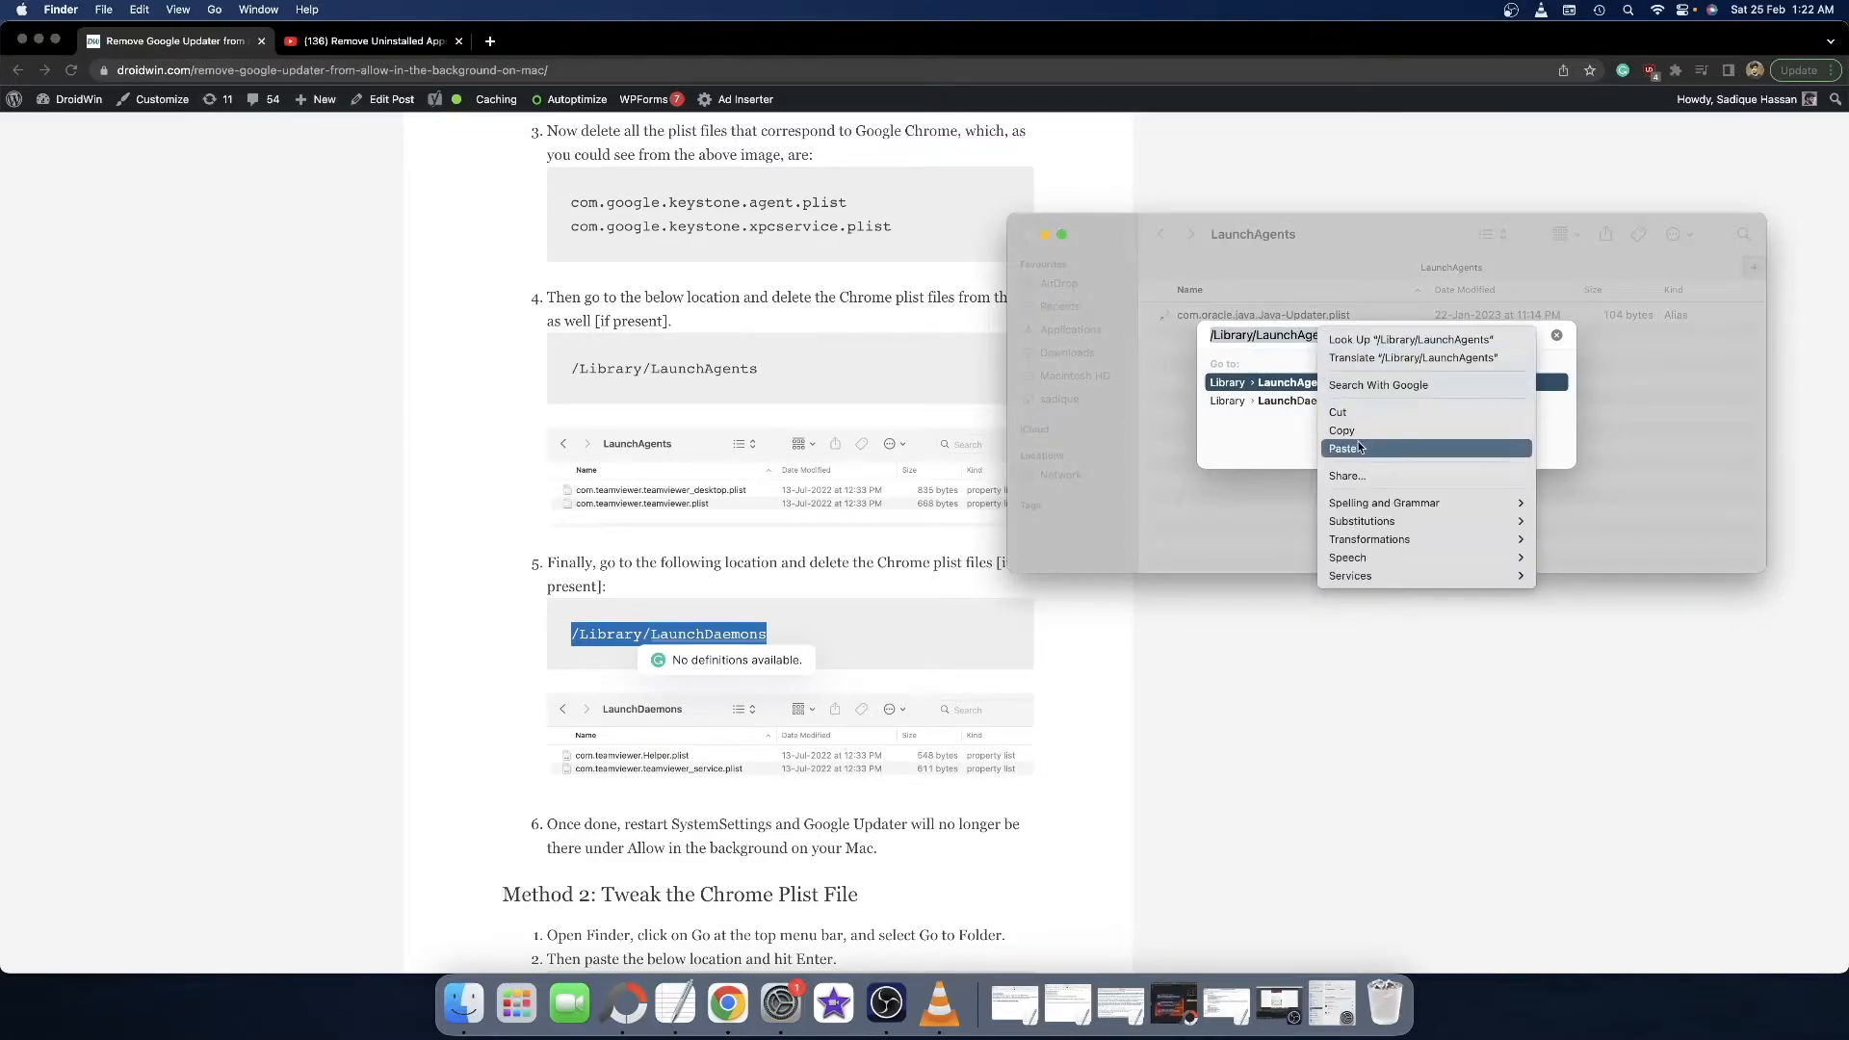
pyautogui.click(1345, 449)
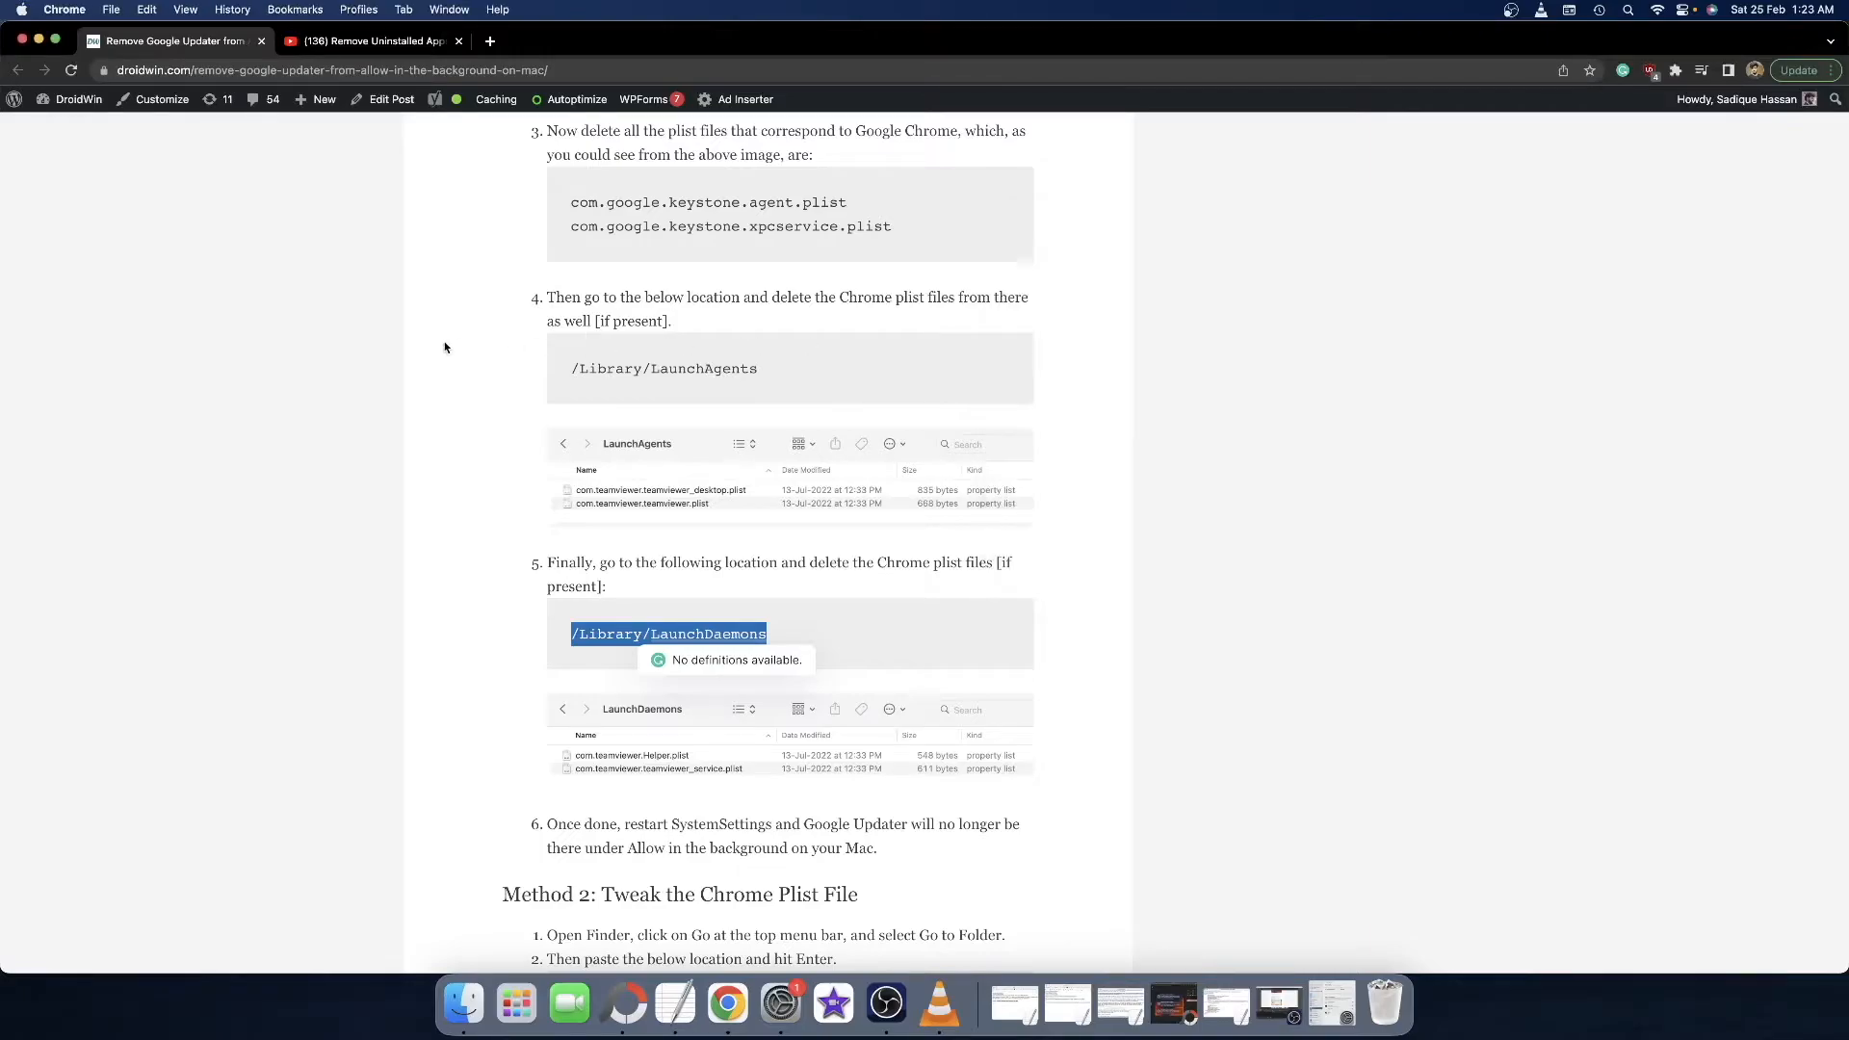
pyautogui.scroll(3)
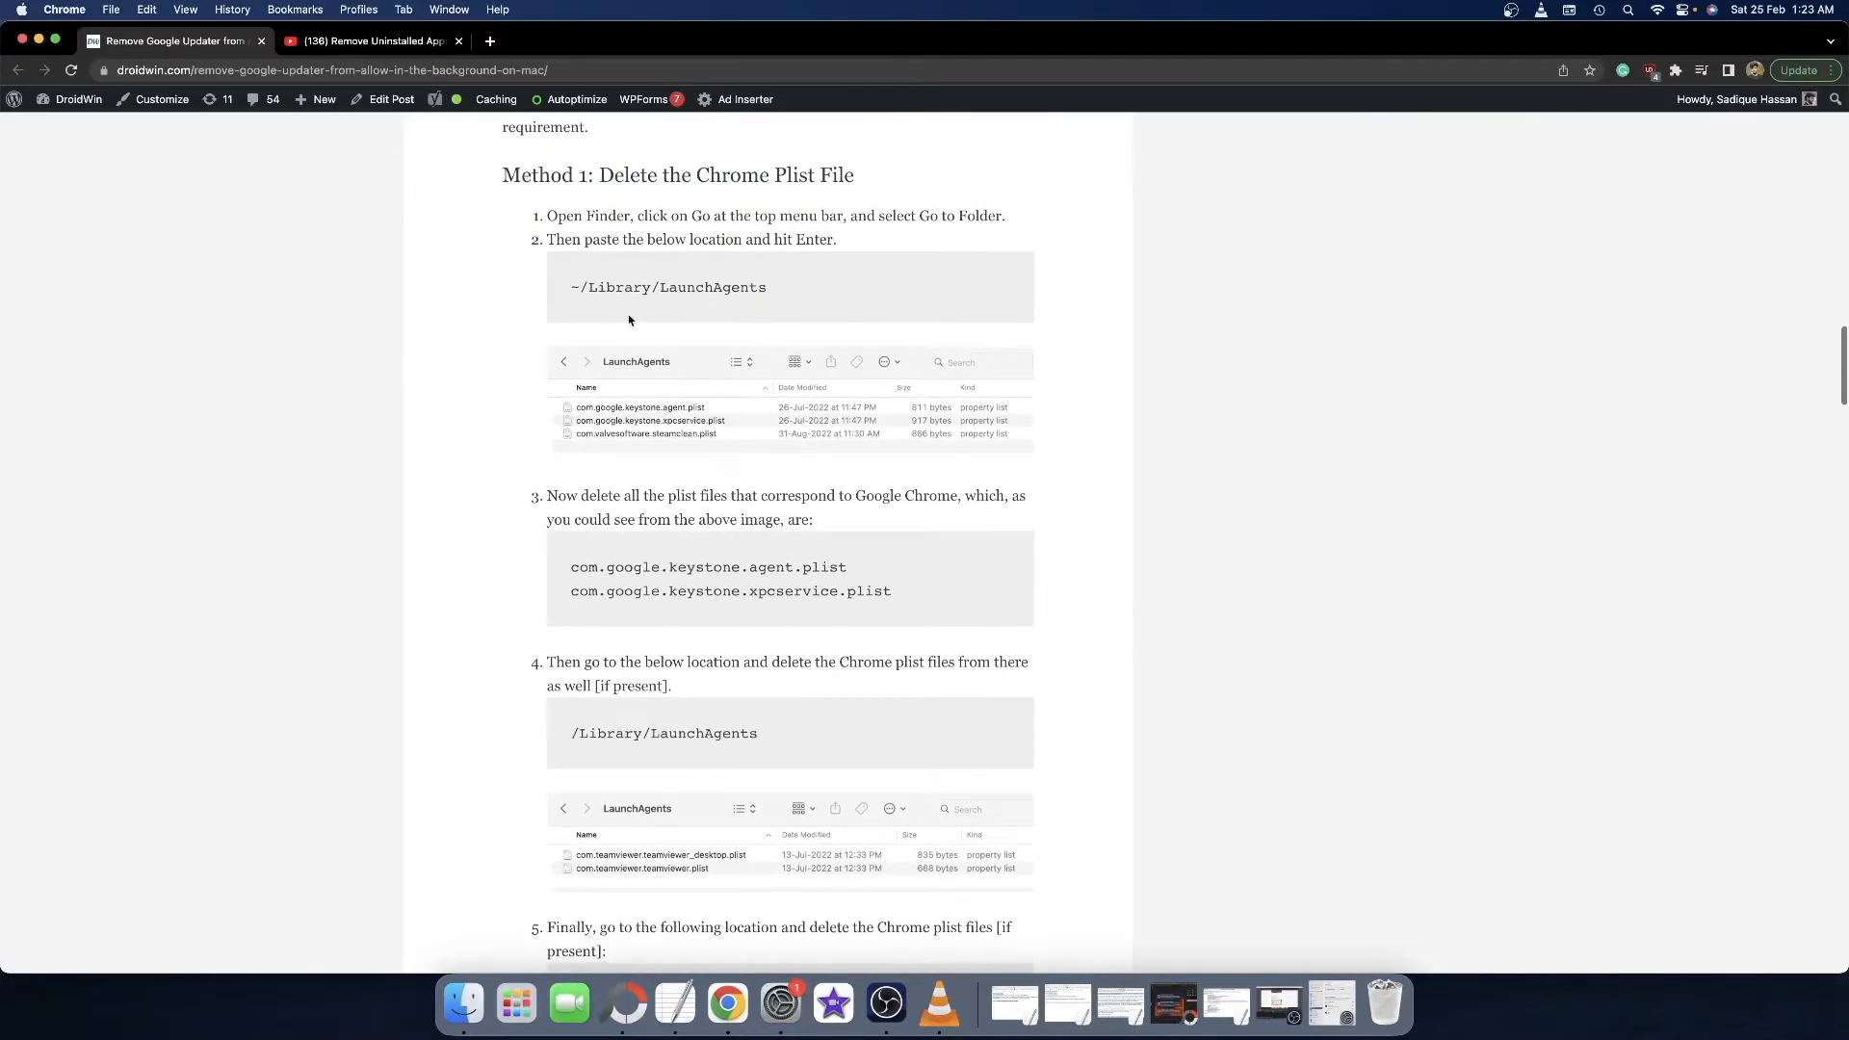
pyautogui.scroll(-3)
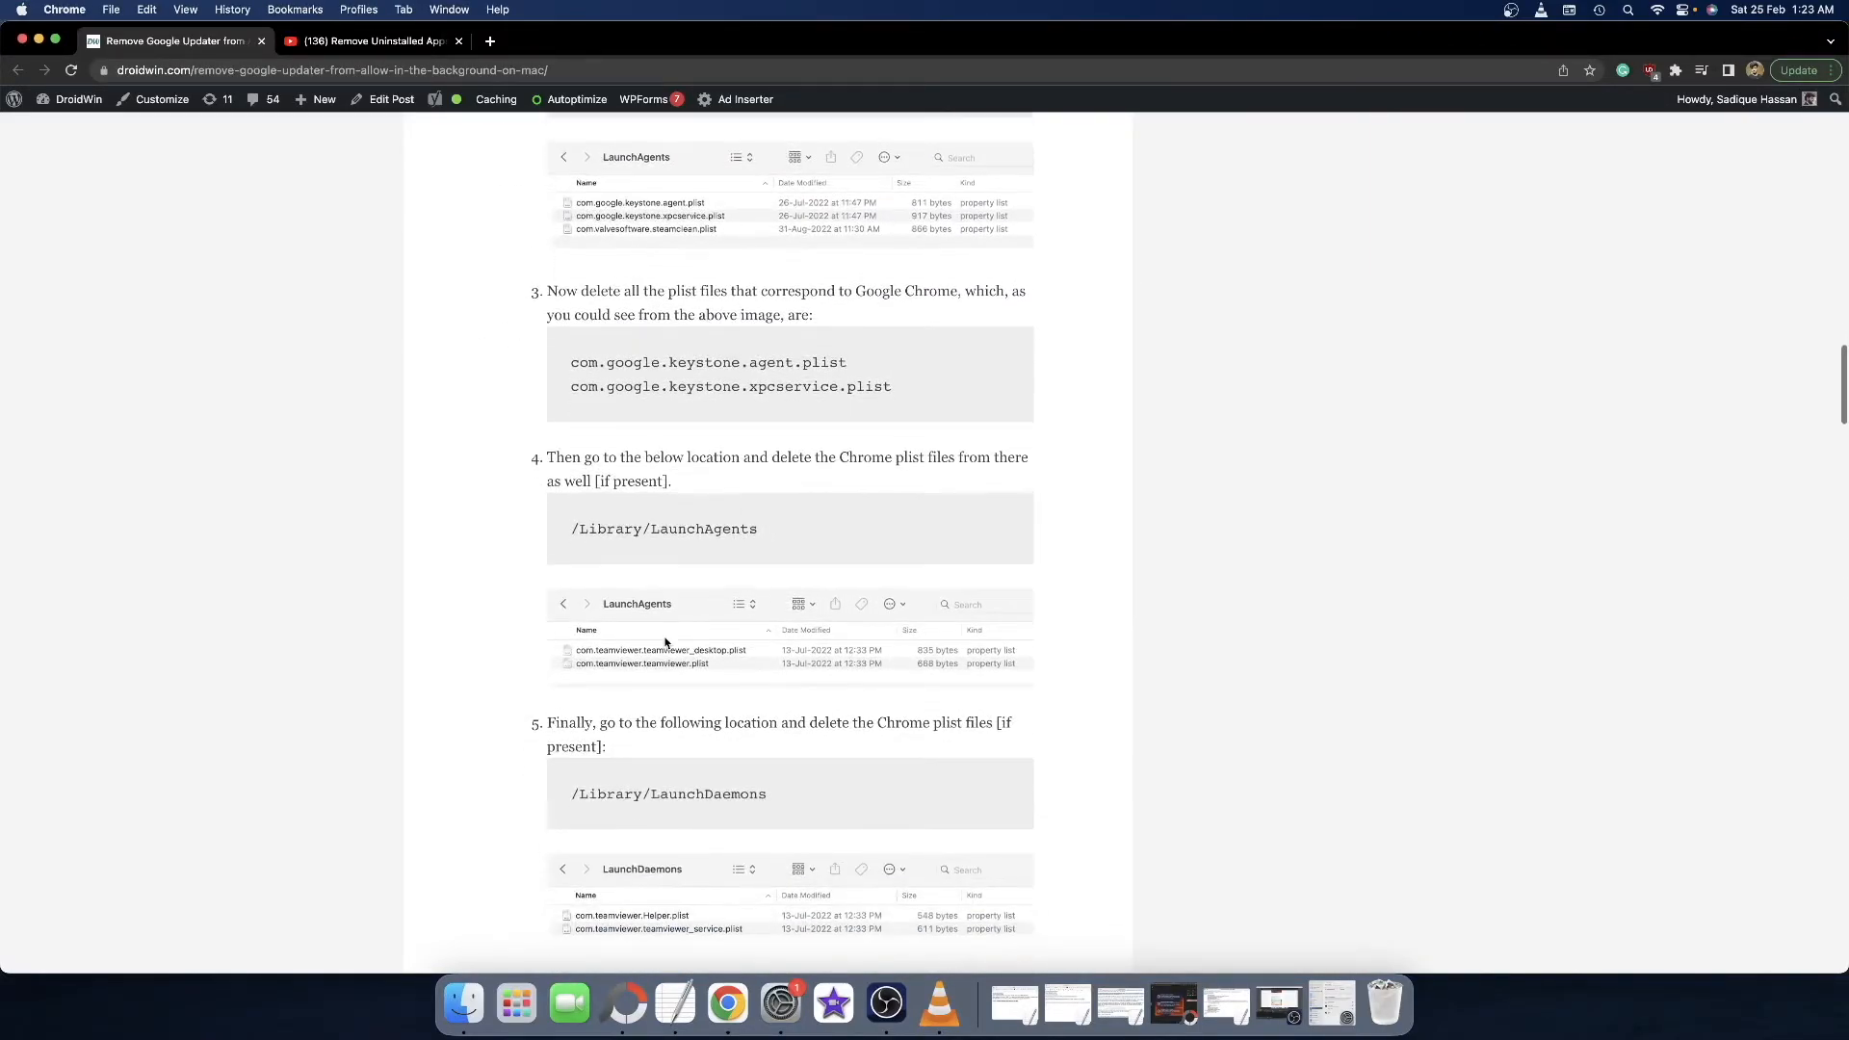
pyautogui.scroll(3)
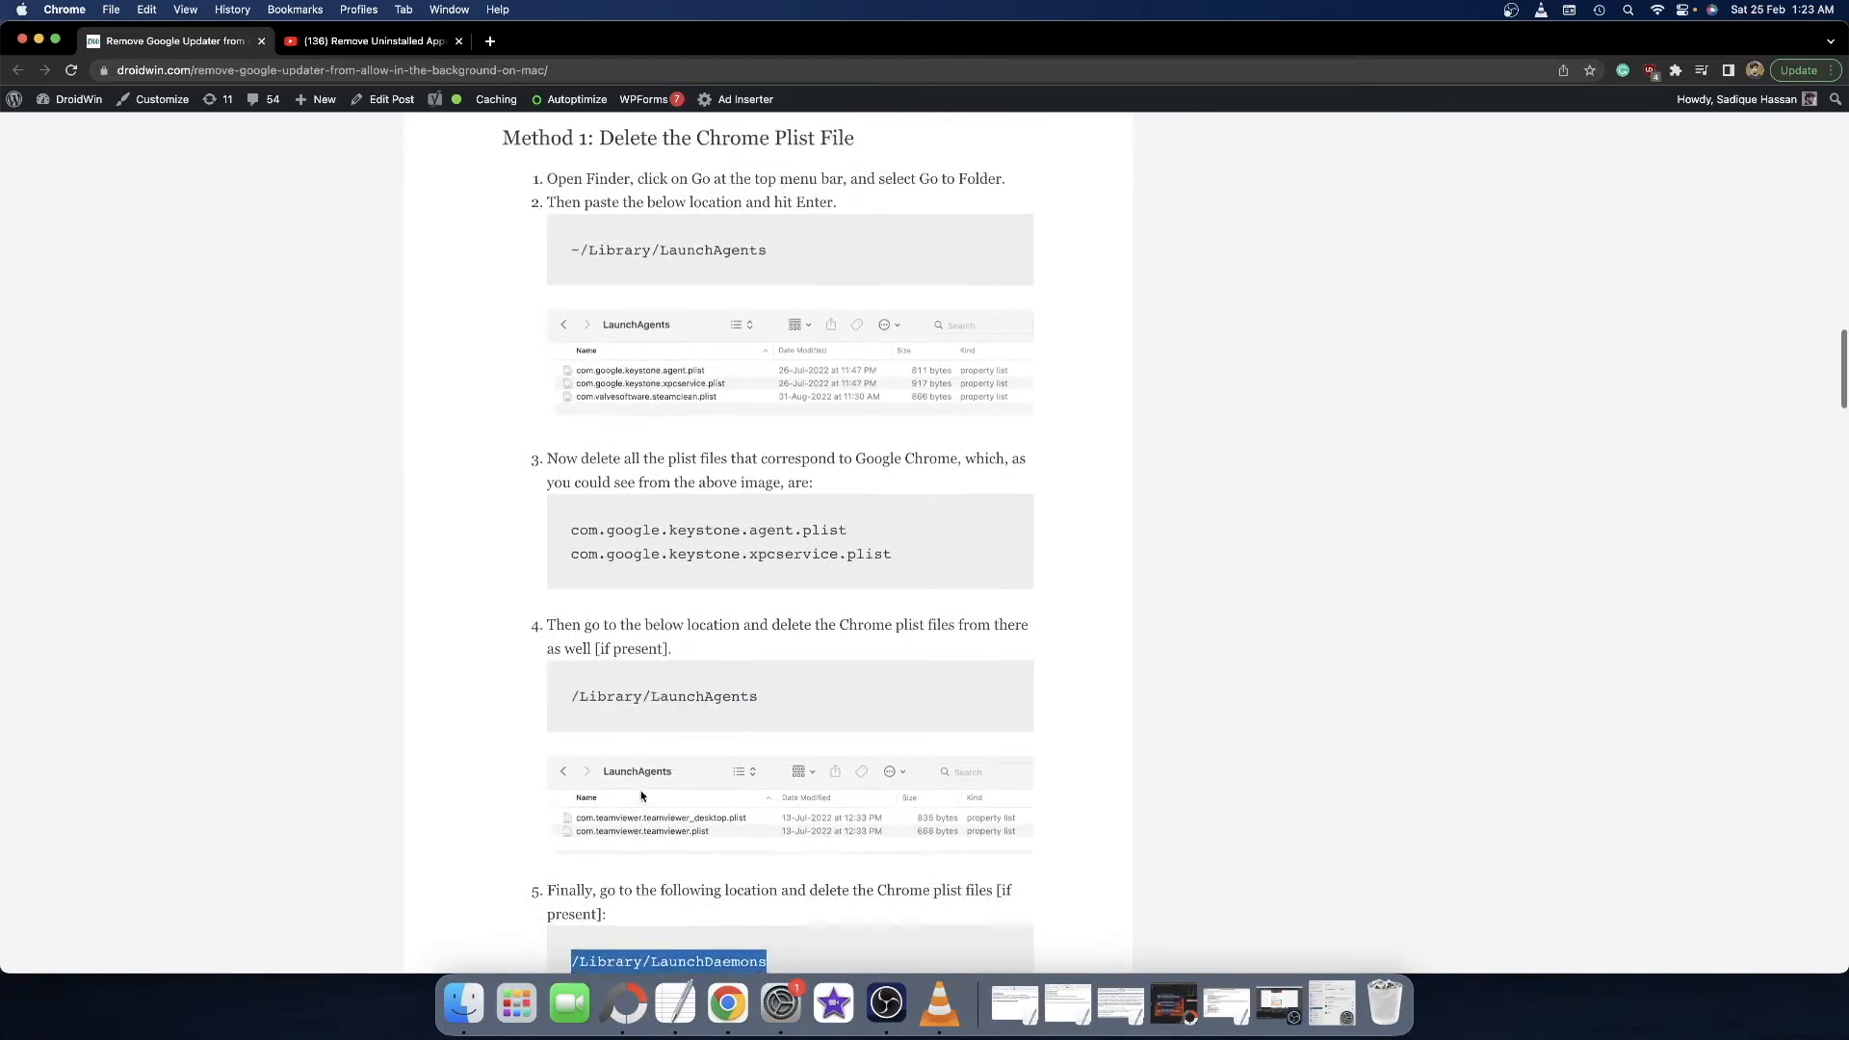
pyautogui.scroll(3)
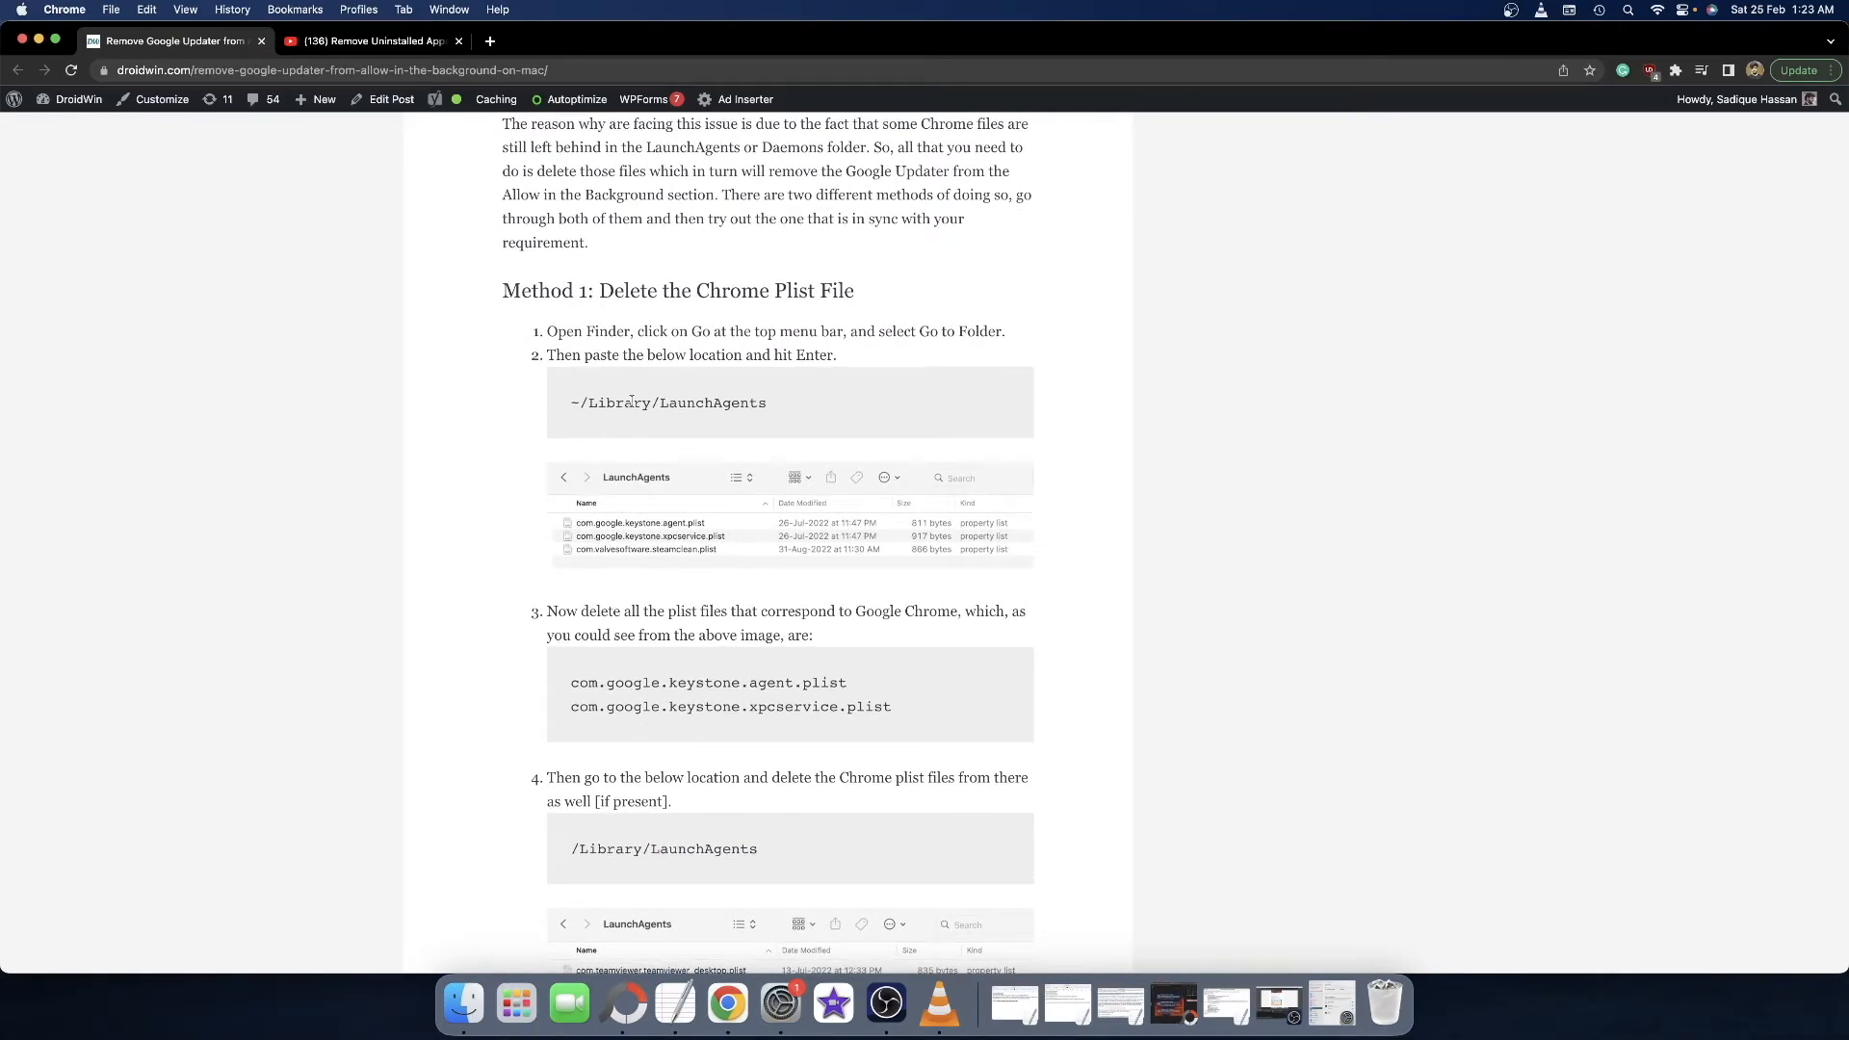
pyautogui.doubleClick(669, 403)
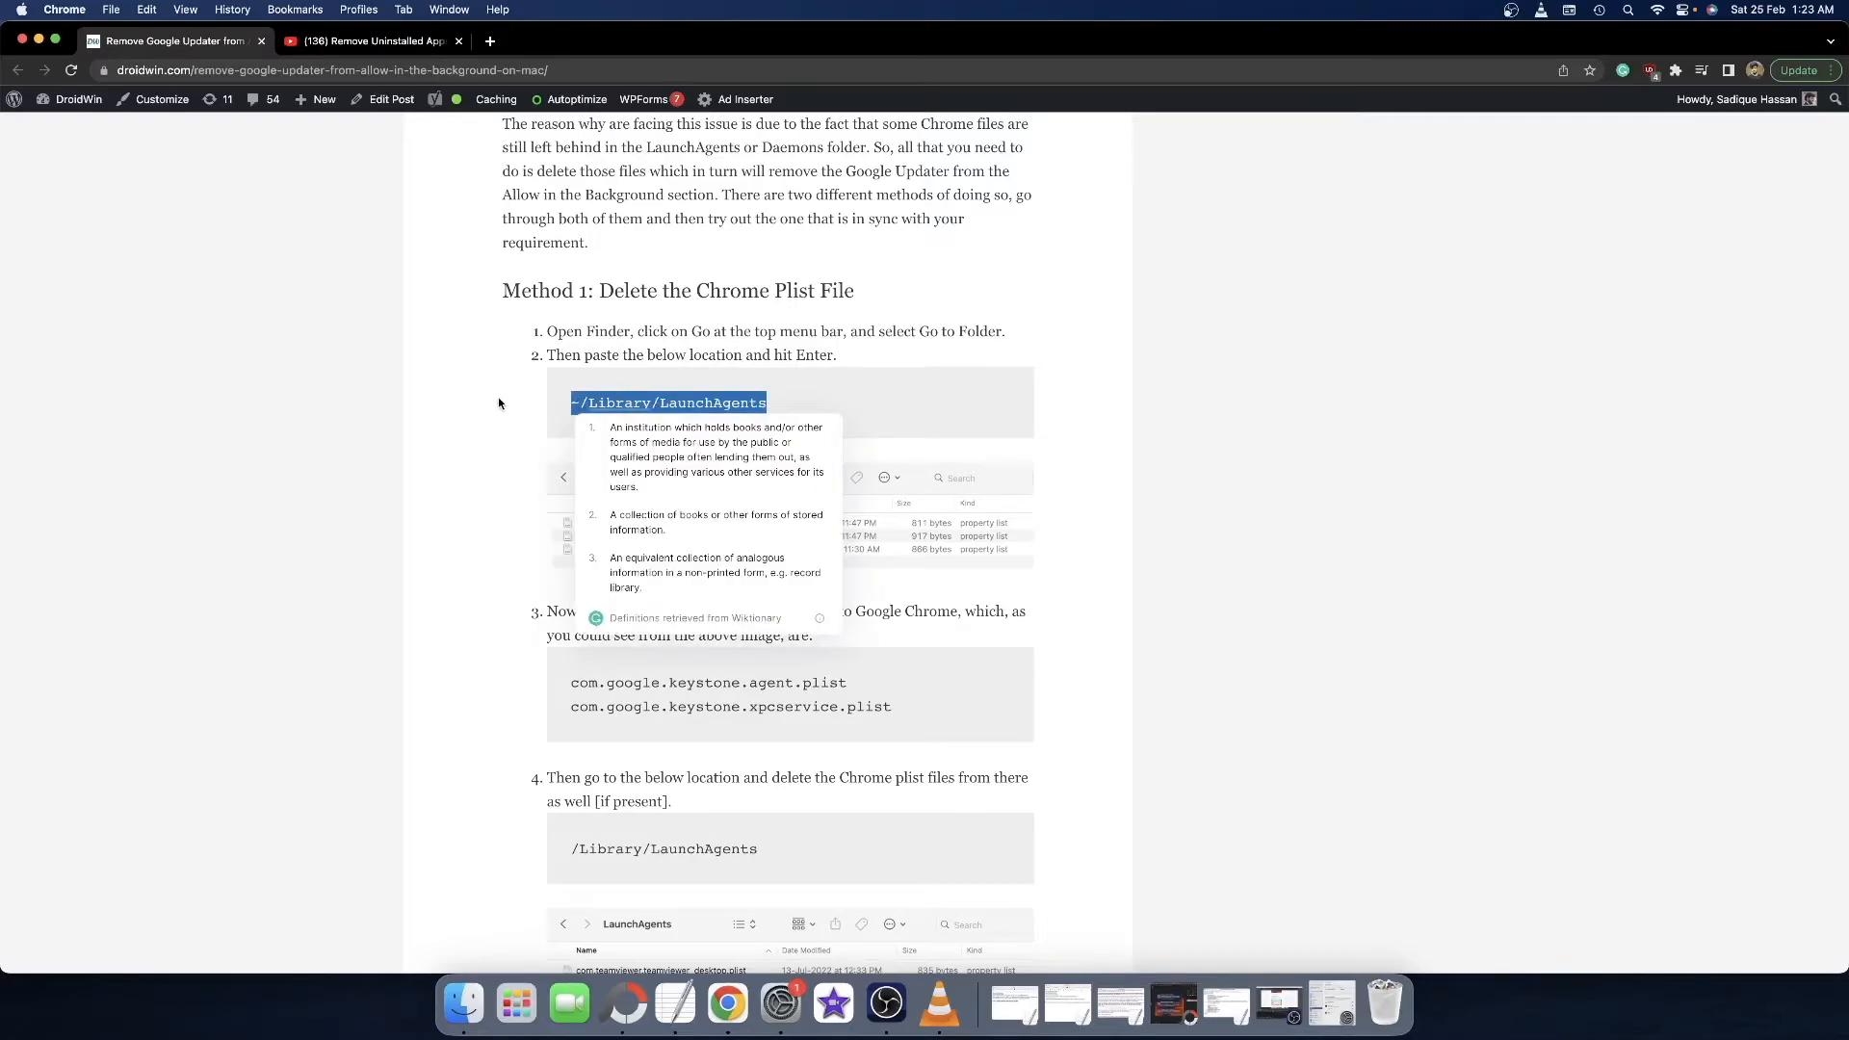
pyautogui.scroll(-3)
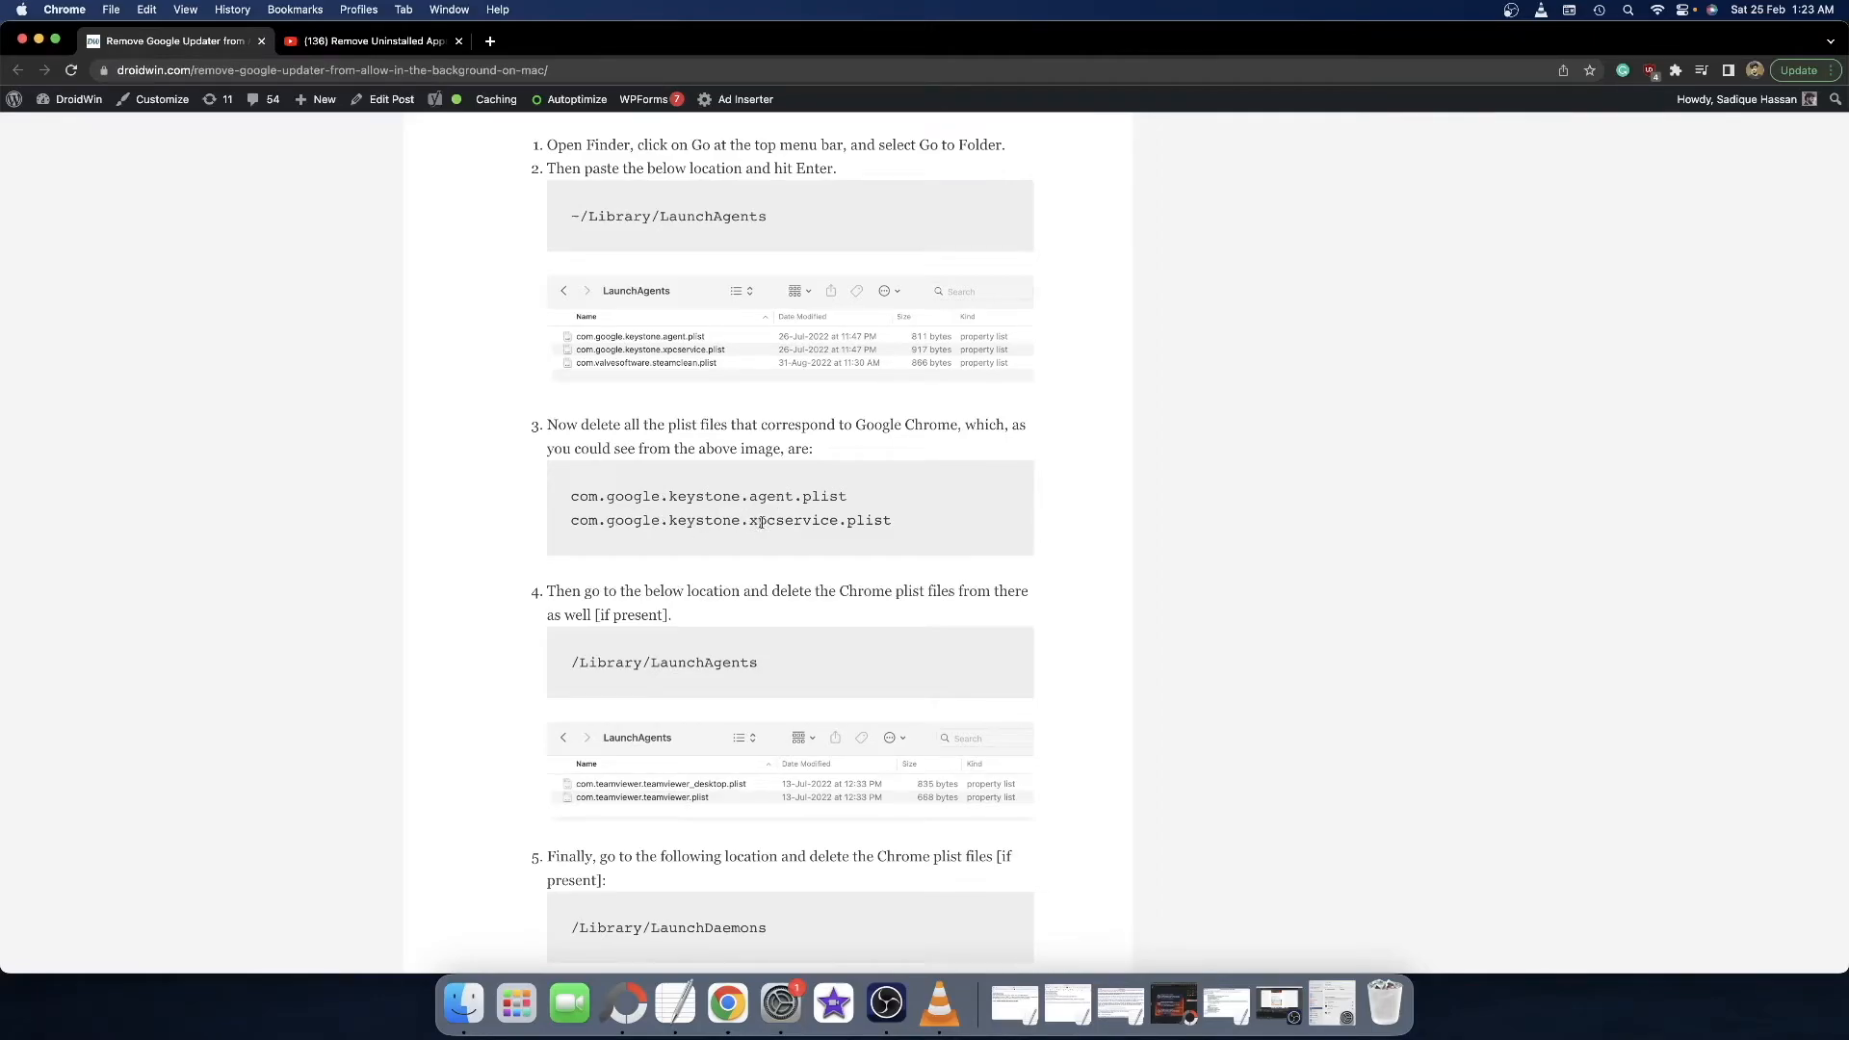
pyautogui.doubleClick(730, 520)
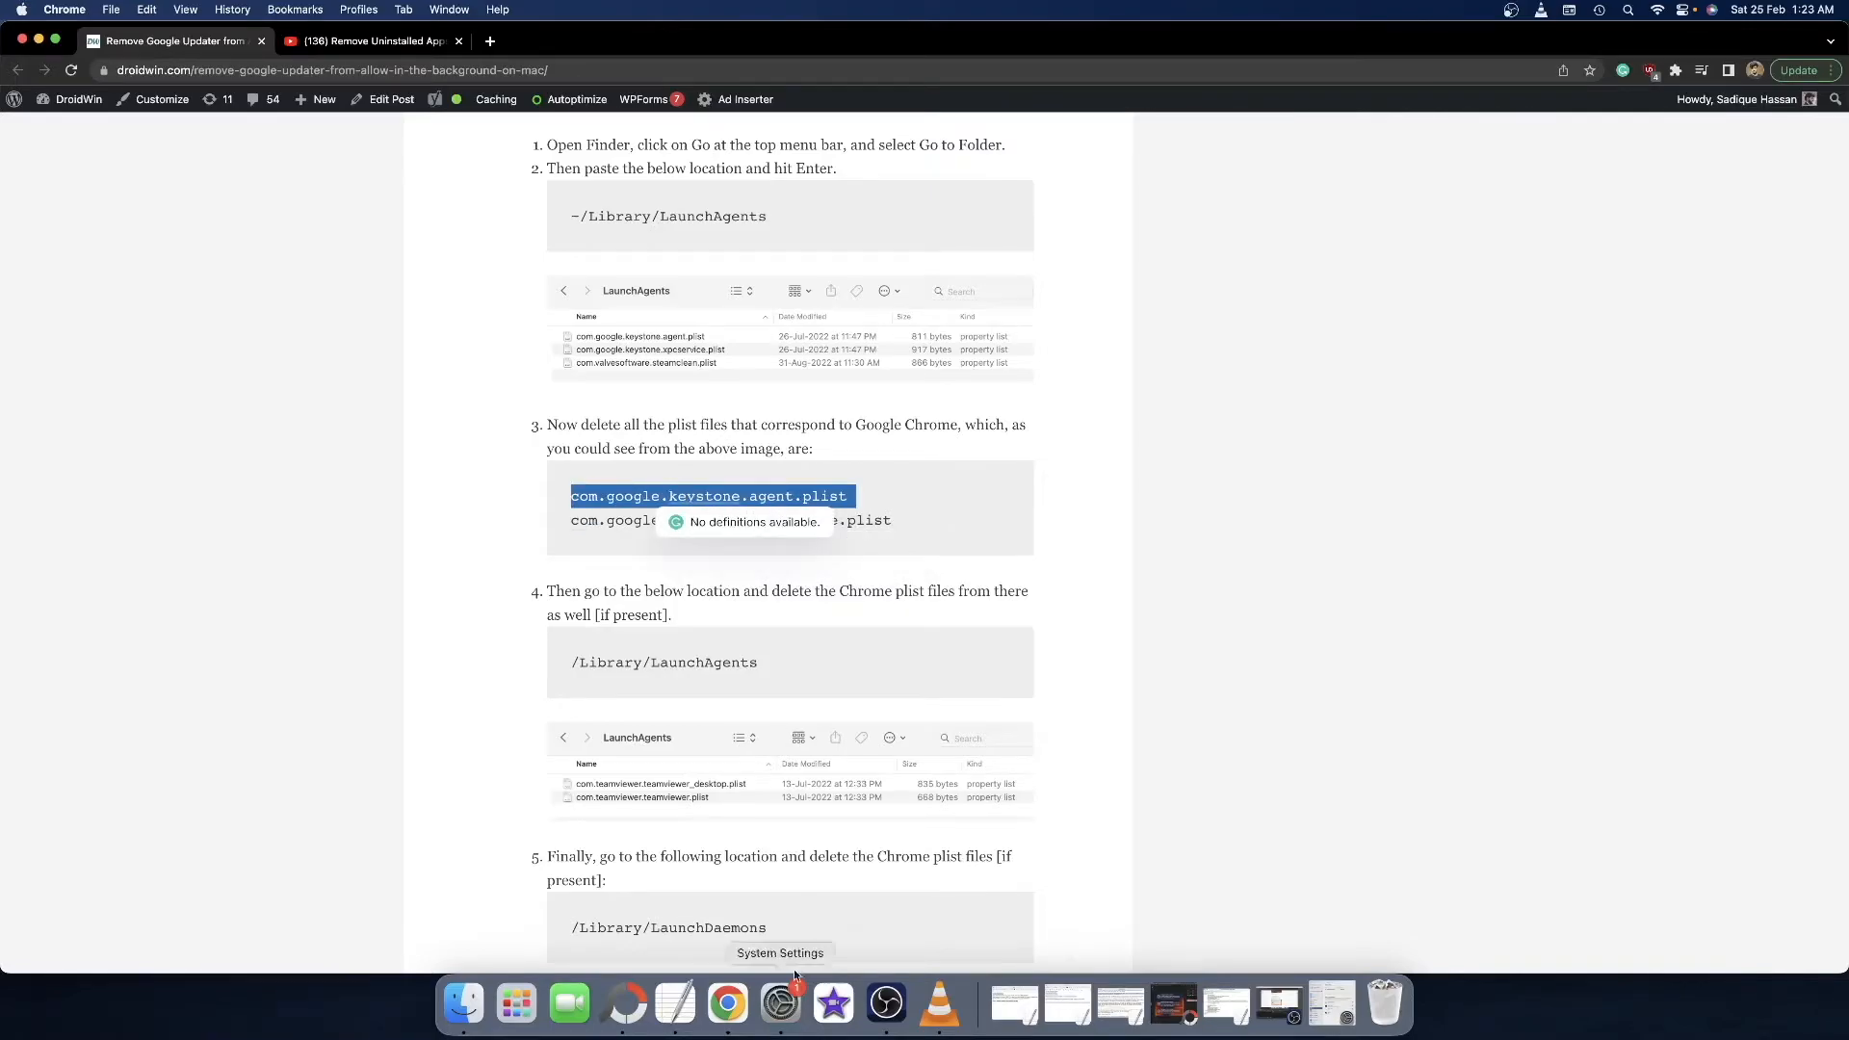
pyautogui.moveTo(778, 990)
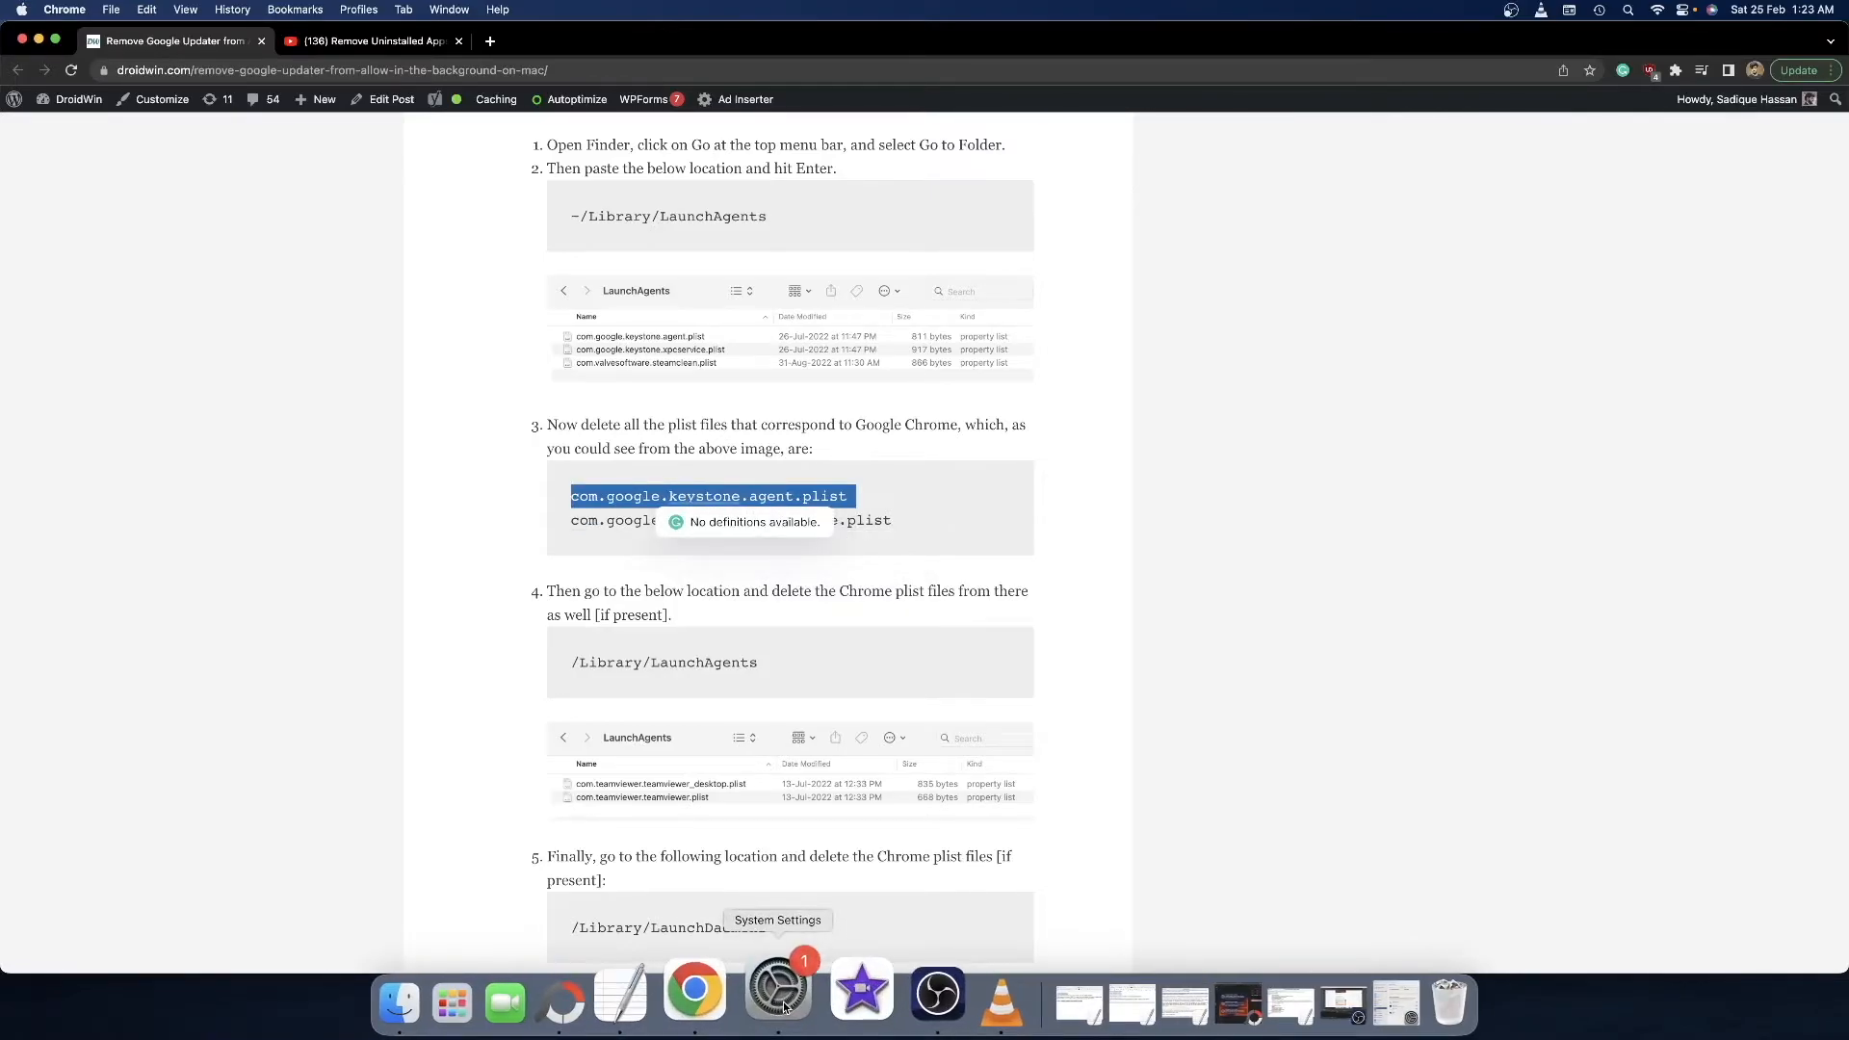
pyautogui.click(777, 989)
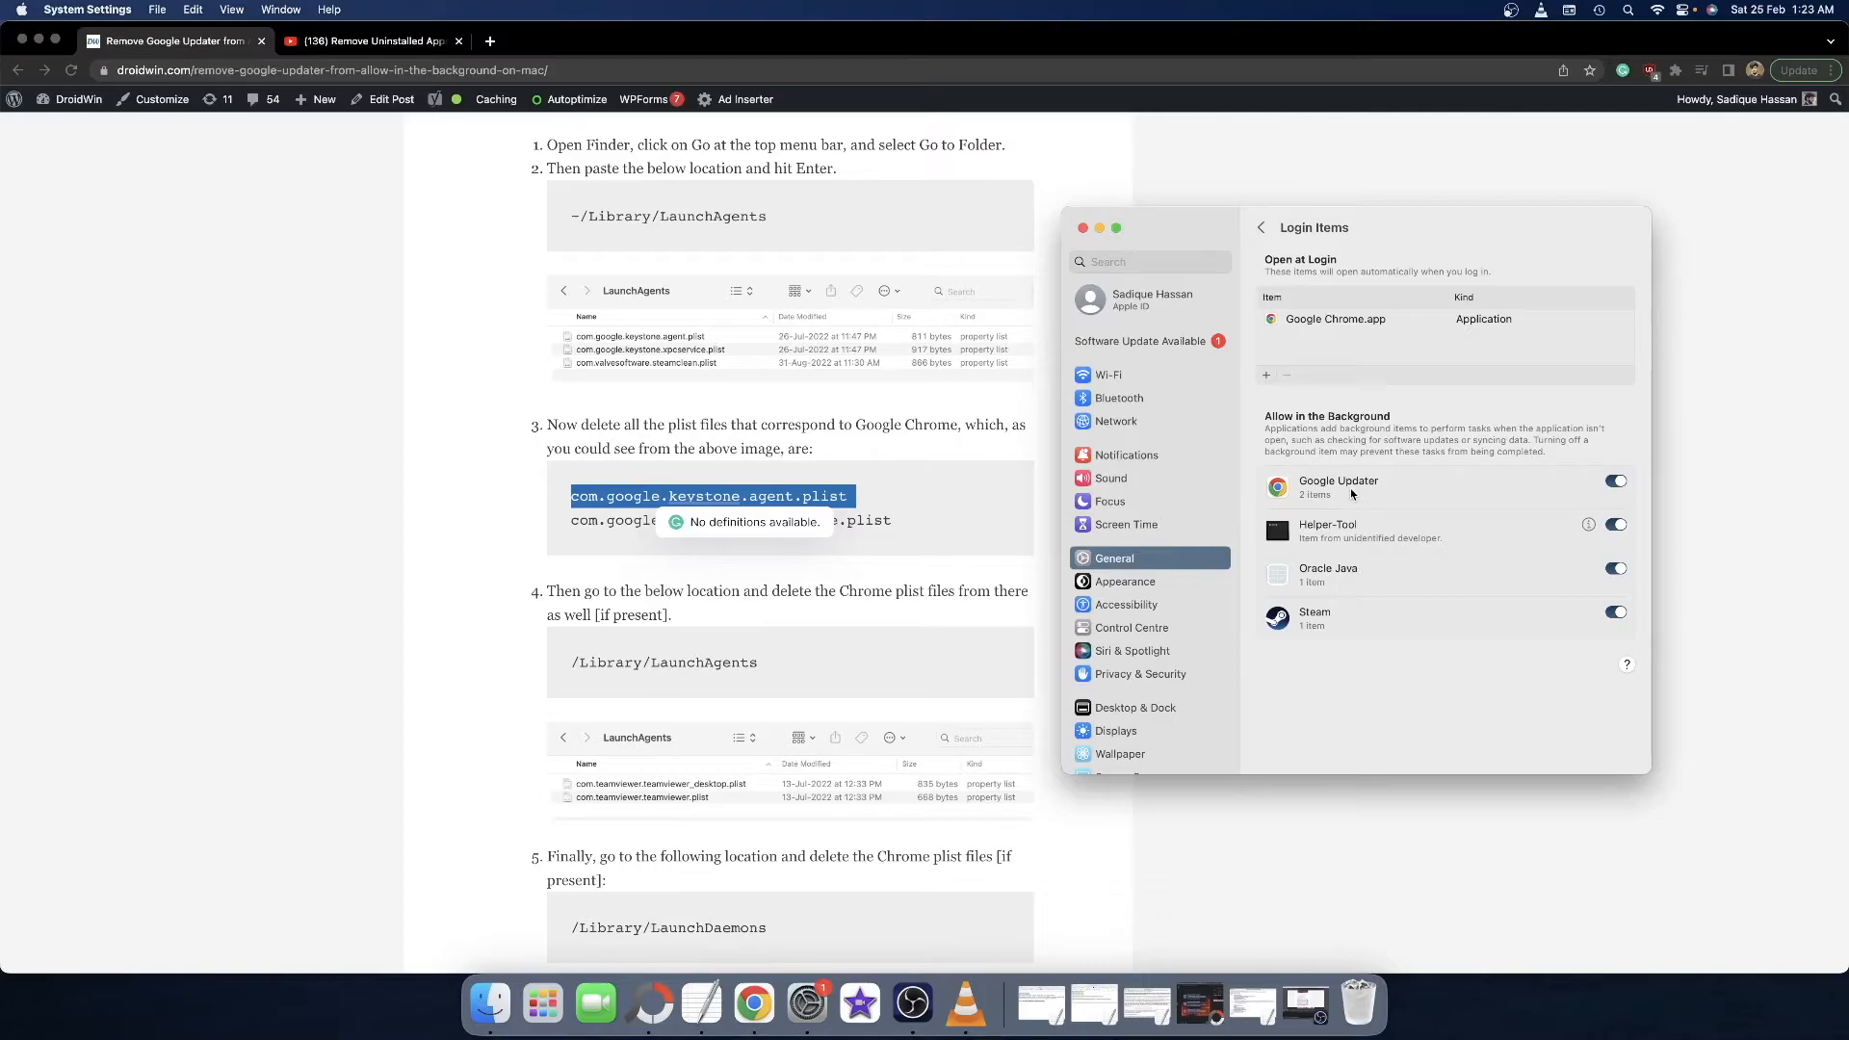
pyautogui.moveTo(1100, 233)
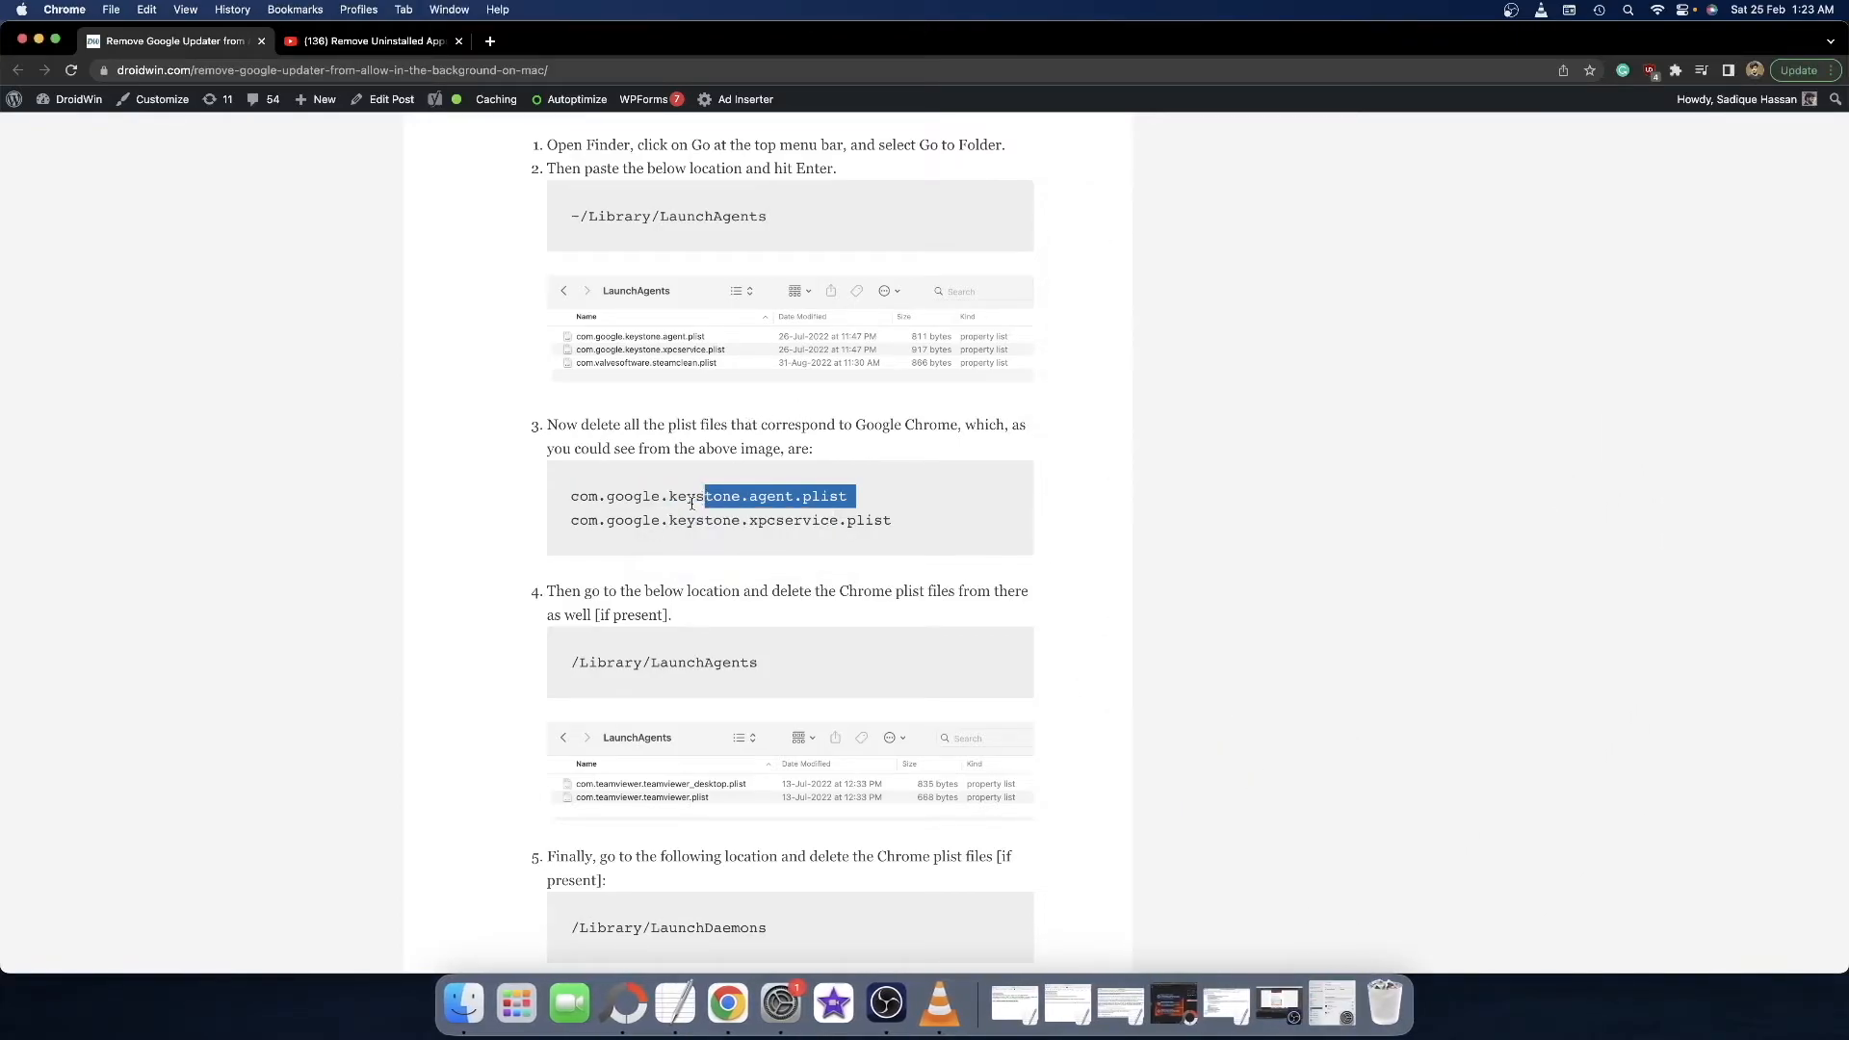
pyautogui.scroll(-3)
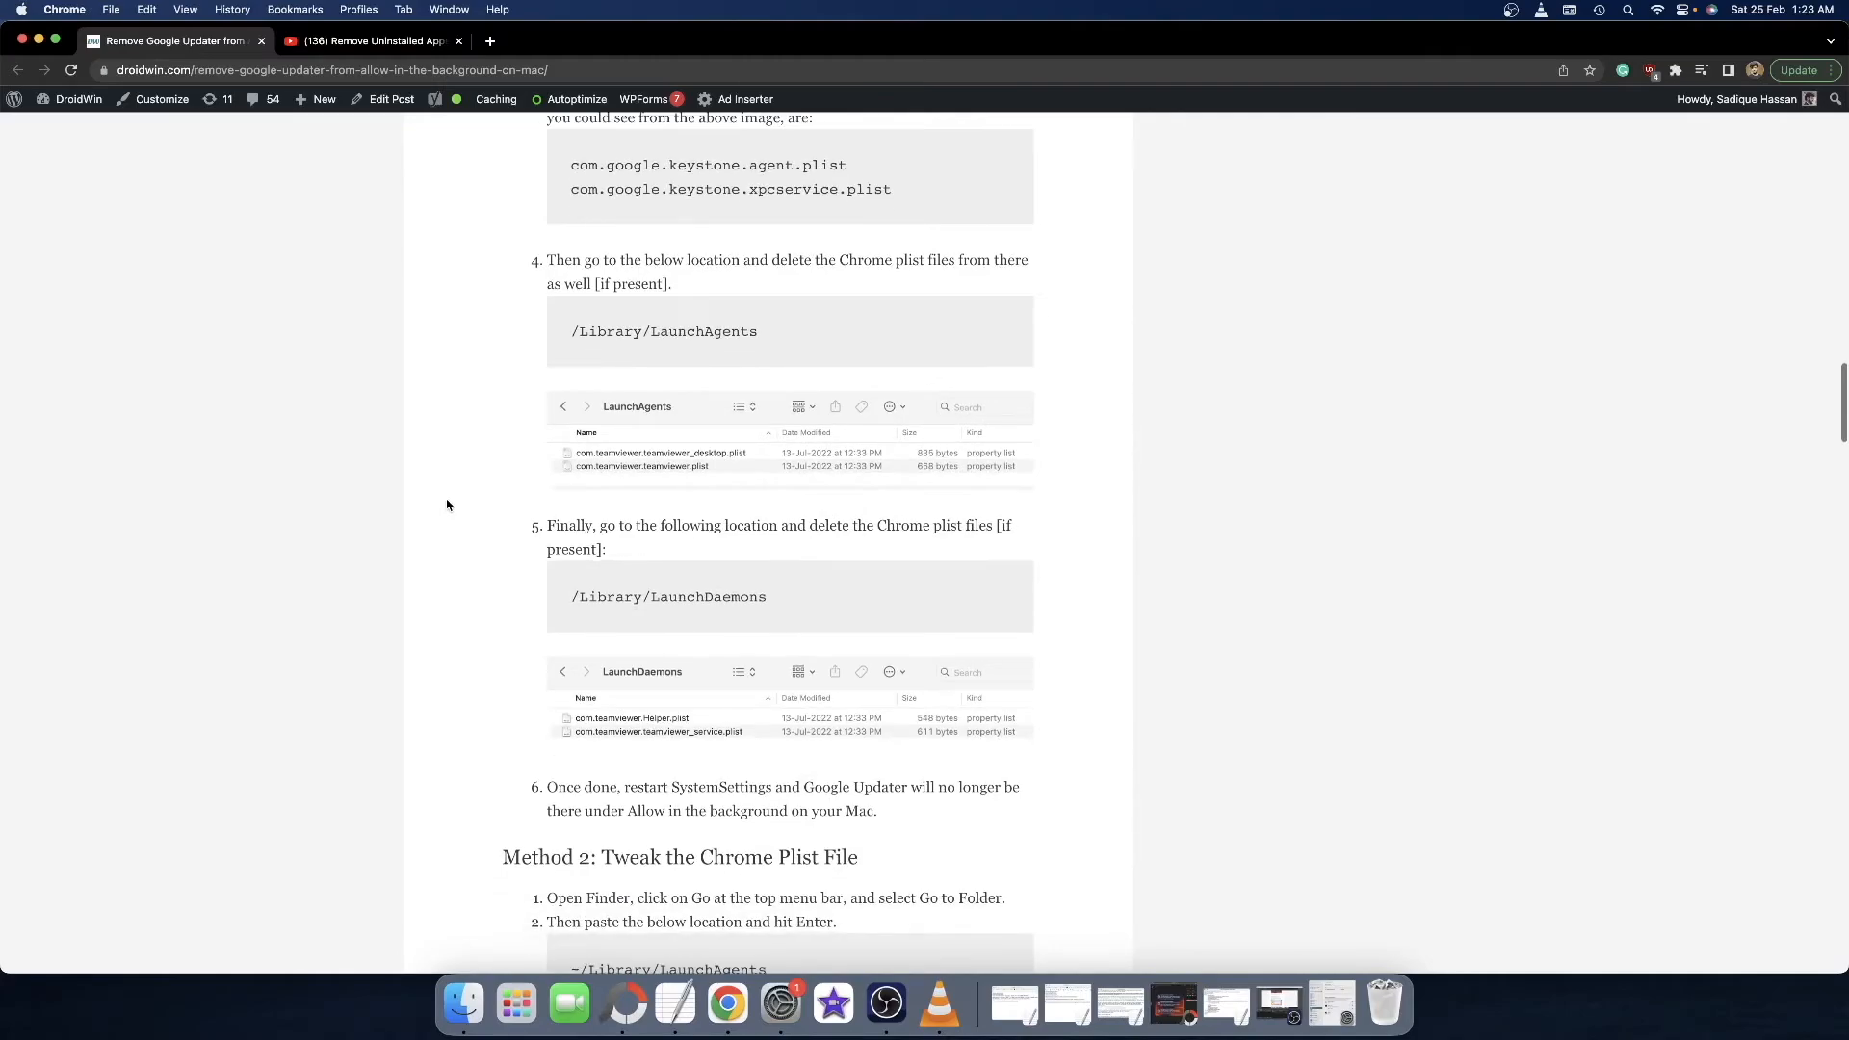
pyautogui.scroll(-3)
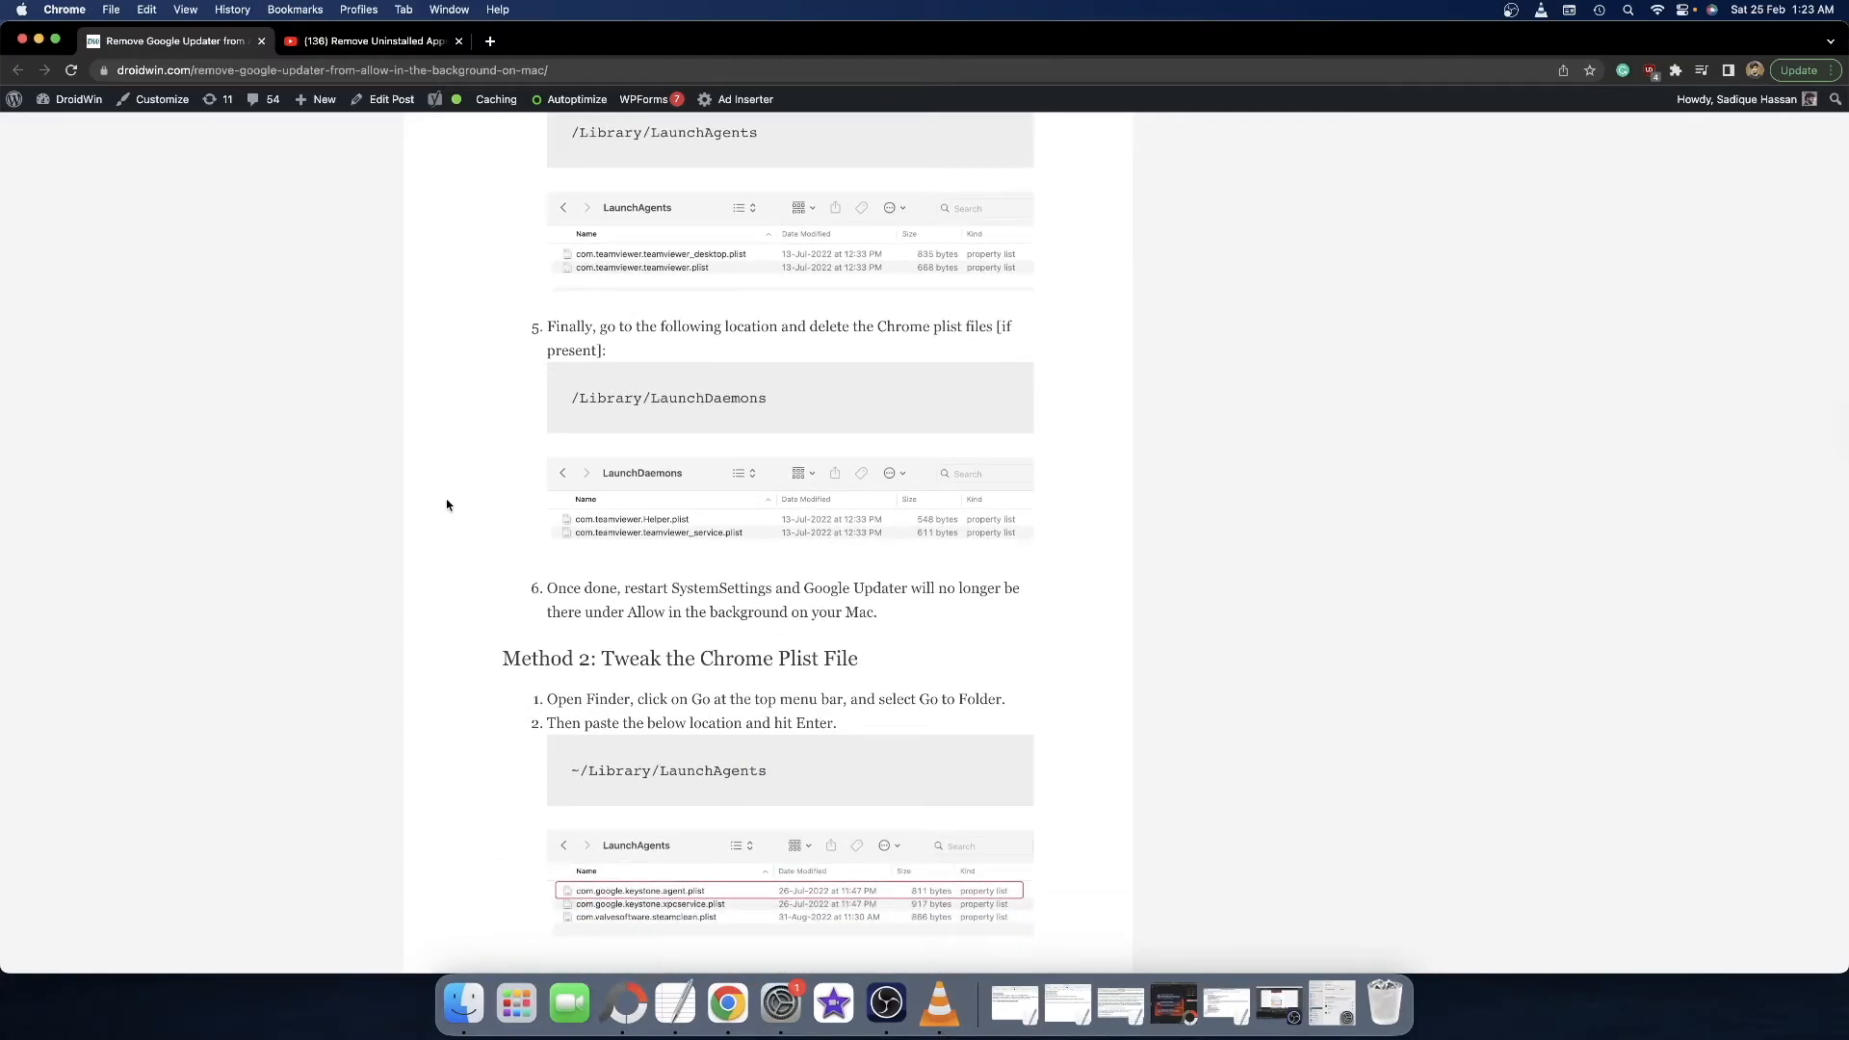
pyautogui.moveTo(461, 1003)
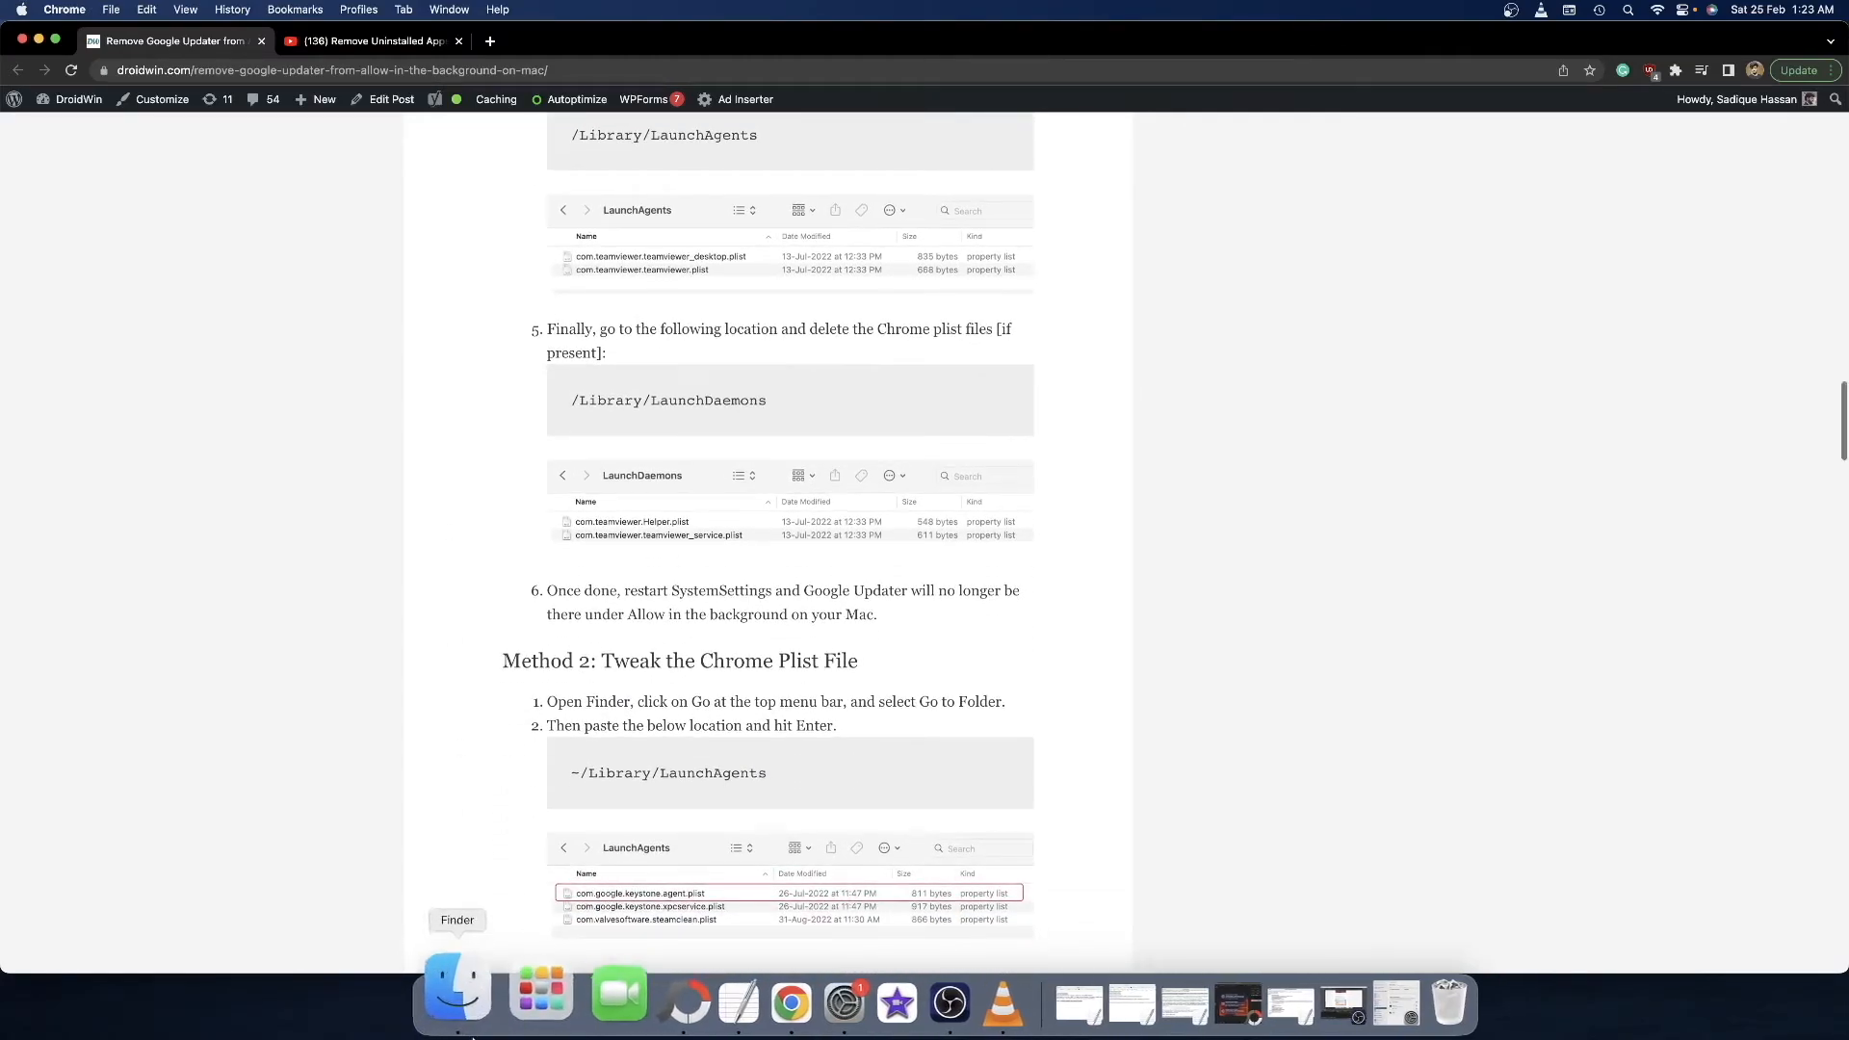
# Jump to ~/Library/LaunchAgents via Finder's Go to Folder prompt
pyautogui.click(454, 1002)
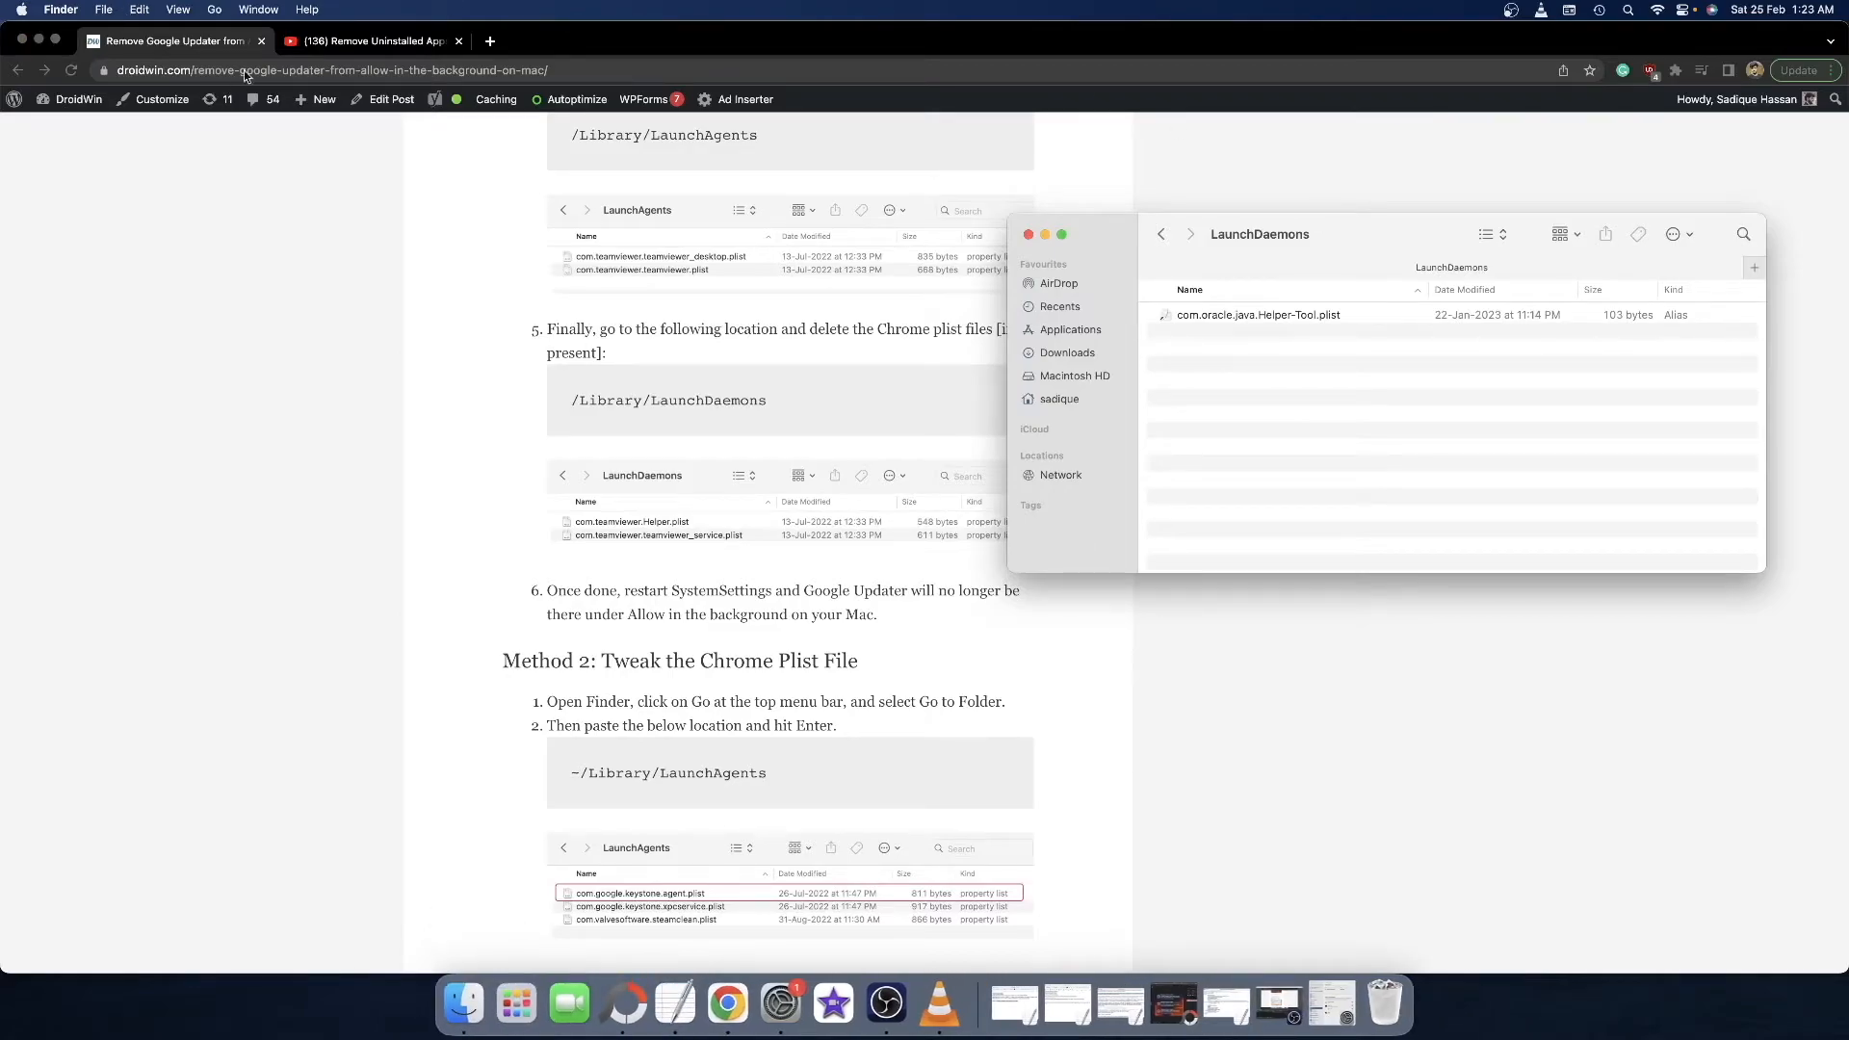
pyautogui.click(214, 10)
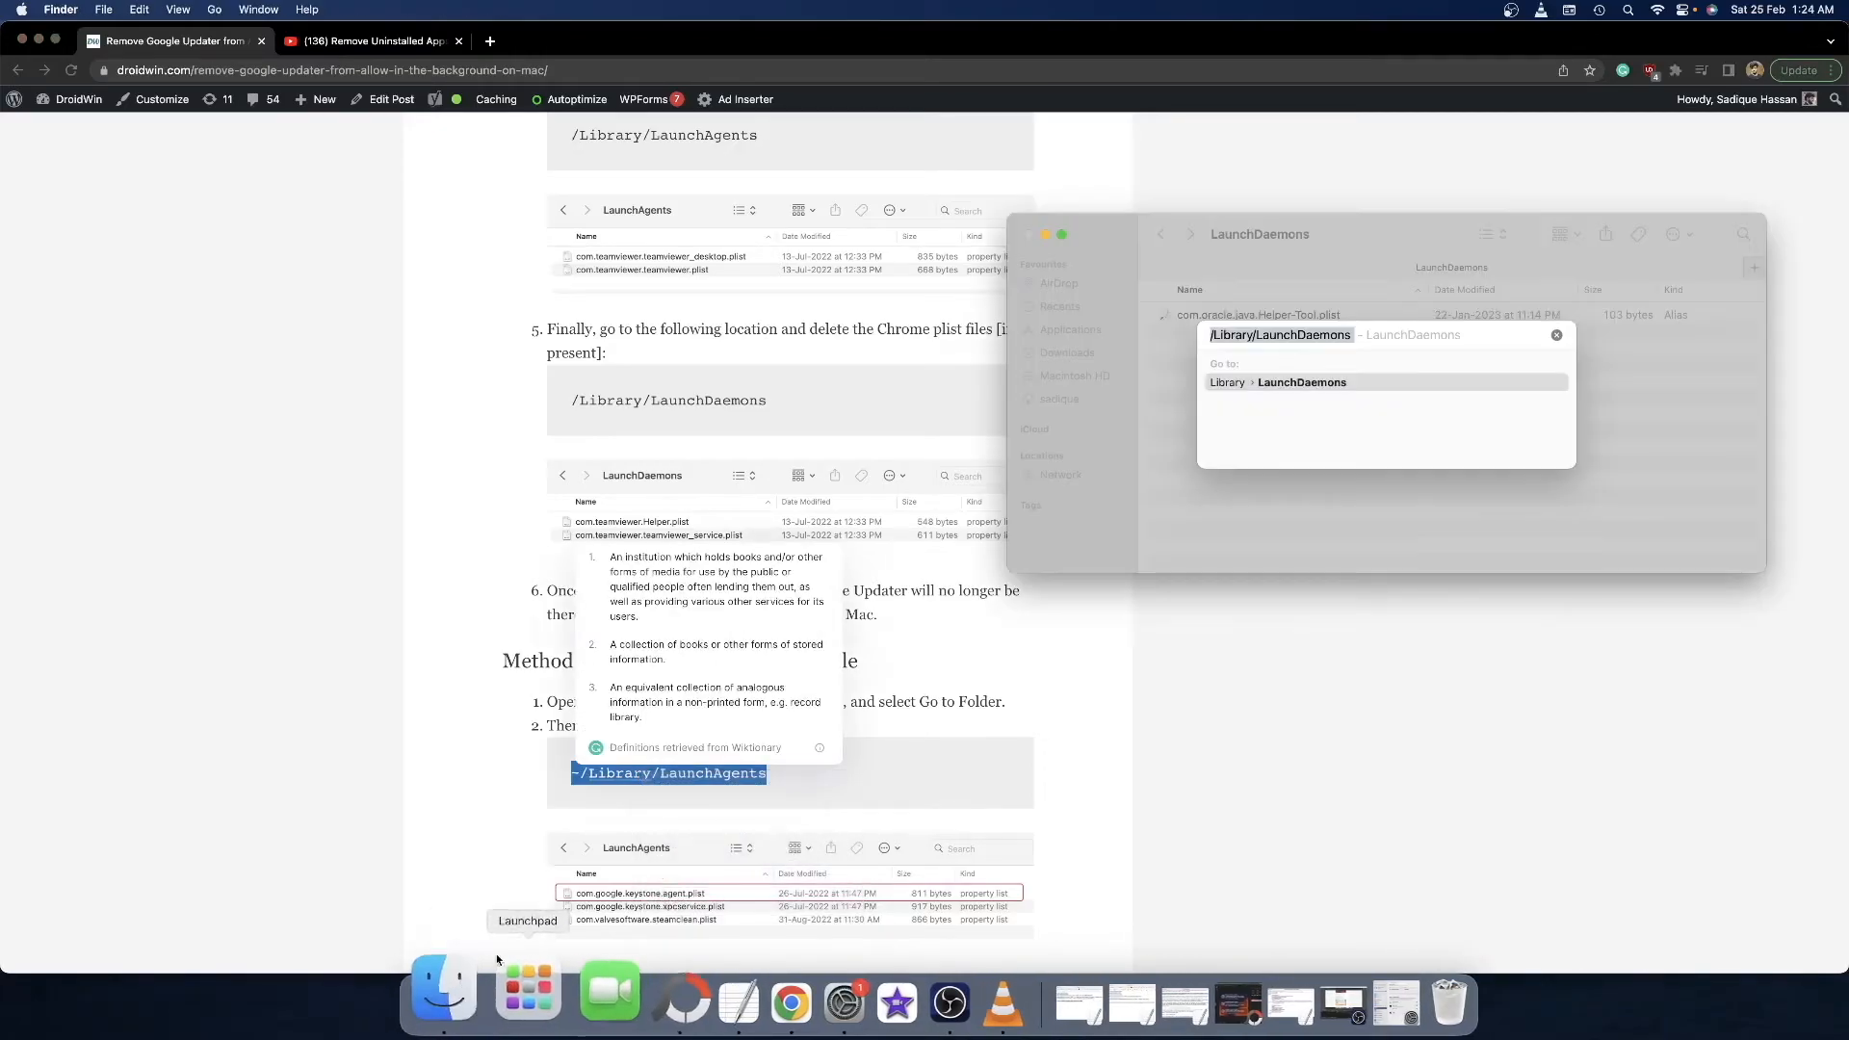
pyautogui.rightClick(1279, 335)
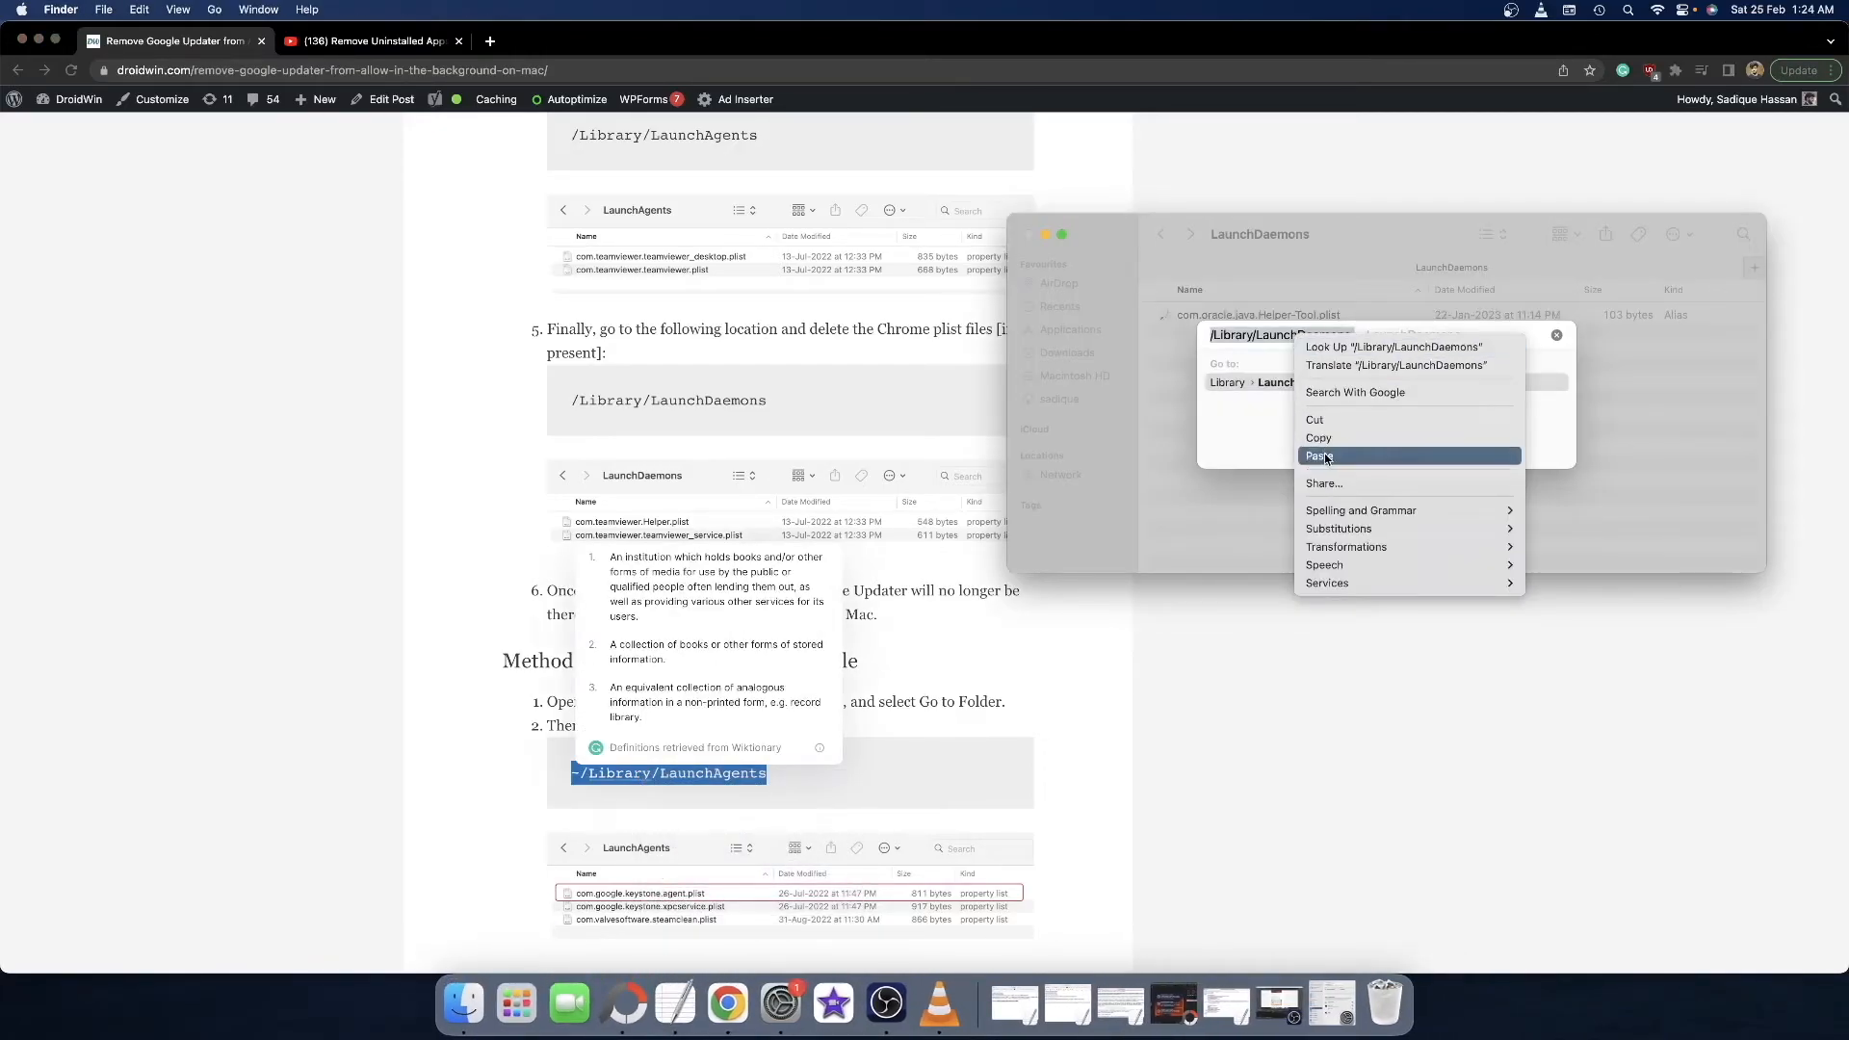
pyautogui.click(1322, 457)
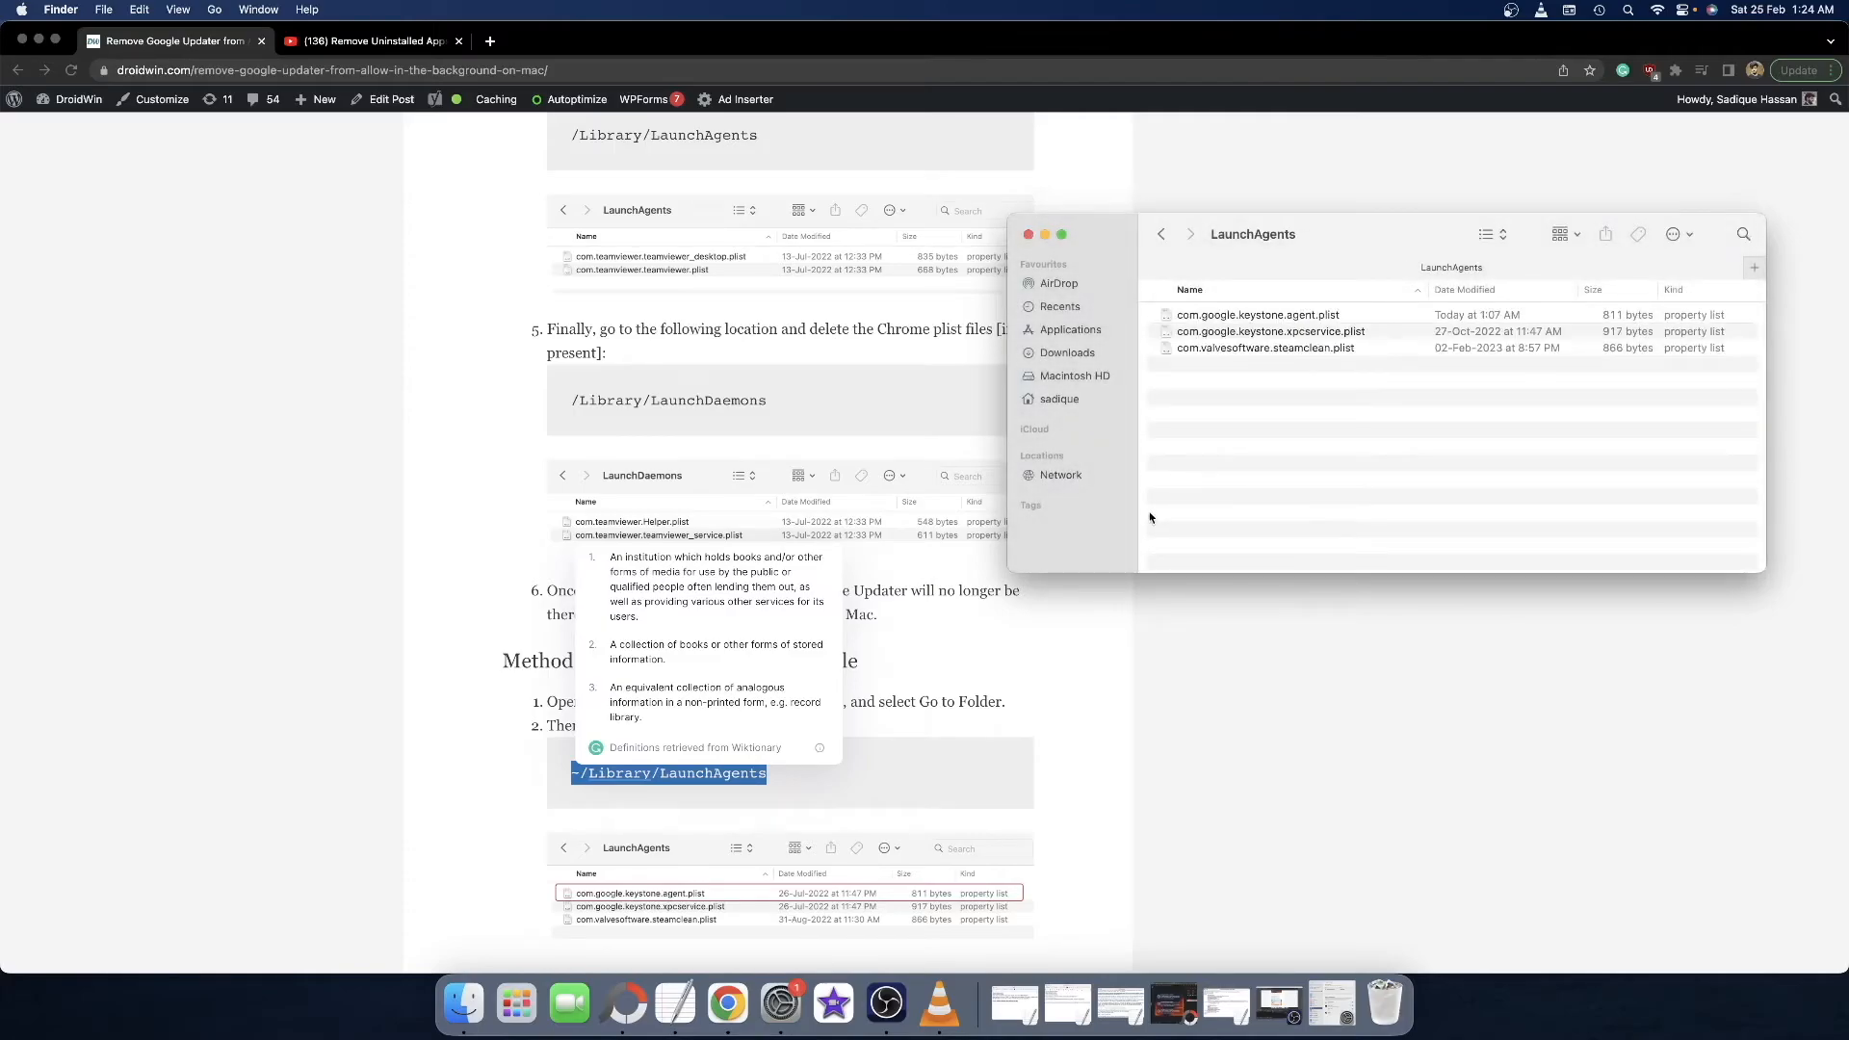
# Open com.google.keystone.agent.plist with TextEdit from its Open With menu
pyautogui.click(1256, 314)
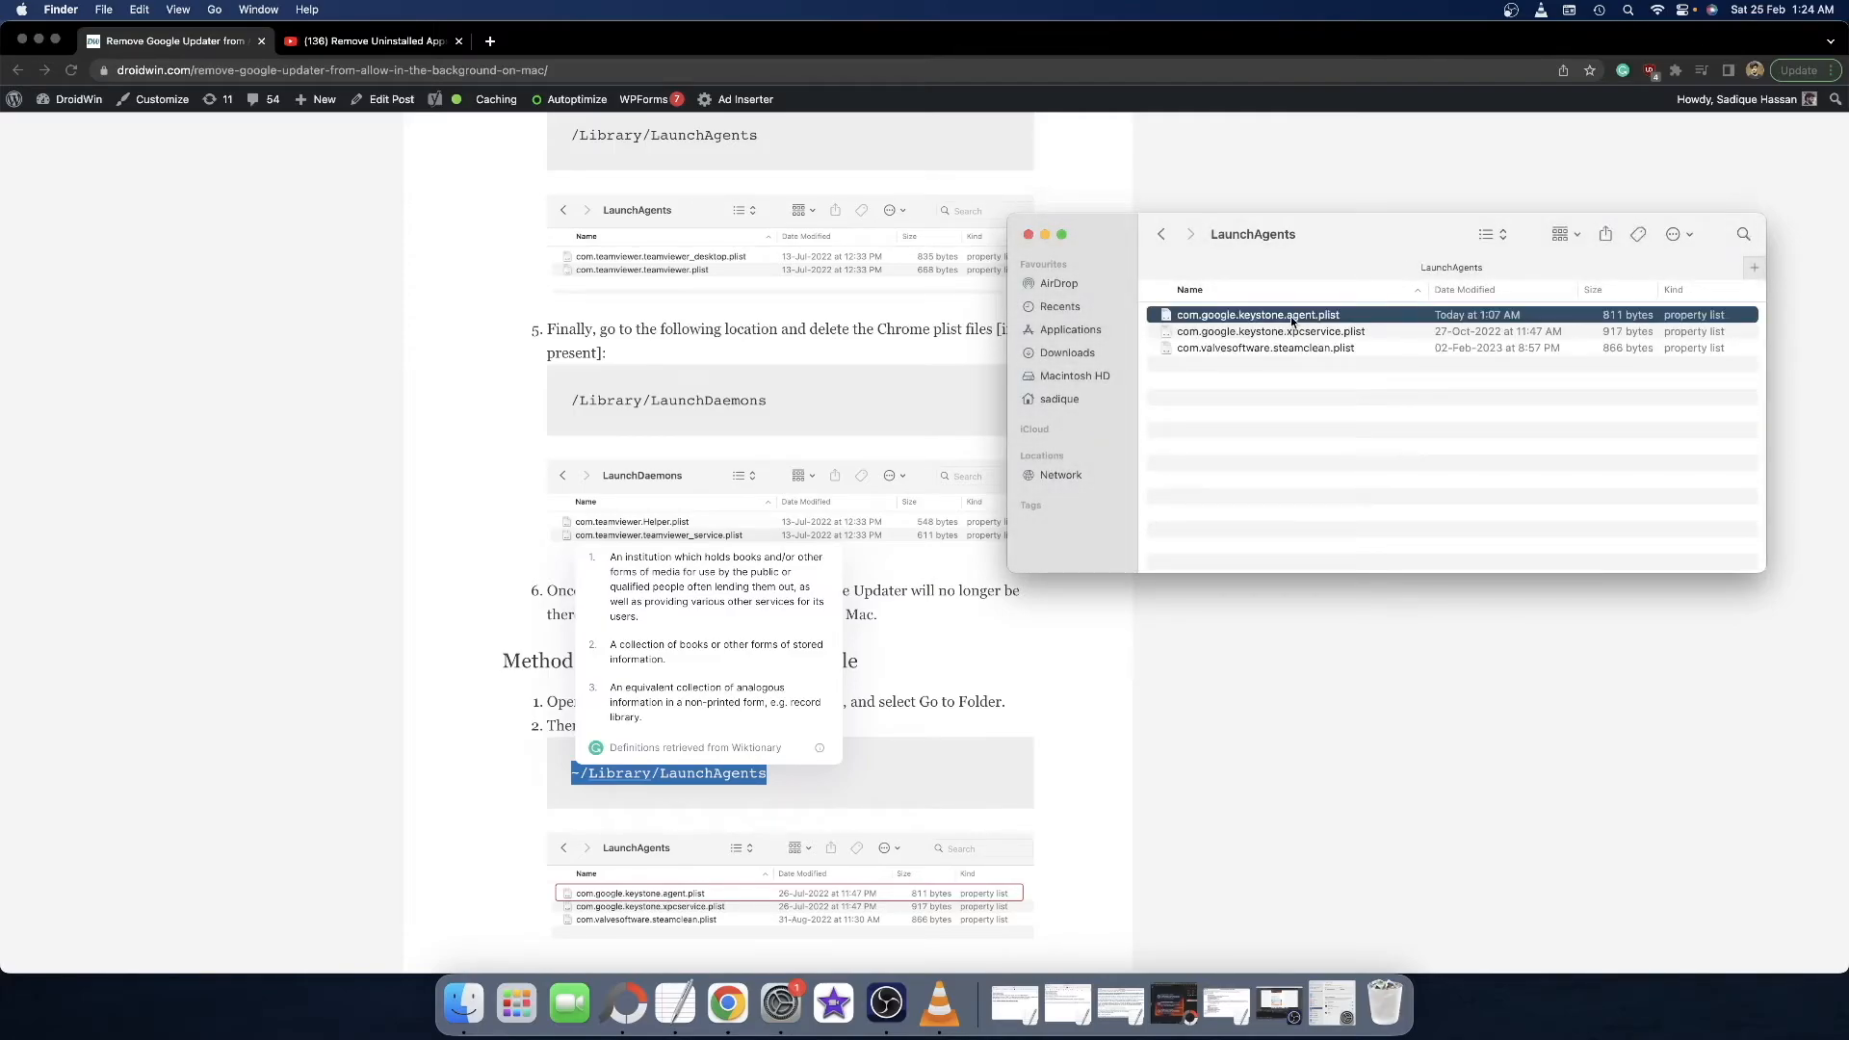
pyautogui.rightClick(1258, 314)
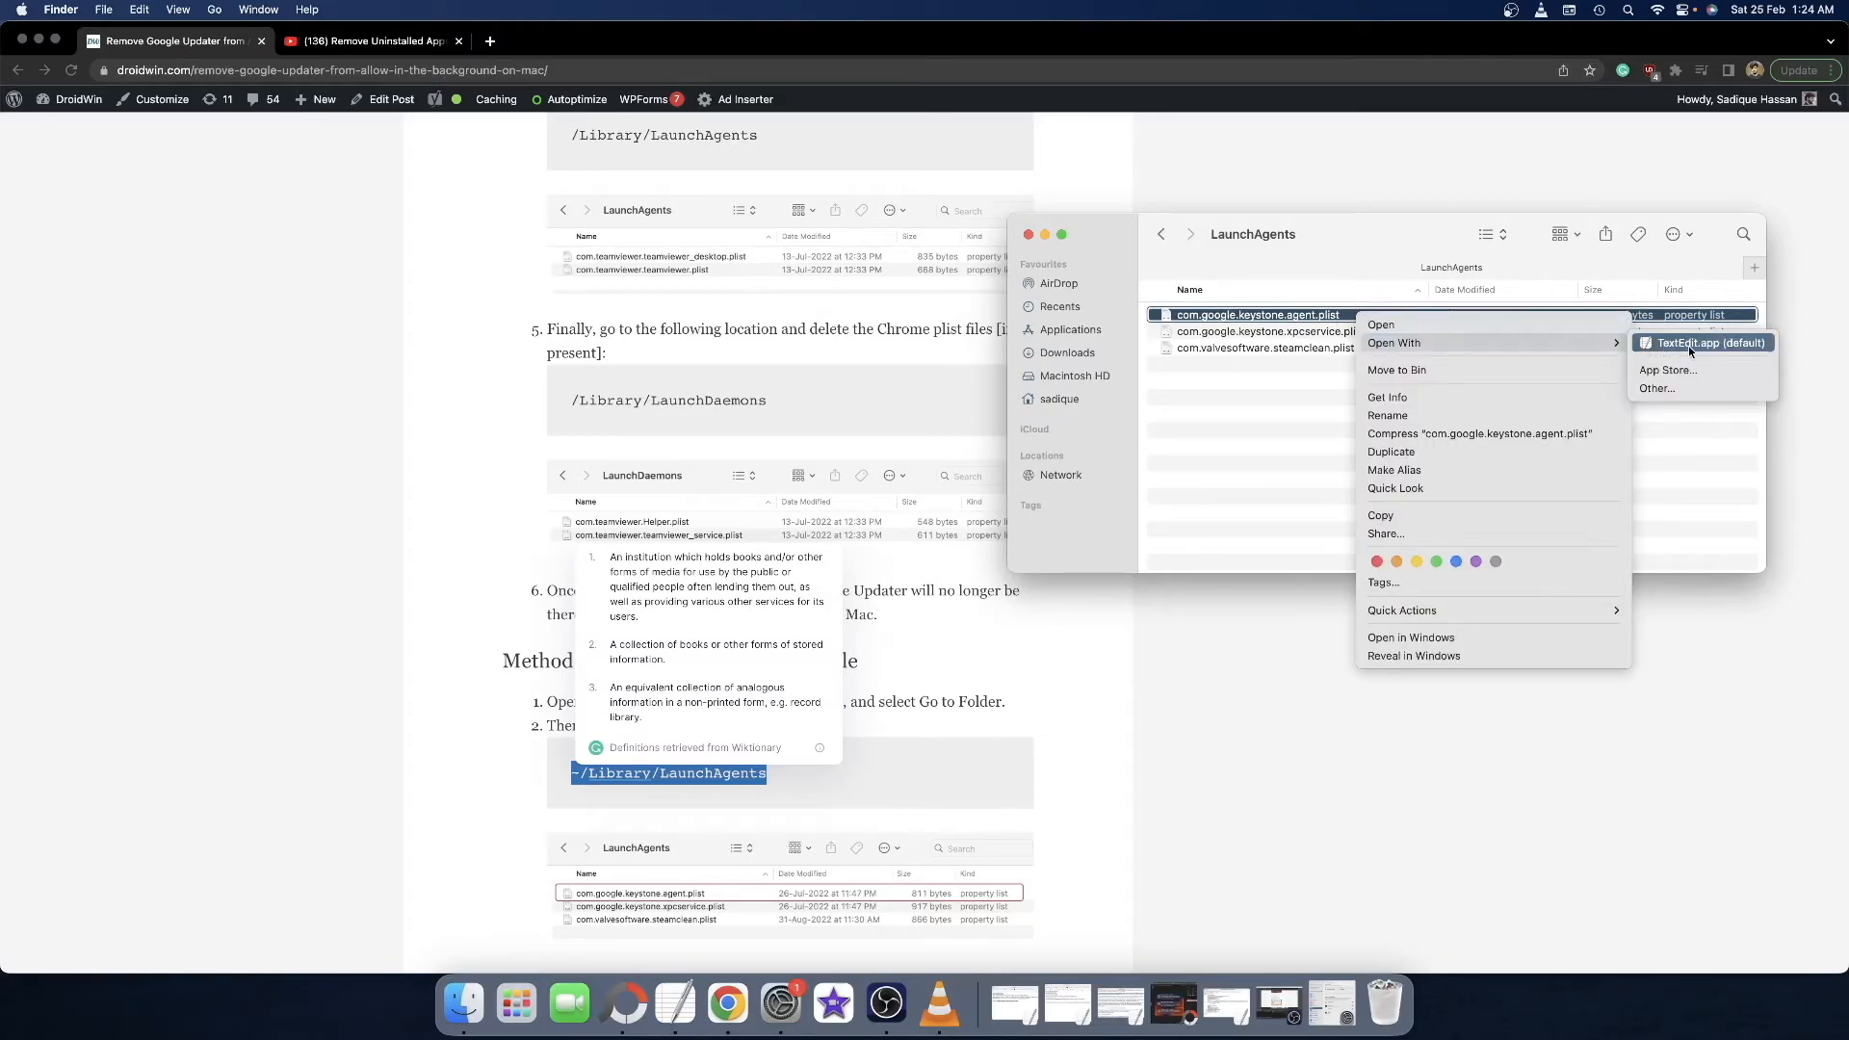
pyautogui.click(1705, 342)
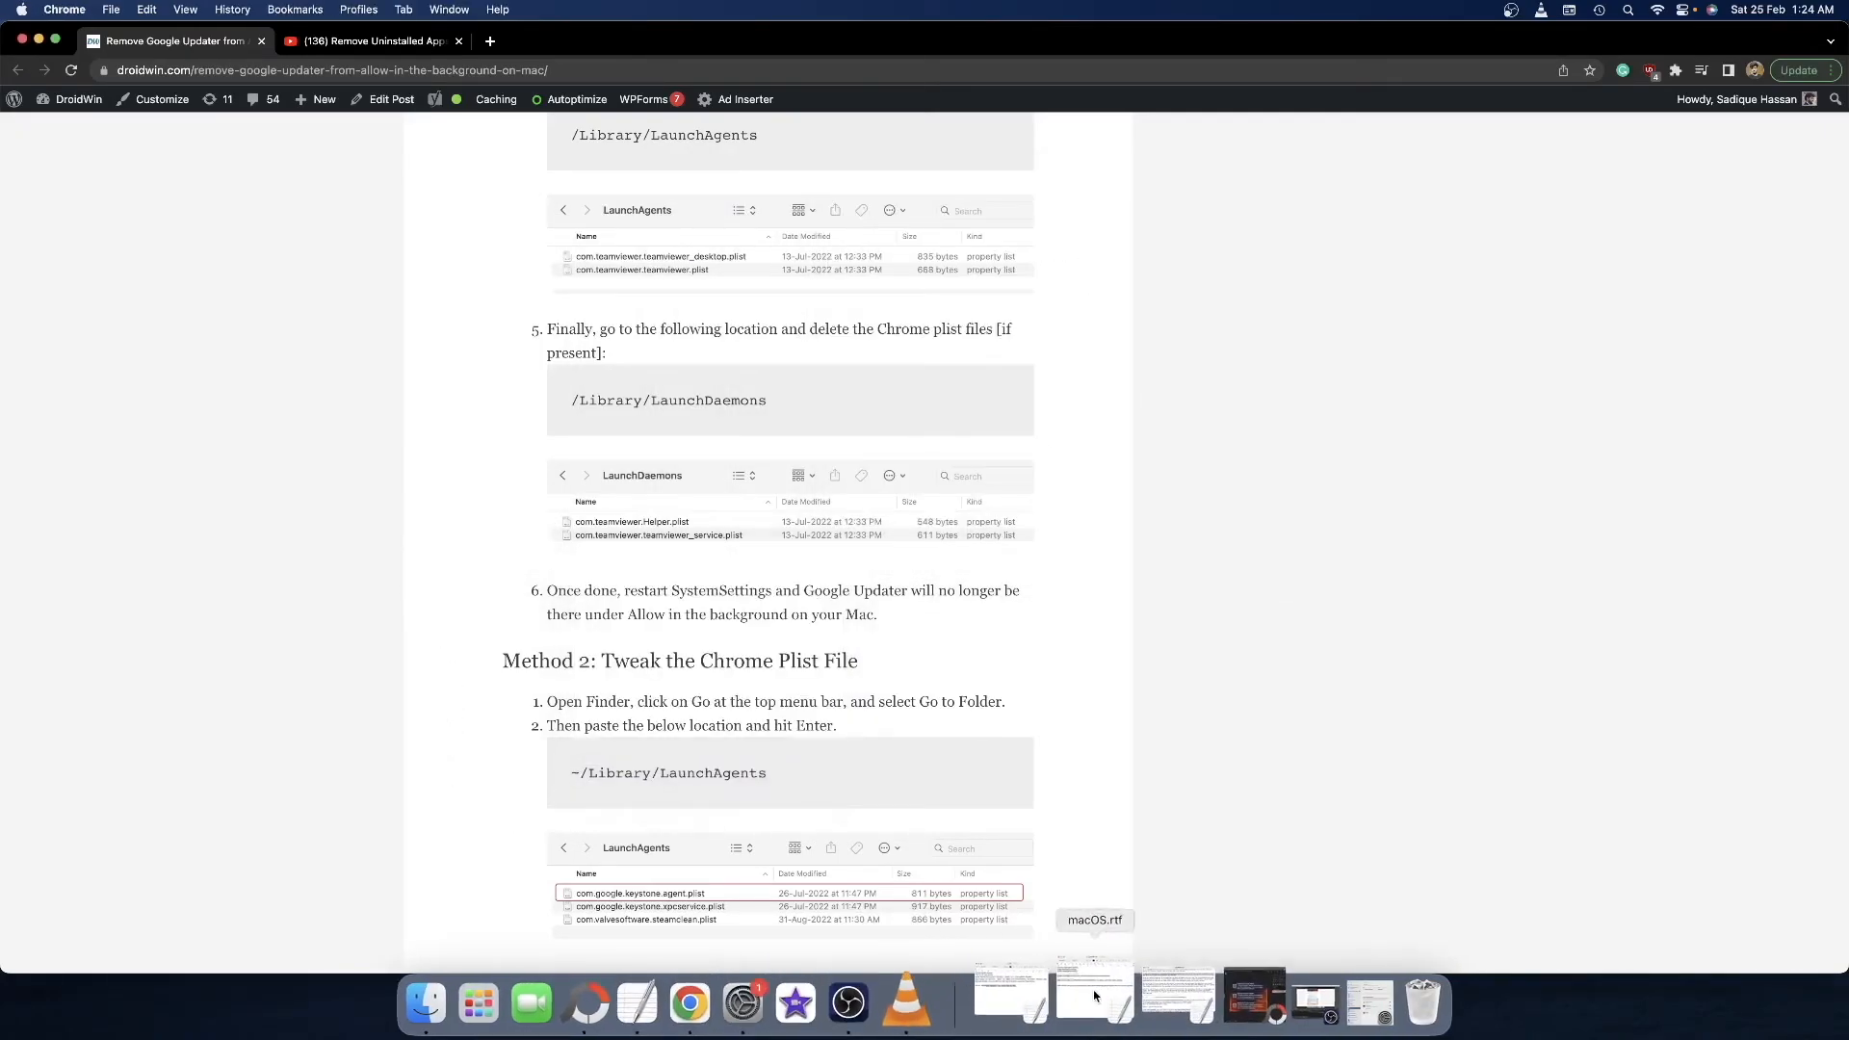
pyautogui.moveTo(794, 1003)
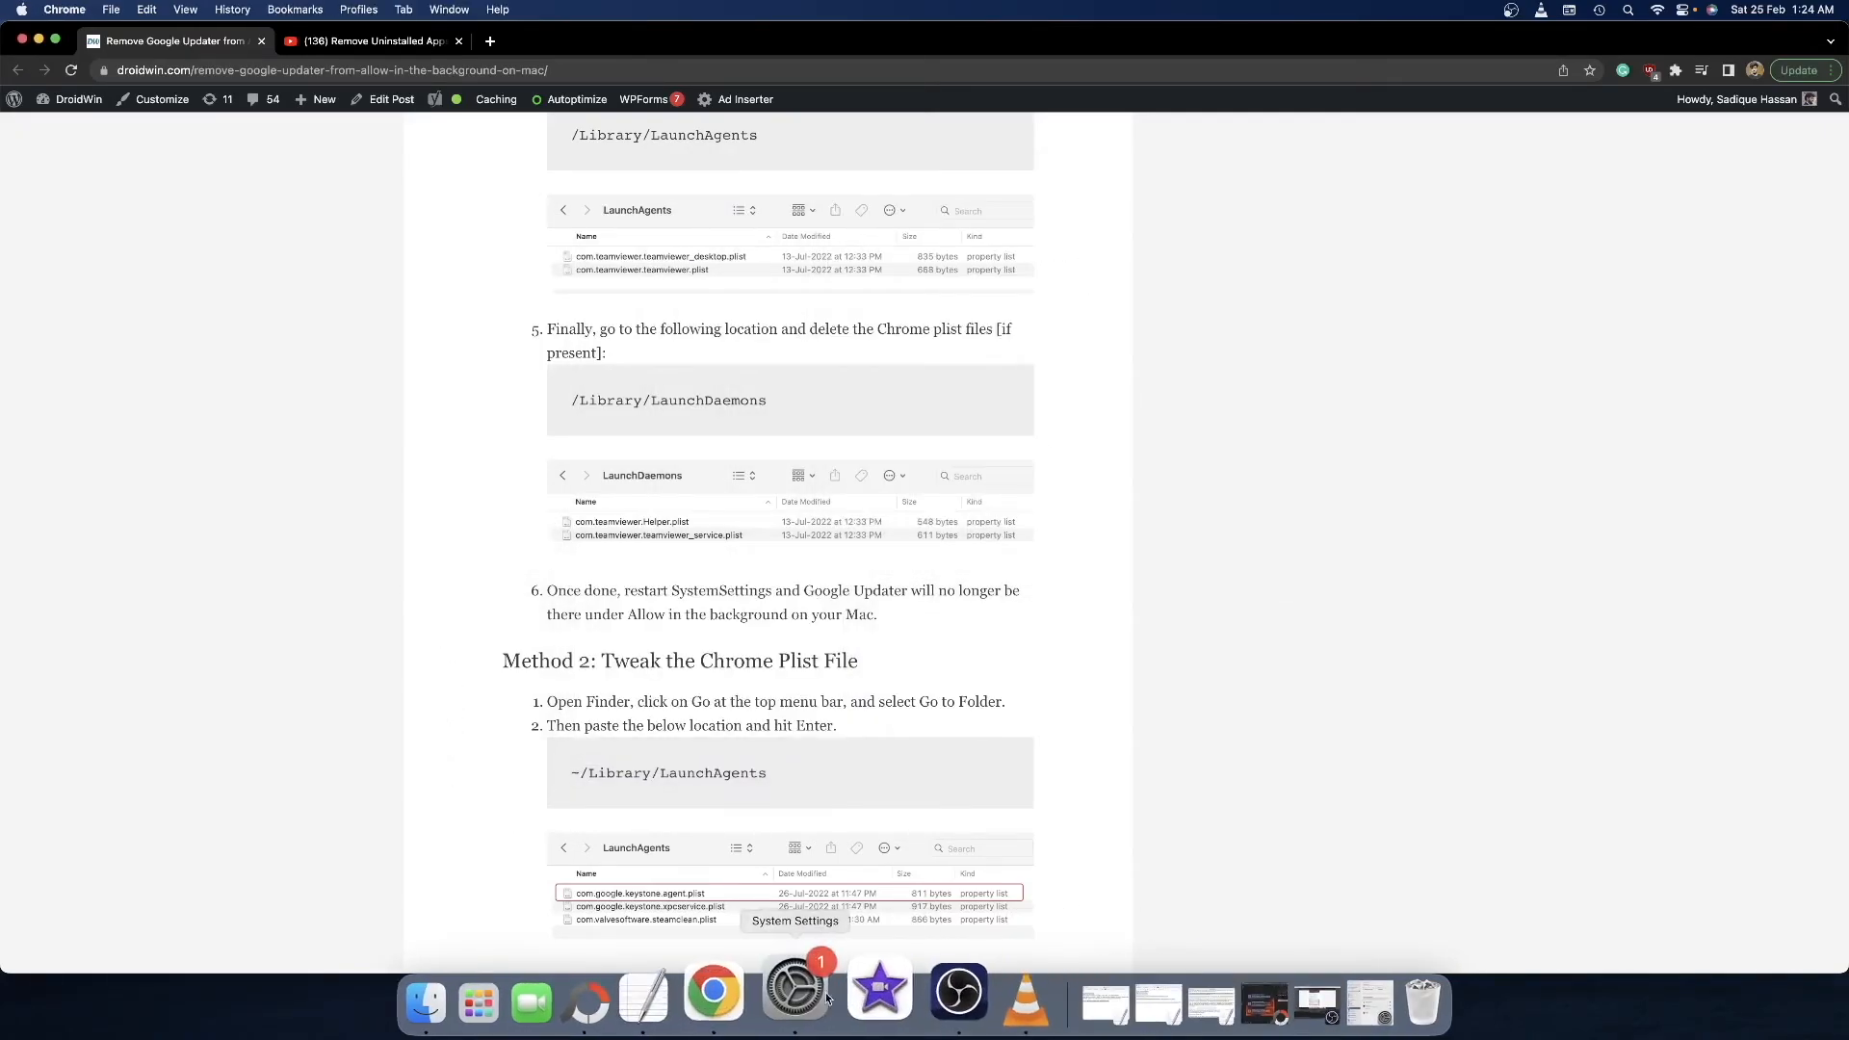
# Bring the Login Items settings back, where Google Updater is still allowed in the background
pyautogui.doubleClick(642, 892)
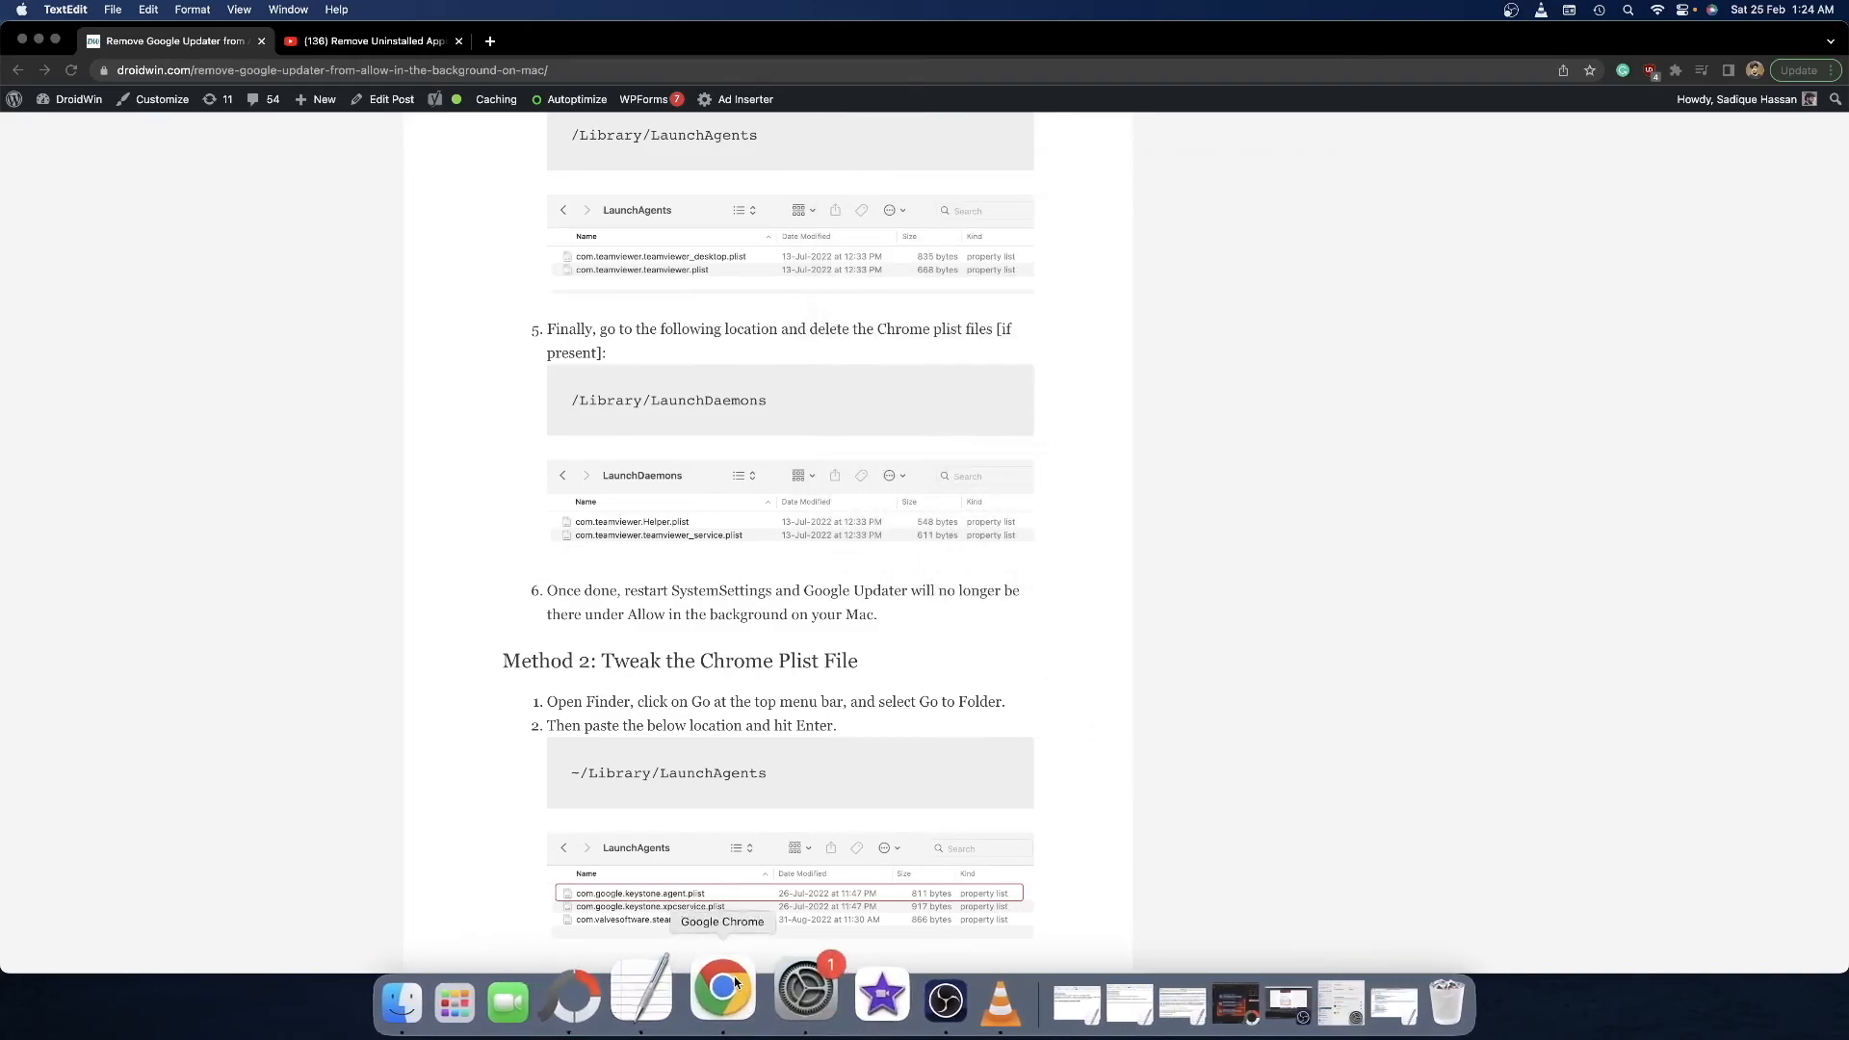
pyautogui.click(805, 1004)
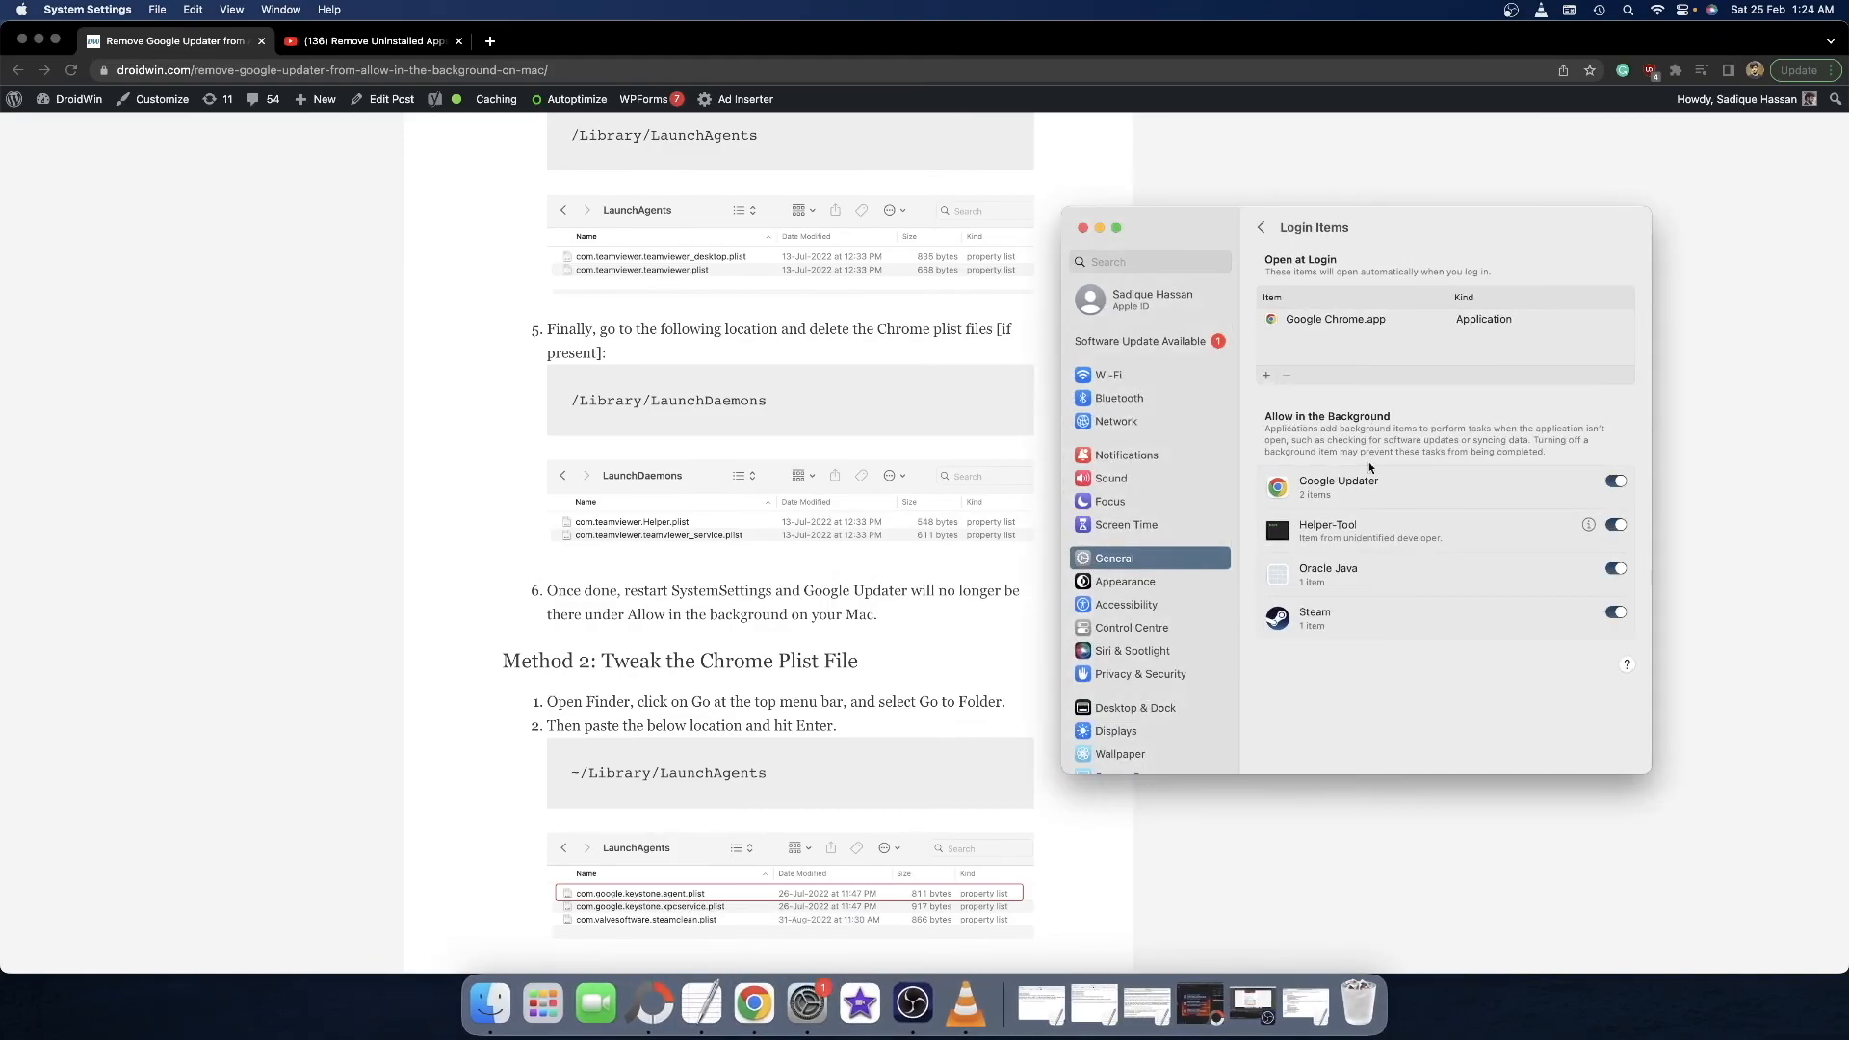
pyautogui.moveTo(1100, 227)
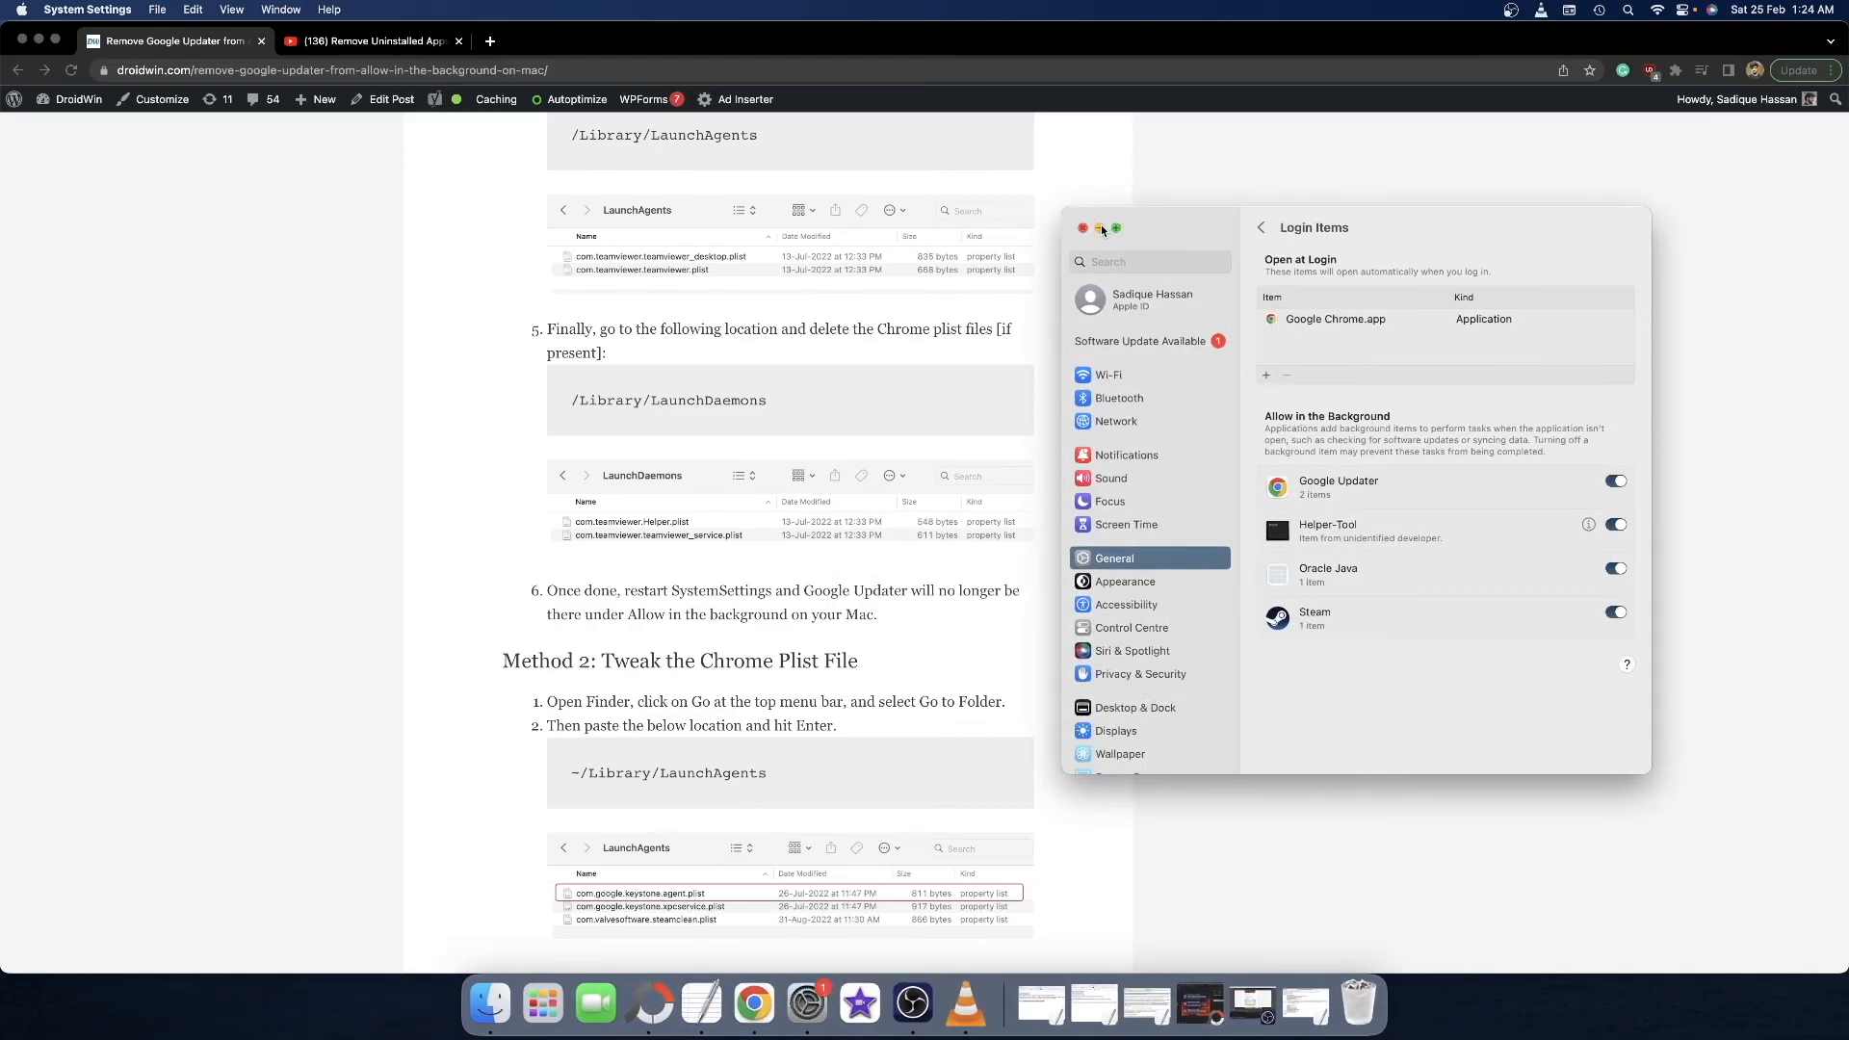
# Close the System Settings window, leaving the article's Method 2 steps in view
pyautogui.click(1081, 227)
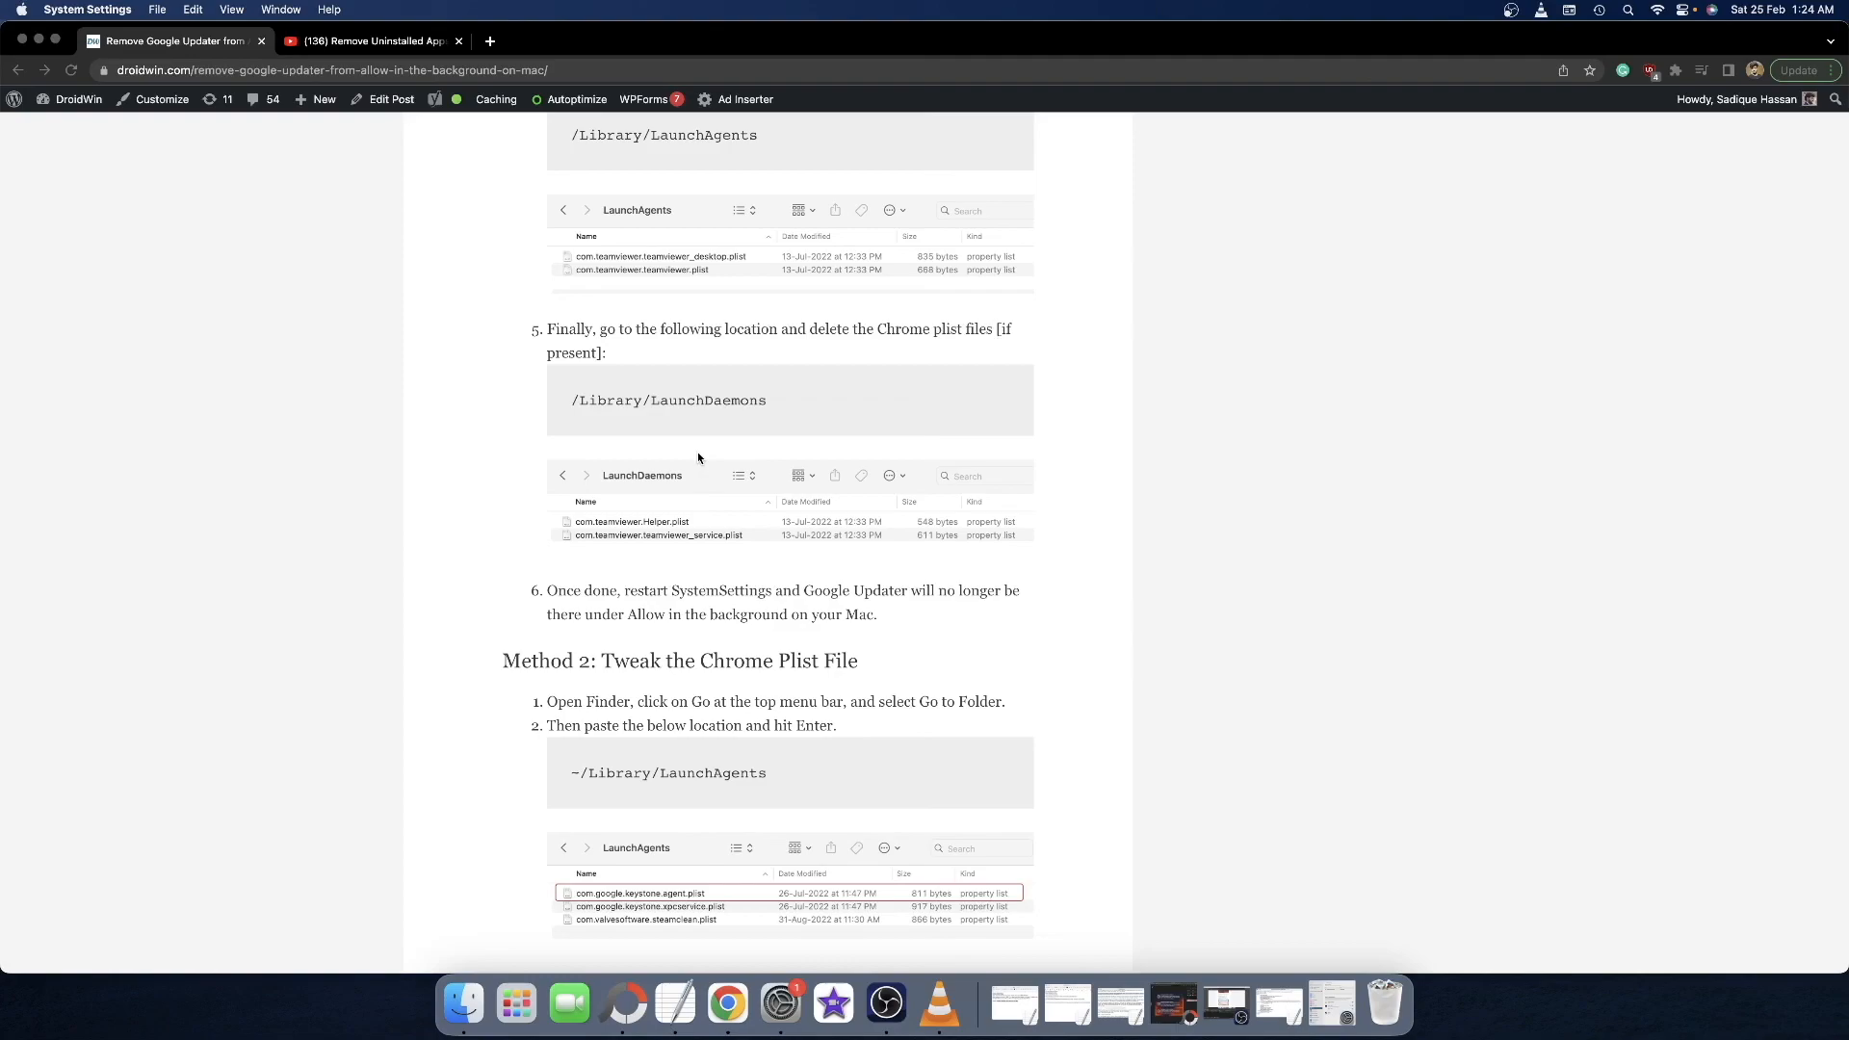
pyautogui.moveTo(759, 628)
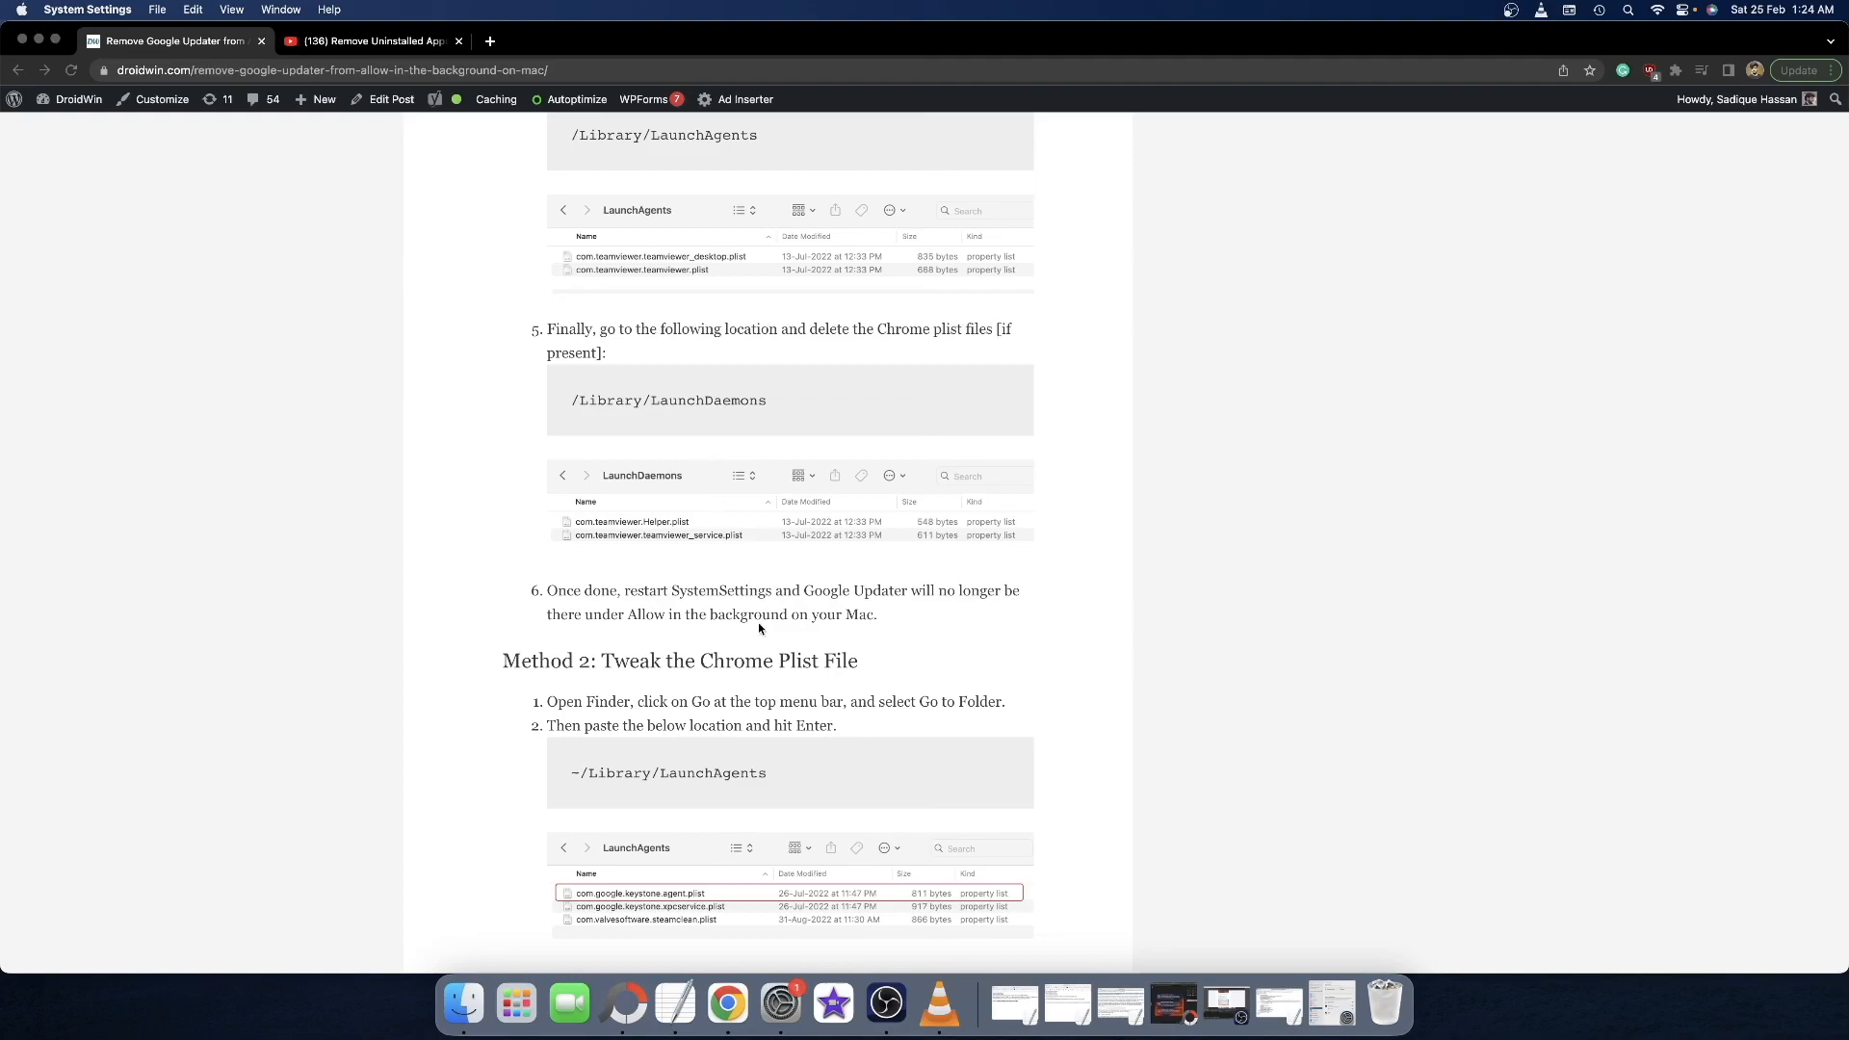